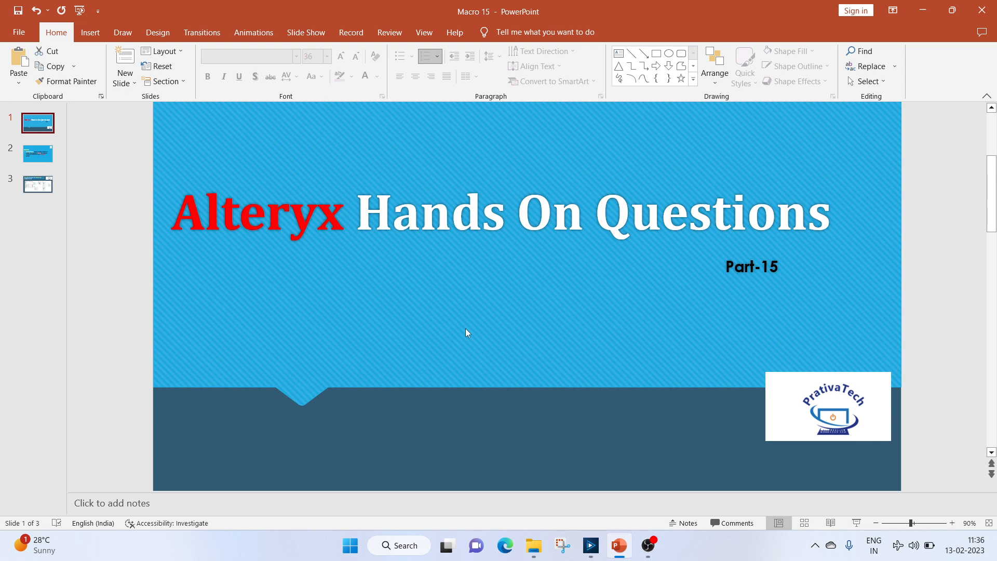
{"action": "mouse_move", "coordinate": [473, 353]}
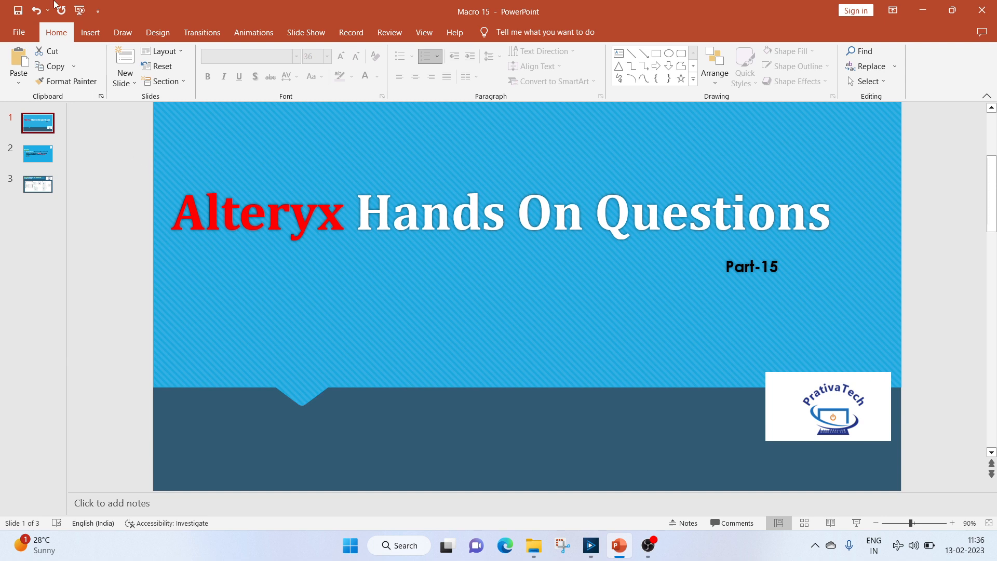
Place a Text Input tool in the input container with a column named num
{"action": "left_click", "coordinate": [37, 153]}
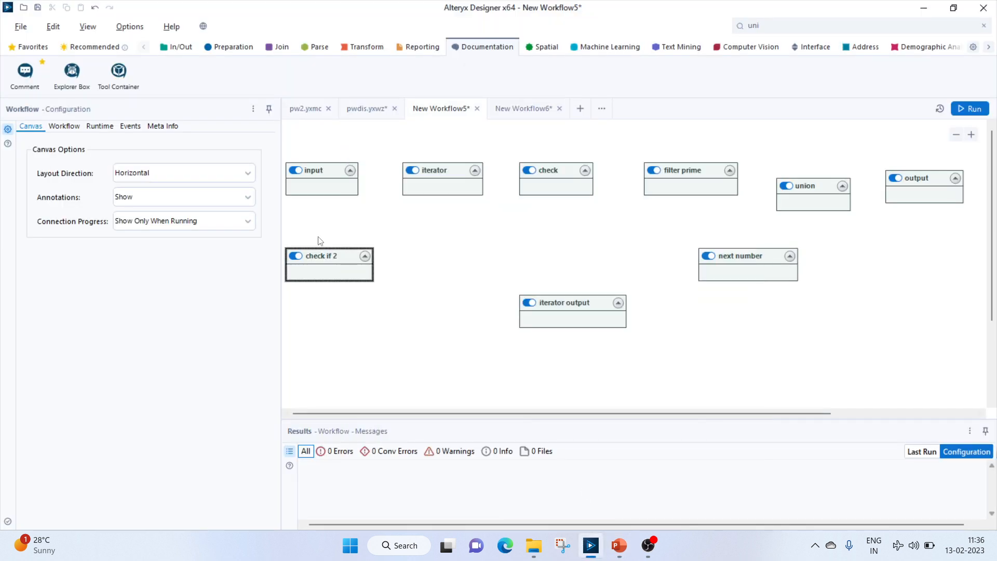
{"action": "left_click", "coordinate": [322, 178]}
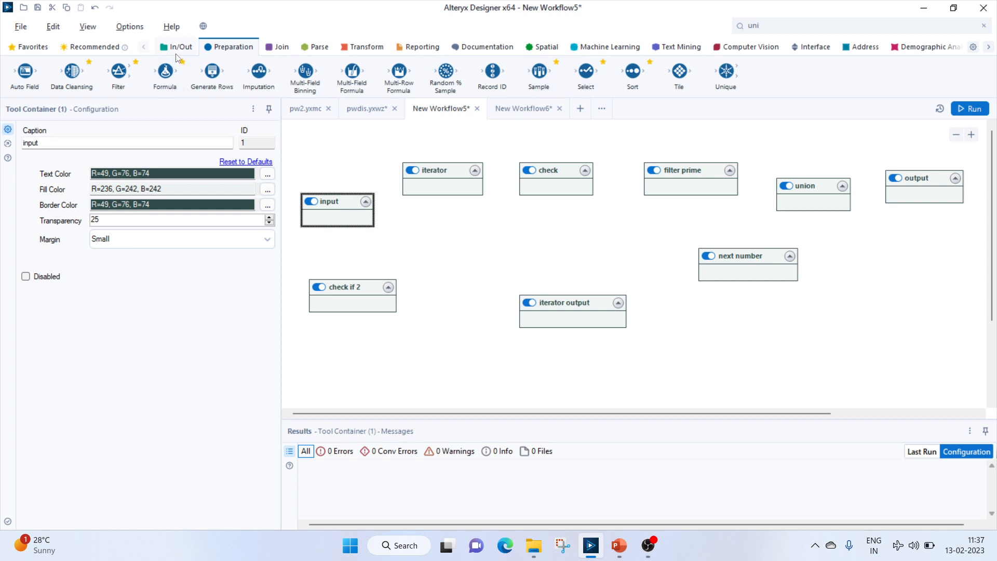
{"action": "left_click", "coordinate": [180, 47]}
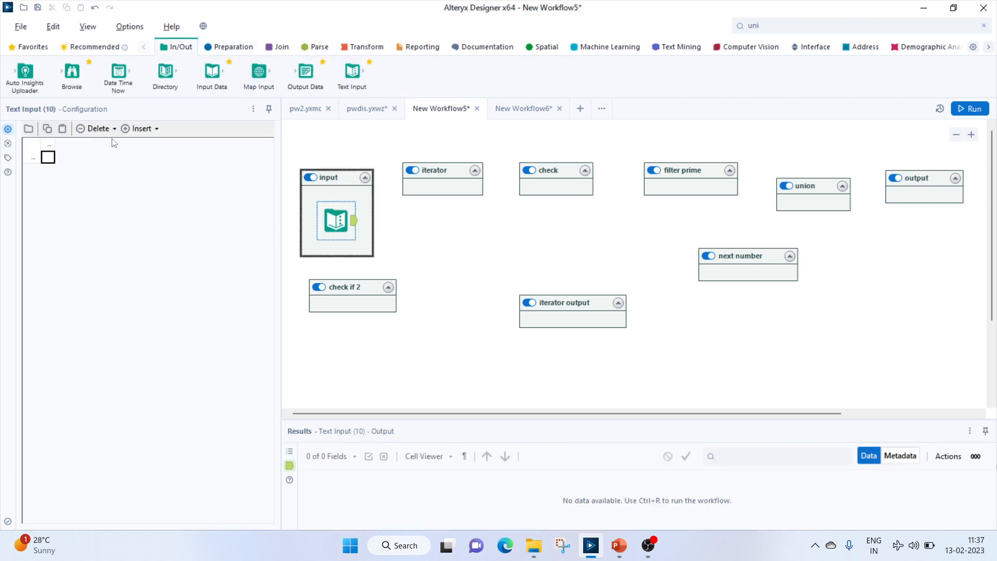
{"action": "type", "text": "num"}
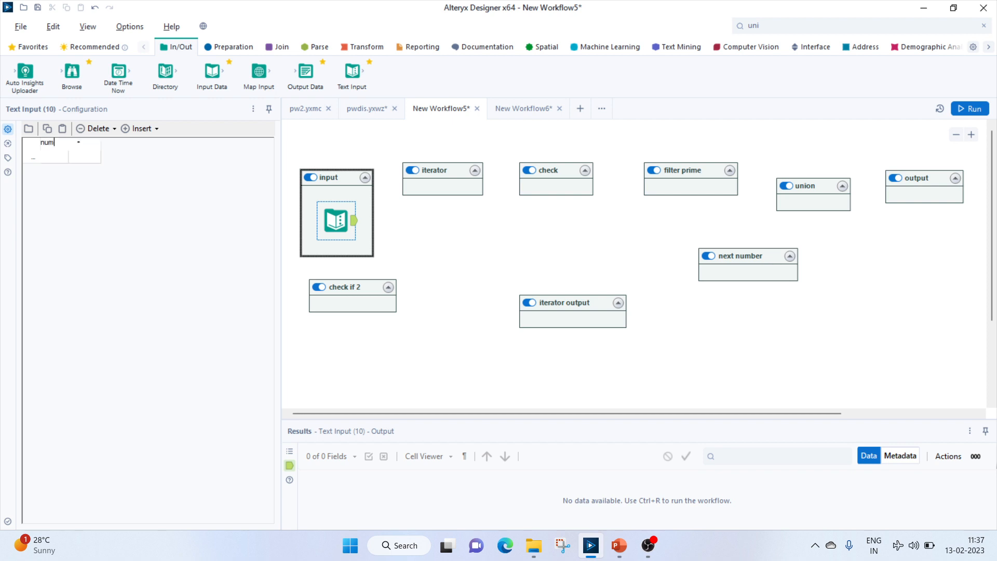
Enter 3 as the first num row and nudge the check if 2 container down
{"action": "left_click", "coordinate": [56, 158]}
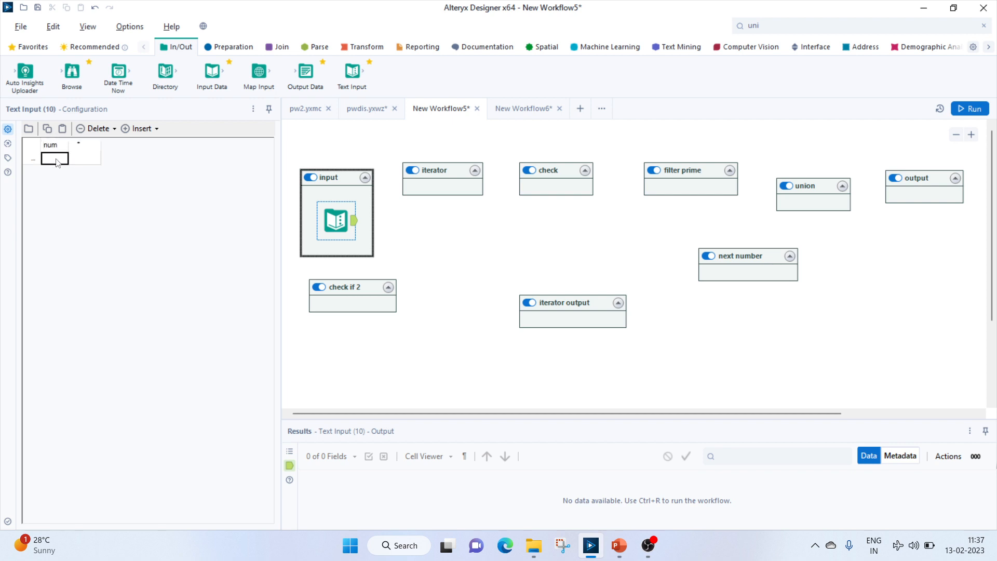
{"action": "type", "text": "3"}
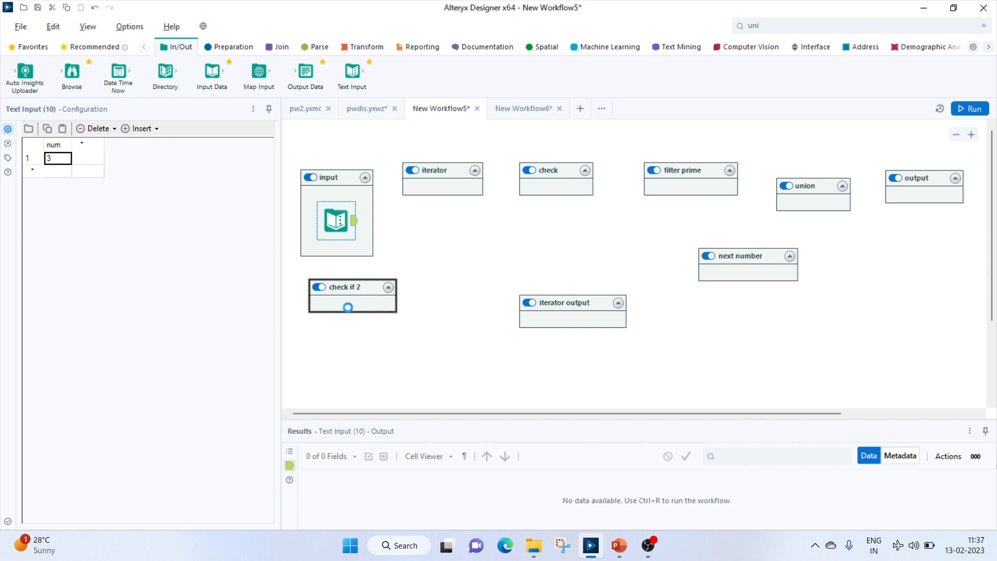
{"action": "left_click", "coordinate": [344, 302]}
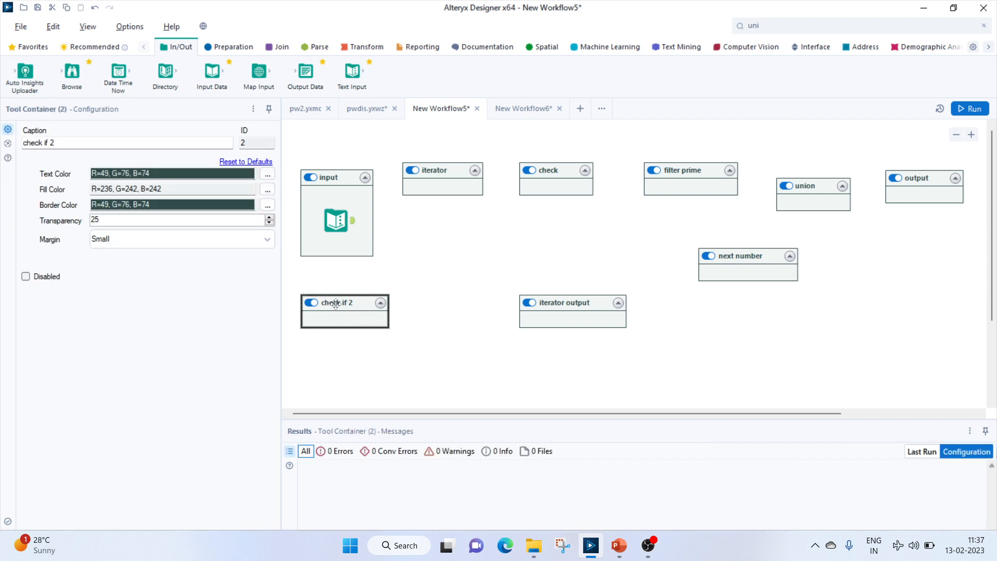
{"action": "mouse_move", "coordinate": [333, 304]}
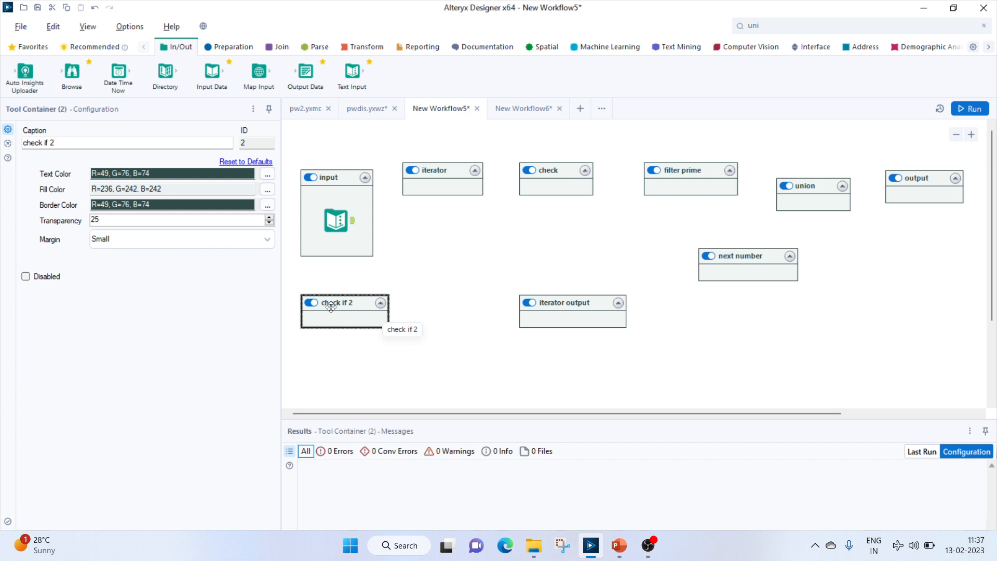
Drop a Filter into the check if 2 container and feed the Text Input into it
{"action": "left_click", "coordinate": [234, 47]}
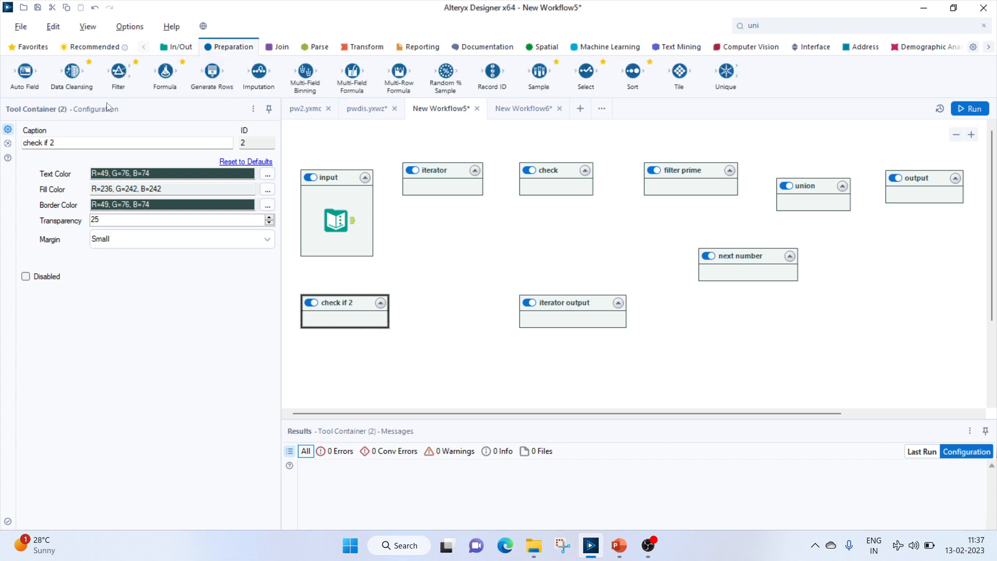
{"action": "left_click", "coordinate": [342, 321]}
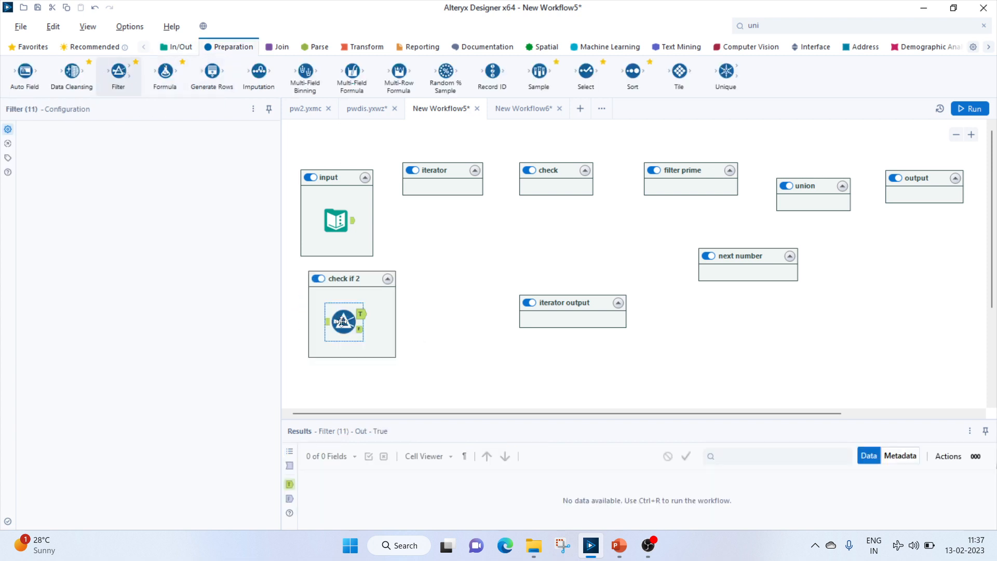
{"action": "left_click", "coordinate": [344, 321]}
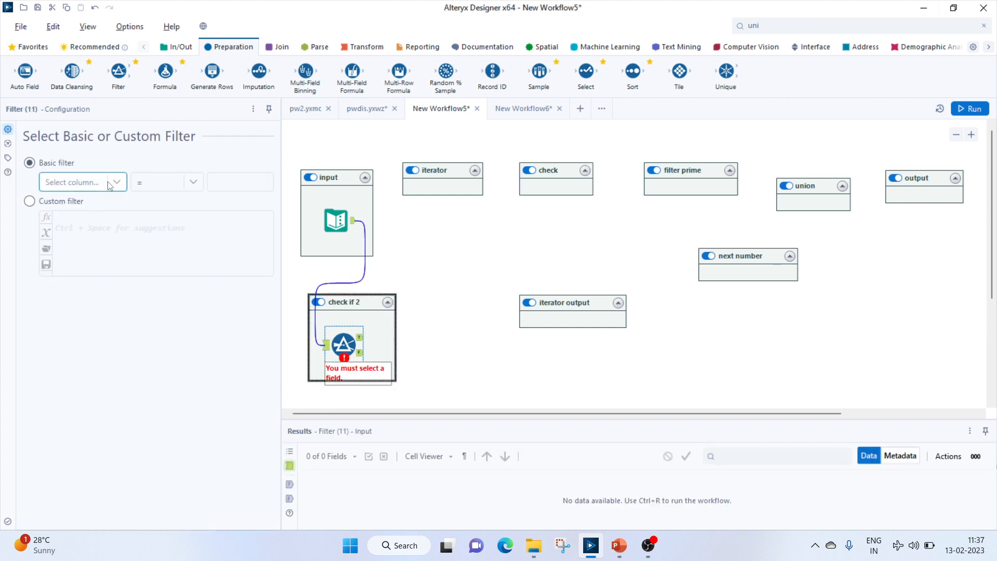
Configure the basic filter as num = 2 and apply it
{"action": "left_click", "coordinate": [82, 182]}
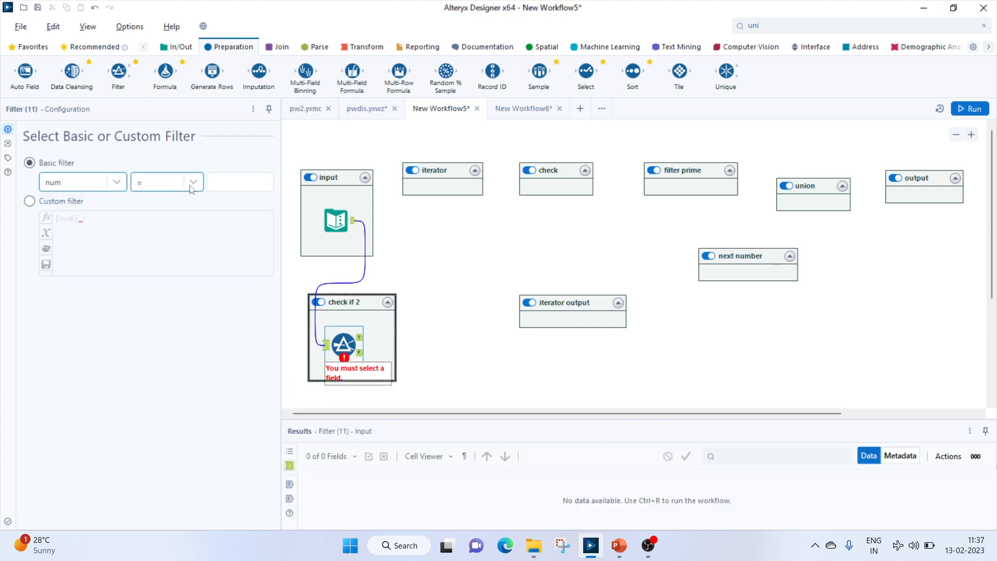
{"action": "left_click", "coordinate": [240, 182]}
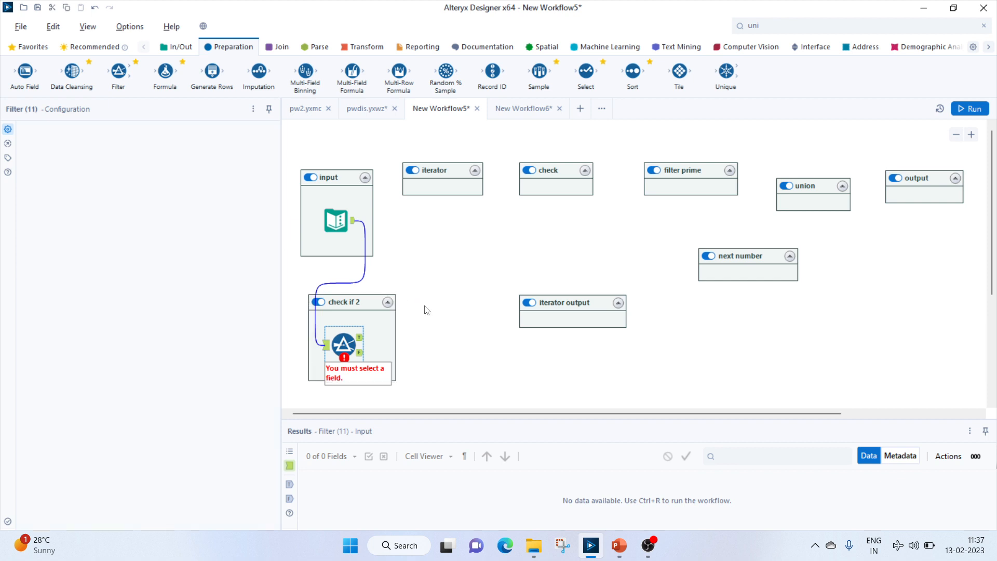
{"action": "left_click", "coordinate": [426, 310]}
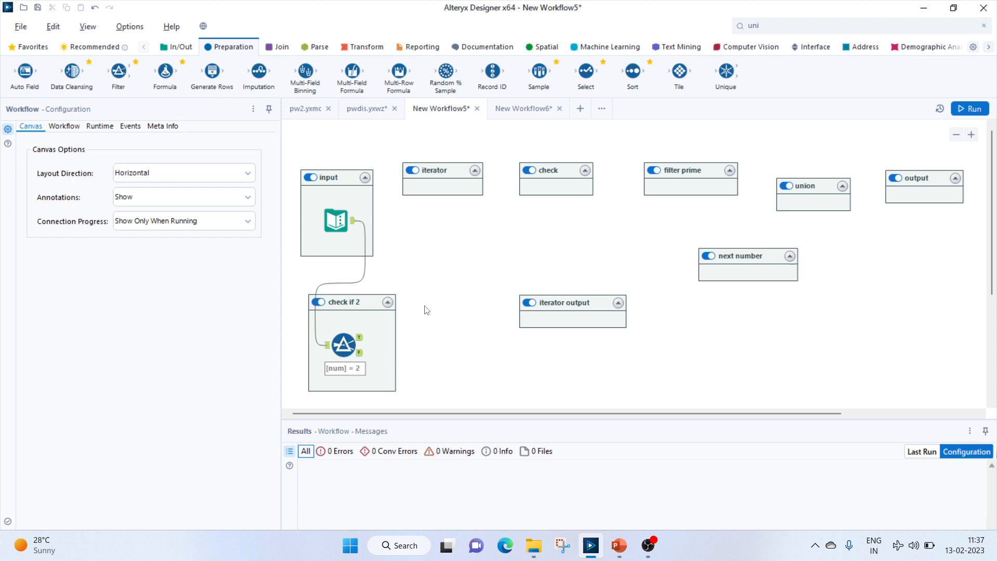
{"action": "left_click", "coordinate": [441, 169]}
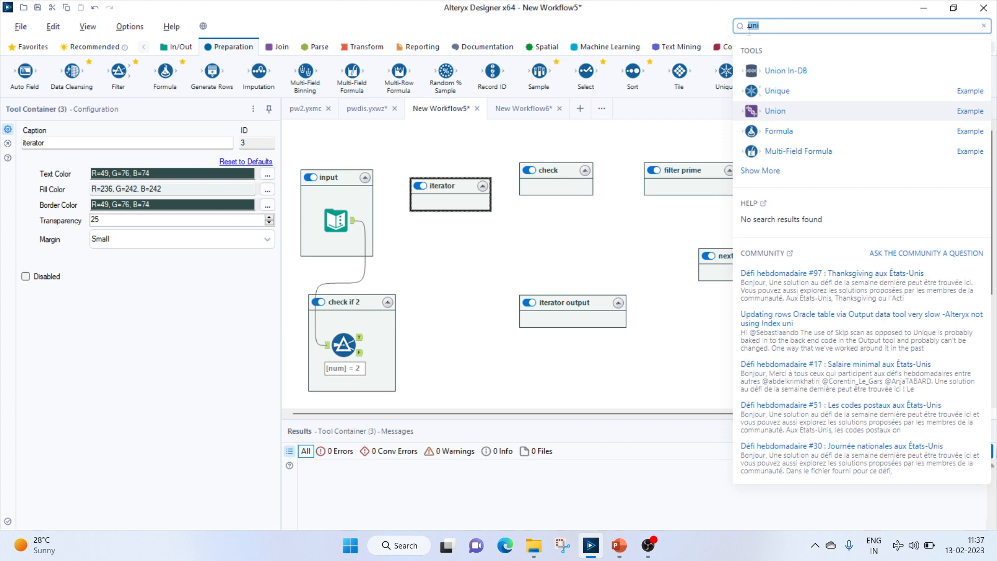
Search for Generate Rows and place it in the iterator container off the filter's false branch
{"action": "type", "text": "re"}
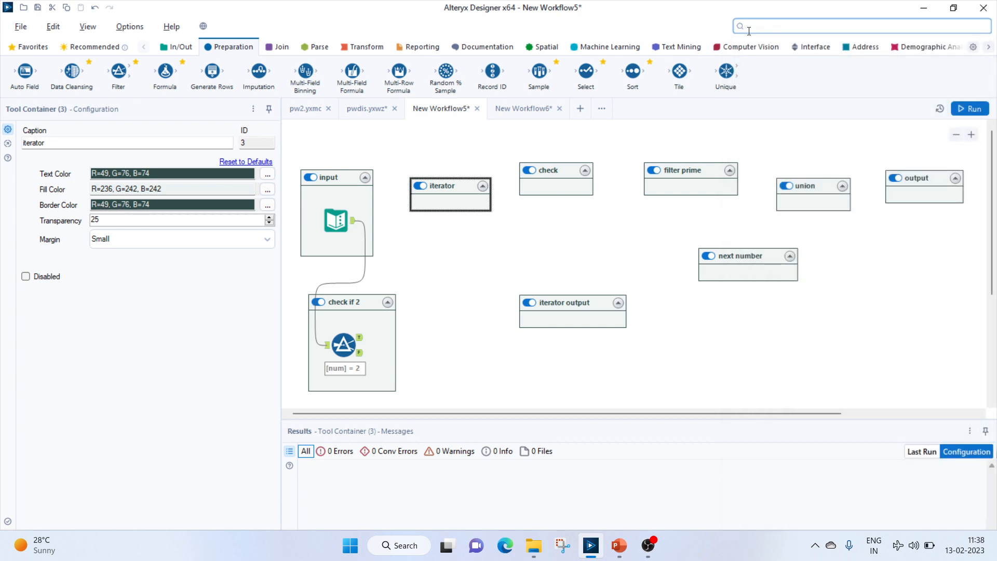
{"action": "type", "text": "ge"}
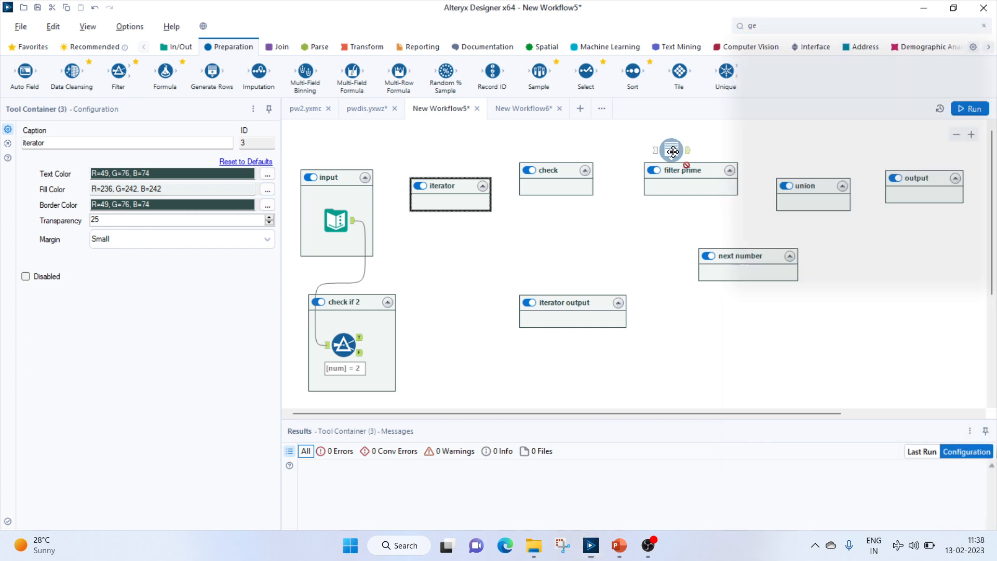
{"action": "left_click", "coordinate": [450, 196]}
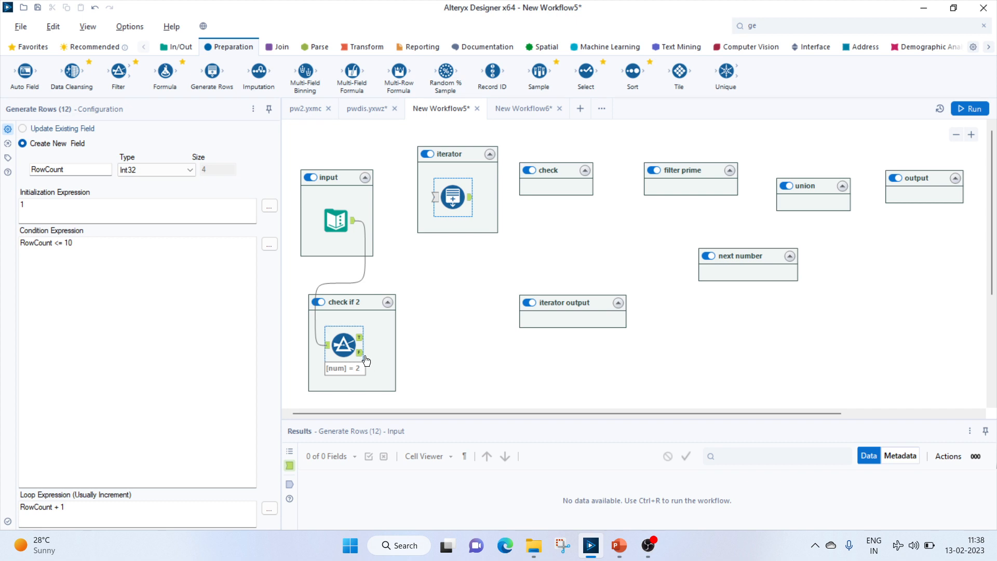
{"action": "mouse_move", "coordinate": [361, 355]}
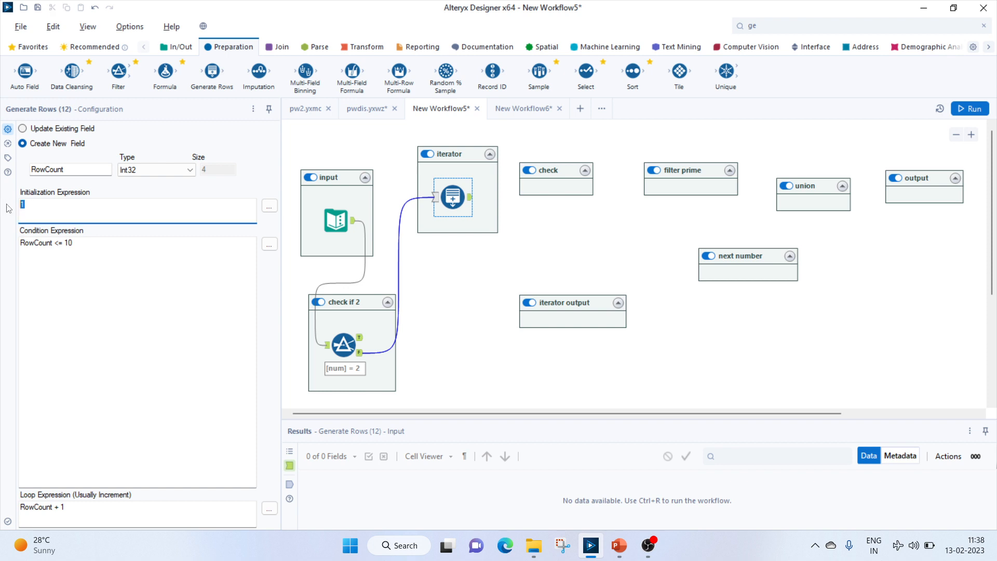
Set RowCount to start at 2, loop while RowCount < num, incrementing by 1
{"action": "type", "text": "2"}
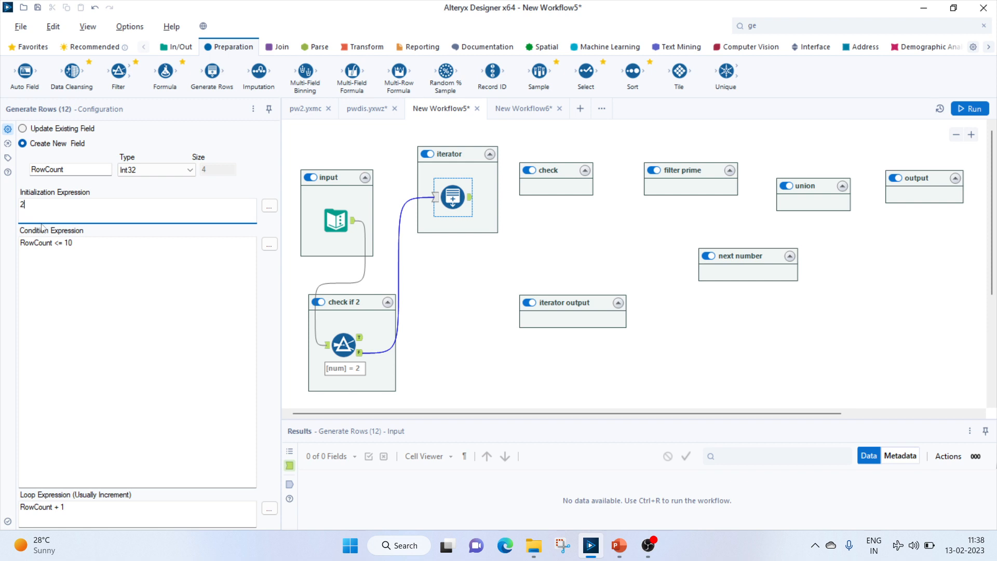
{"action": "mouse_move", "coordinate": [82, 239]}
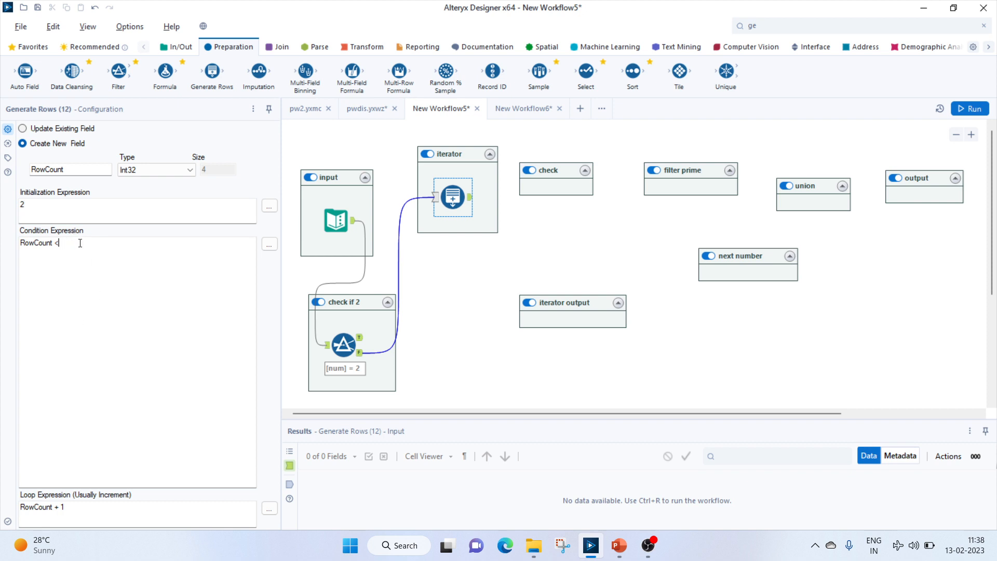
{"action": "type", "text": "num"}
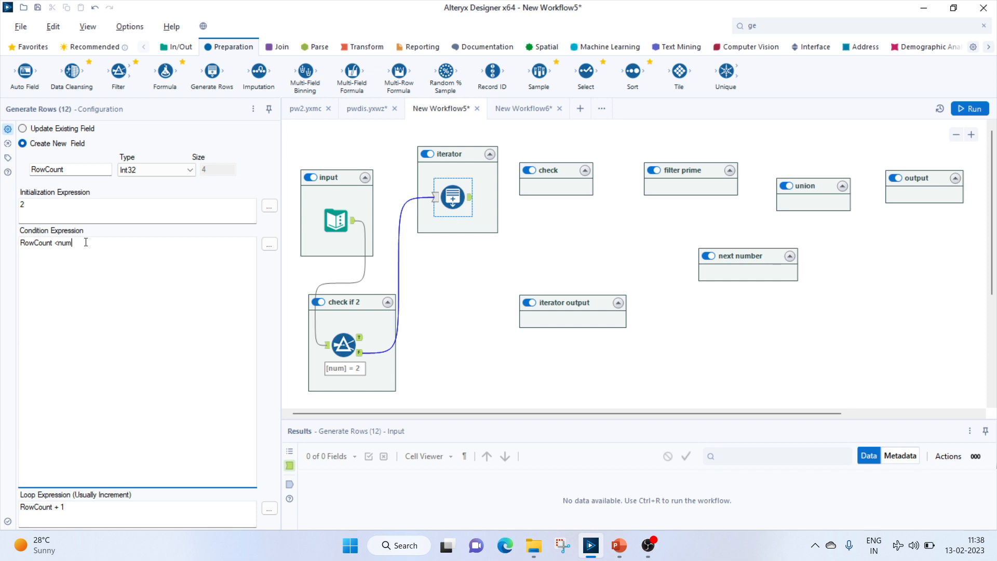
{"action": "key", "text": "Backspace"}
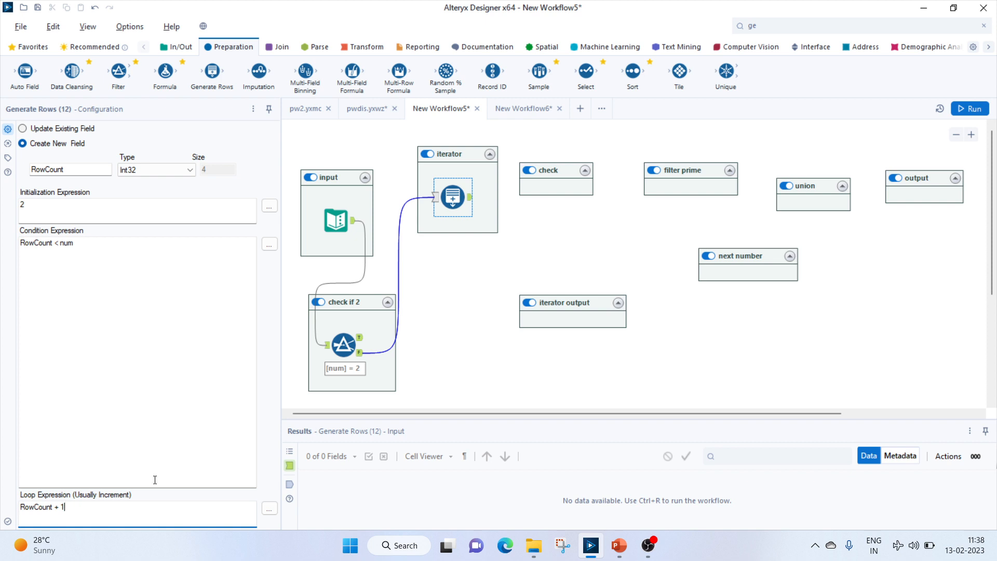
{"action": "left_click", "coordinate": [548, 170]}
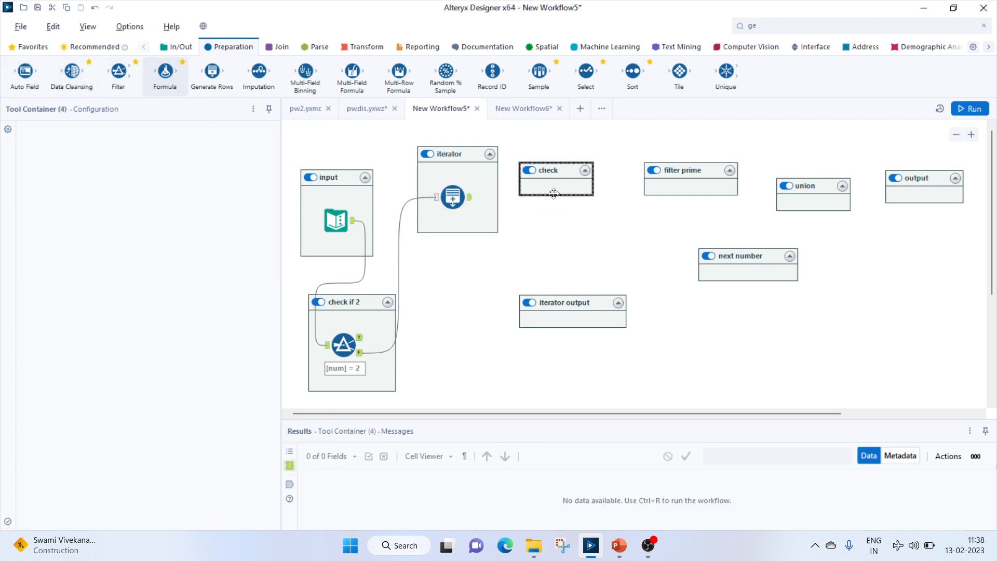
Add a Formula in the check container with output column check, starting an if on num
{"action": "left_click", "coordinate": [555, 198]}
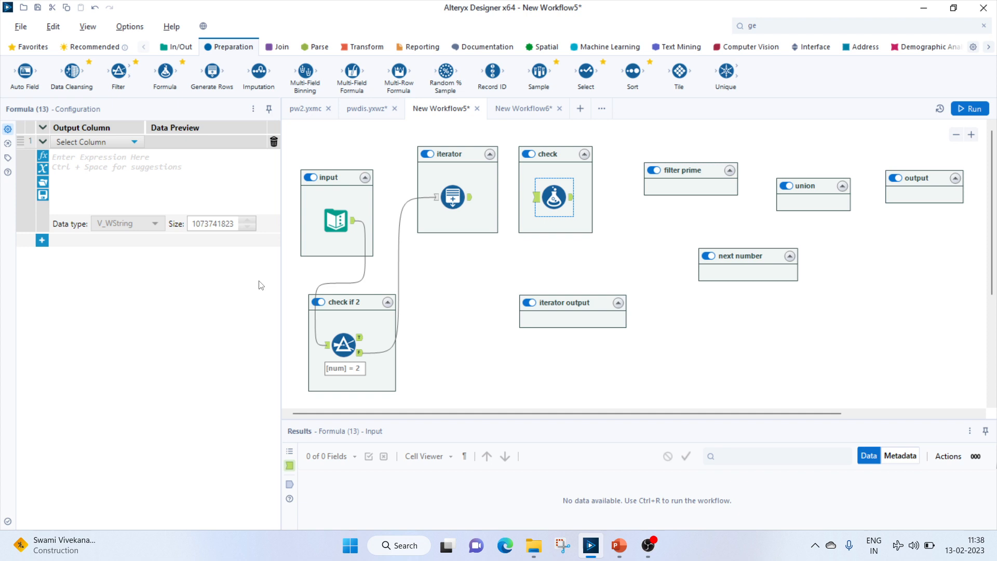
{"action": "mouse_move", "coordinate": [258, 285]}
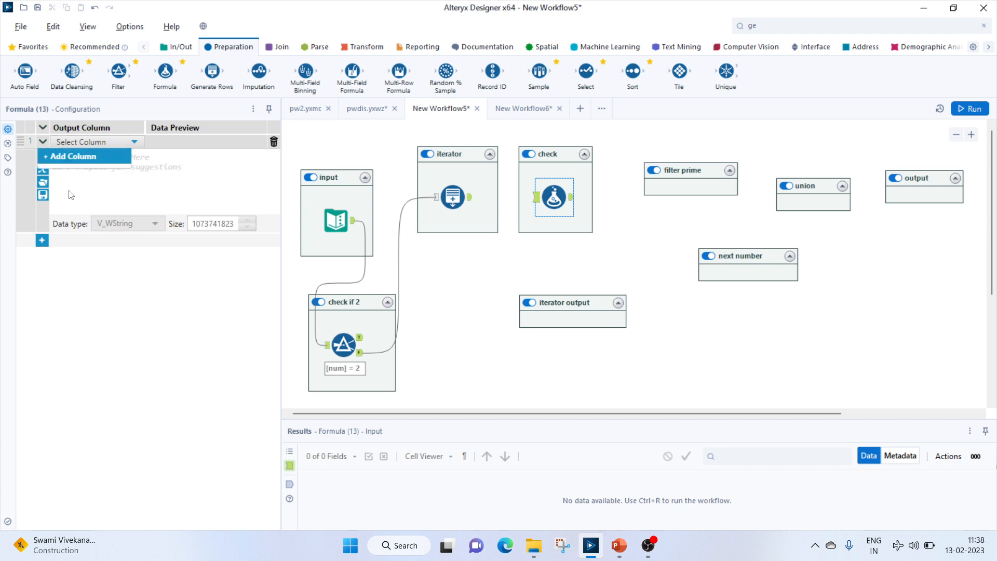
{"action": "type", "text": "check"}
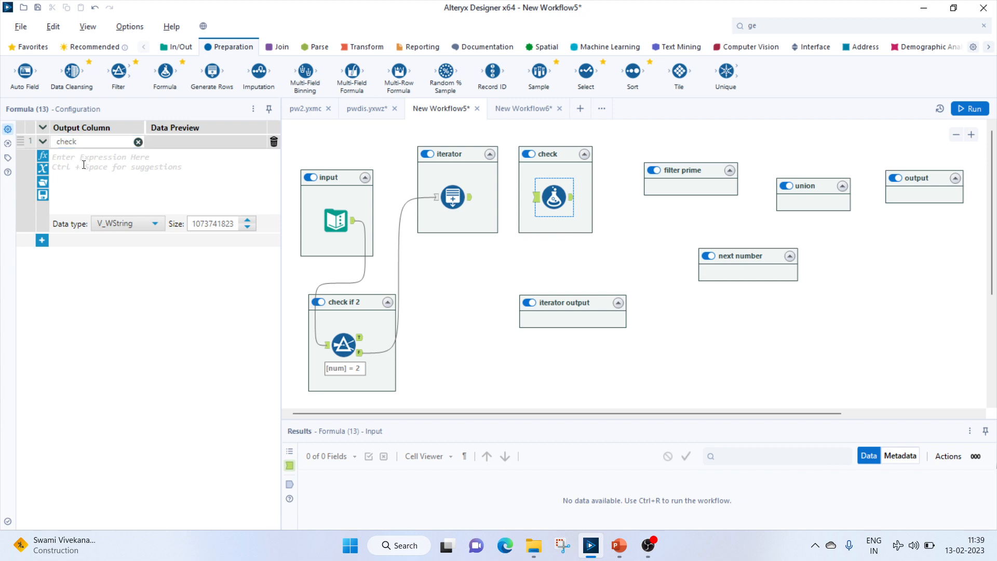
{"action": "type", "text": "if mod("}
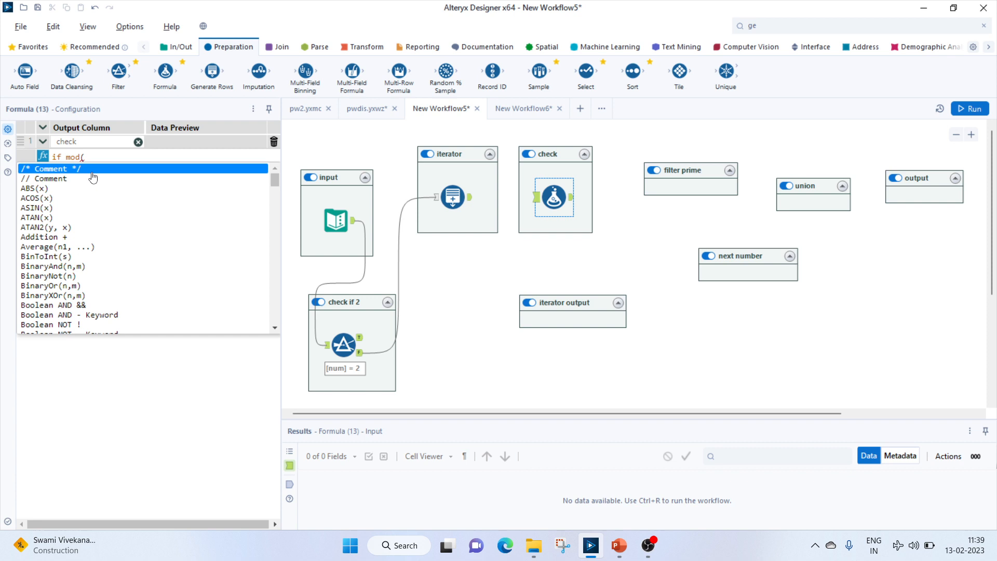
{"action": "type", "text": "num"}
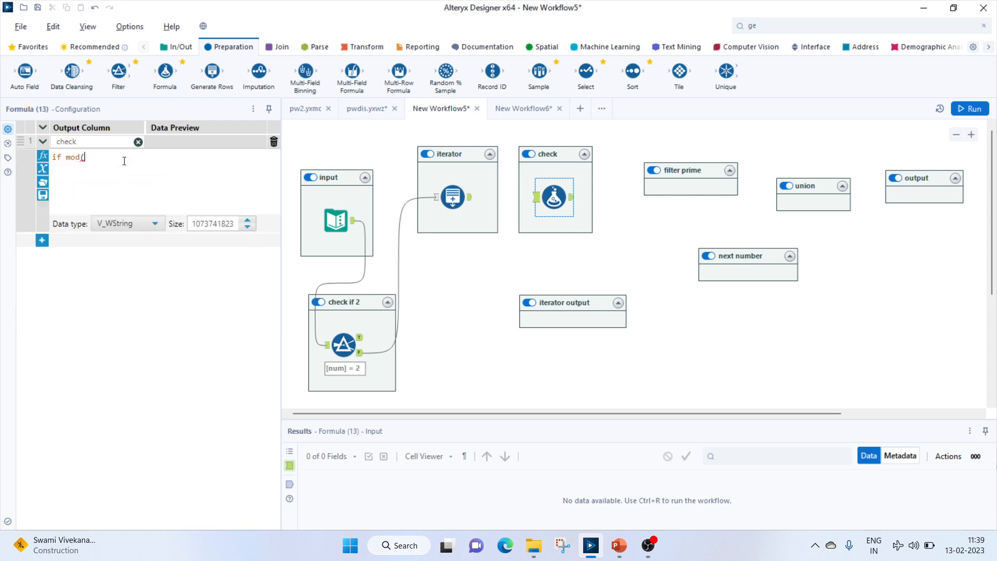
{"action": "left_click", "coordinate": [554, 197]}
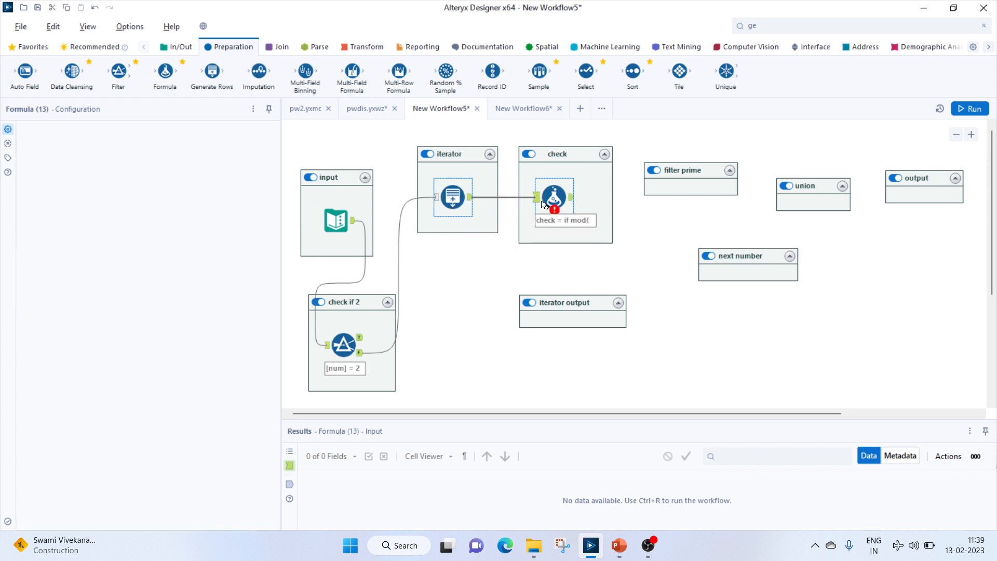
{"action": "left_click", "coordinate": [554, 198]}
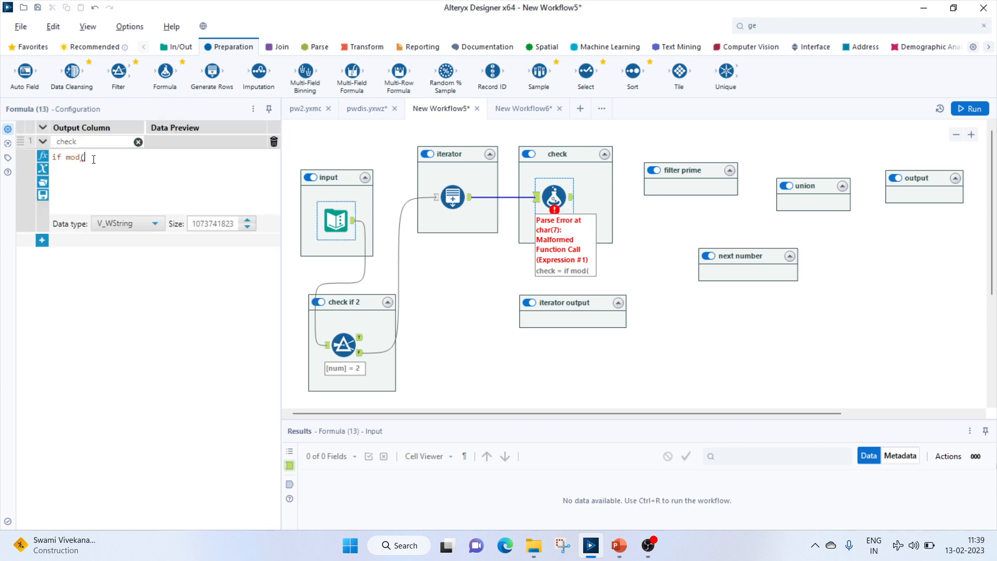
Write the condition mod([num],[RowCount])=0 and [num]!=1
{"action": "type", "text": "ToString(x, numDec)"}
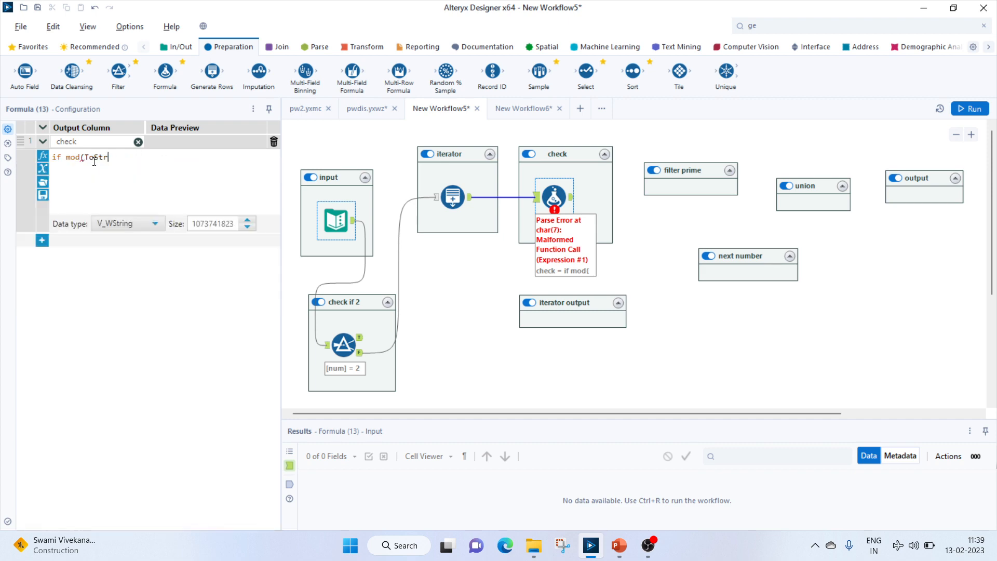
{"action": "type", "text": "nu"}
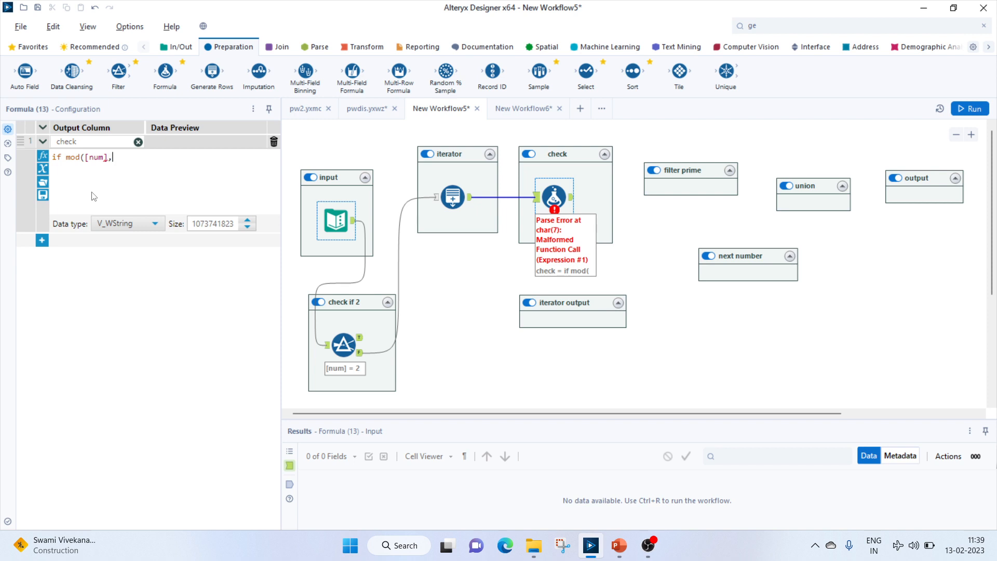
{"action": "type", "text": "r"}
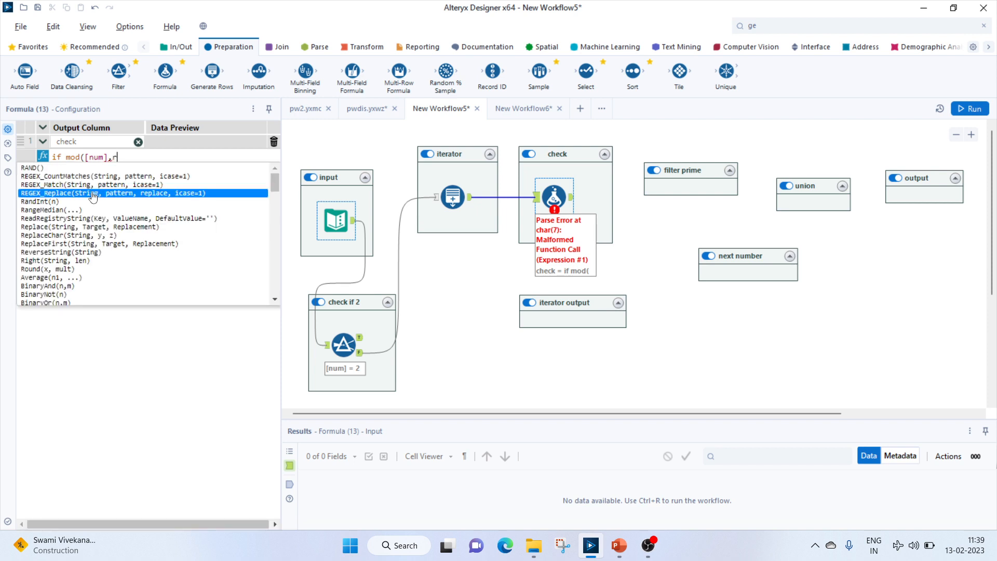
{"action": "type", "text": "owCount])"}
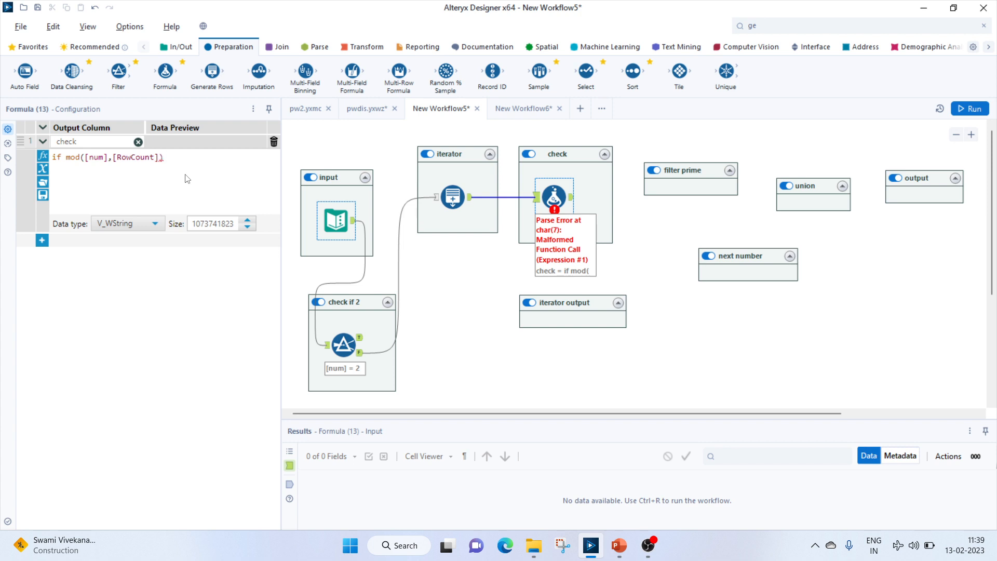
{"action": "type", "text": "="}
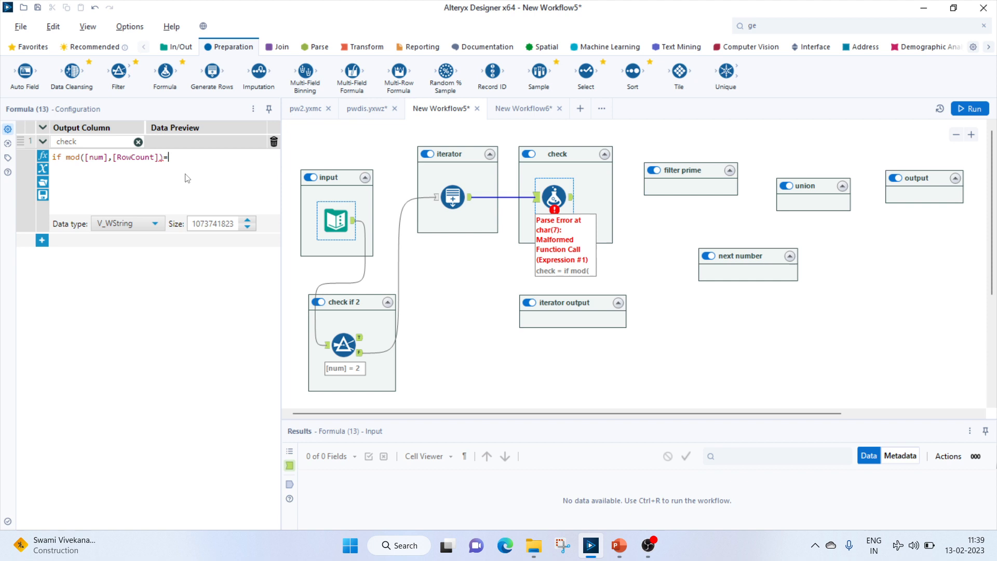
{"action": "type", "text": "0"}
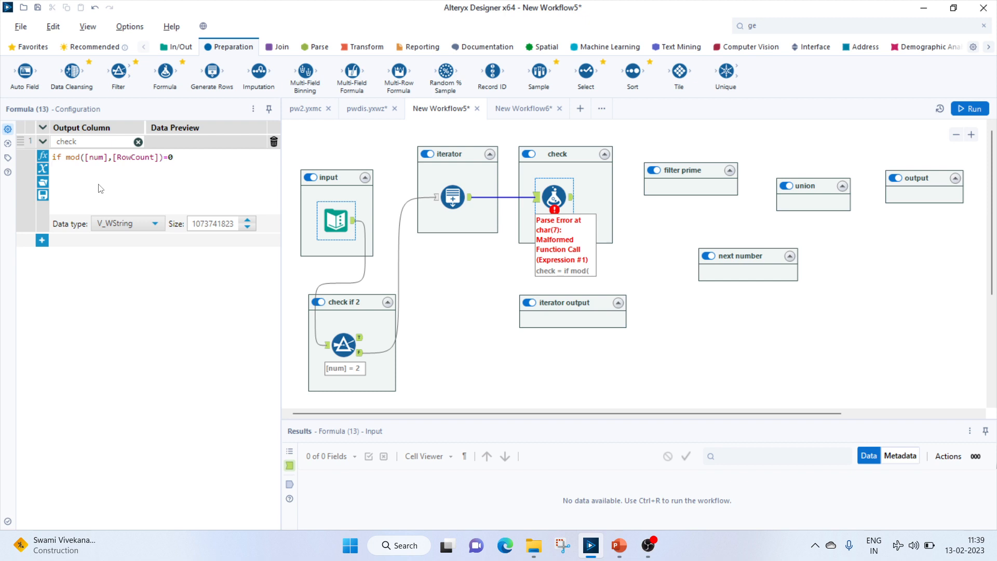
{"action": "type", "text": "and"}
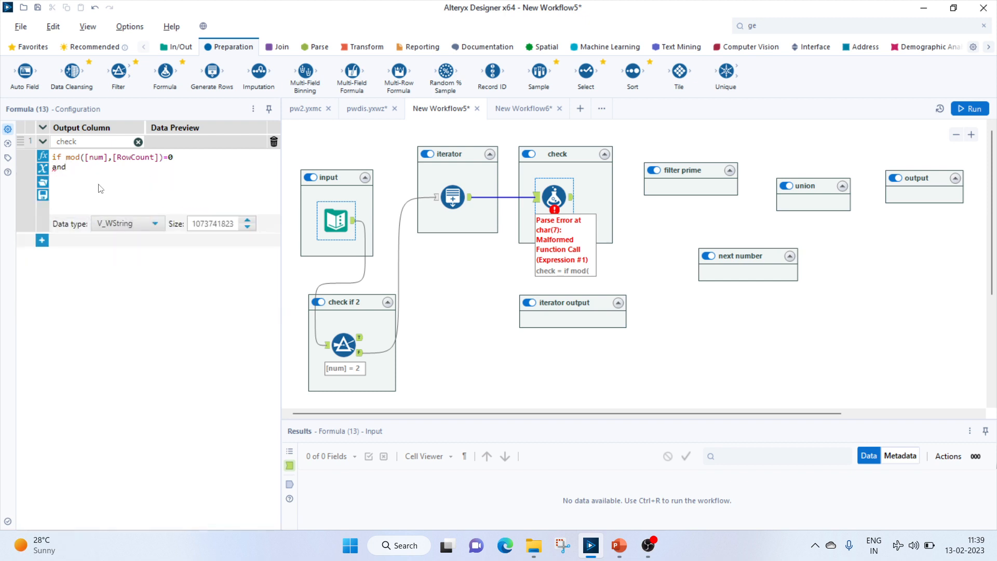
{"action": "type", "text": "num]"}
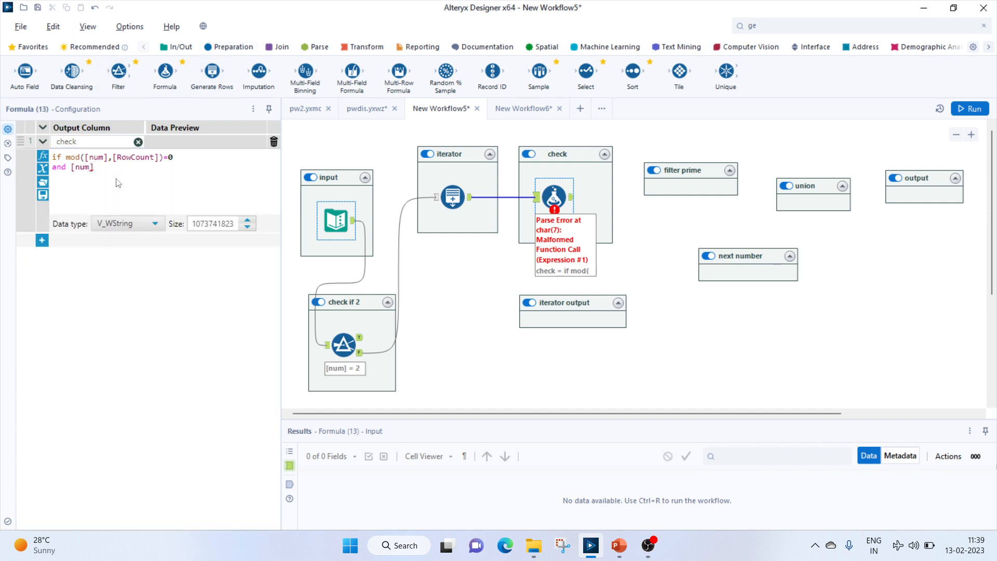
{"action": "type", "text": "1"}
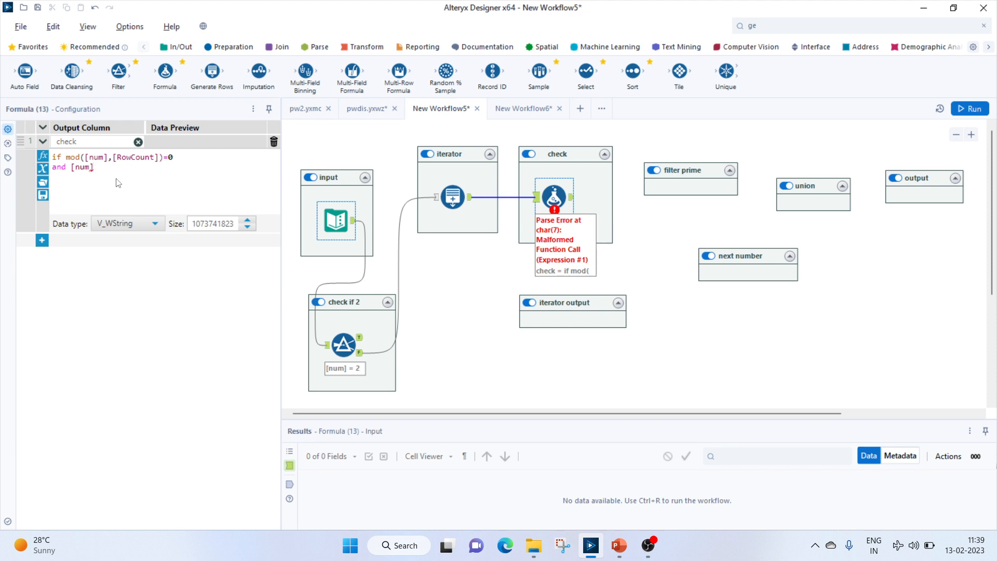
{"action": "type", "text": "!"}
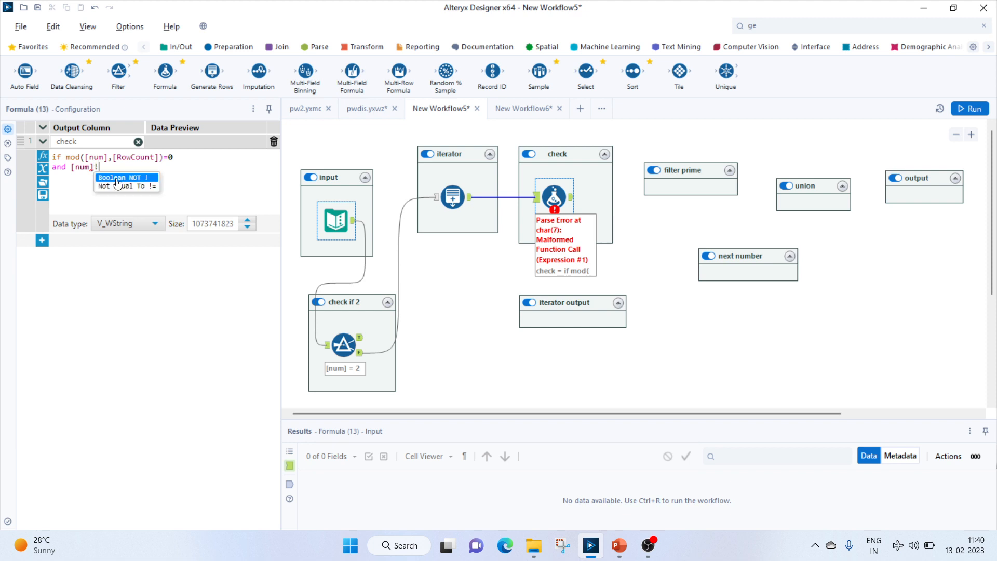
{"action": "type", "text": "=1"}
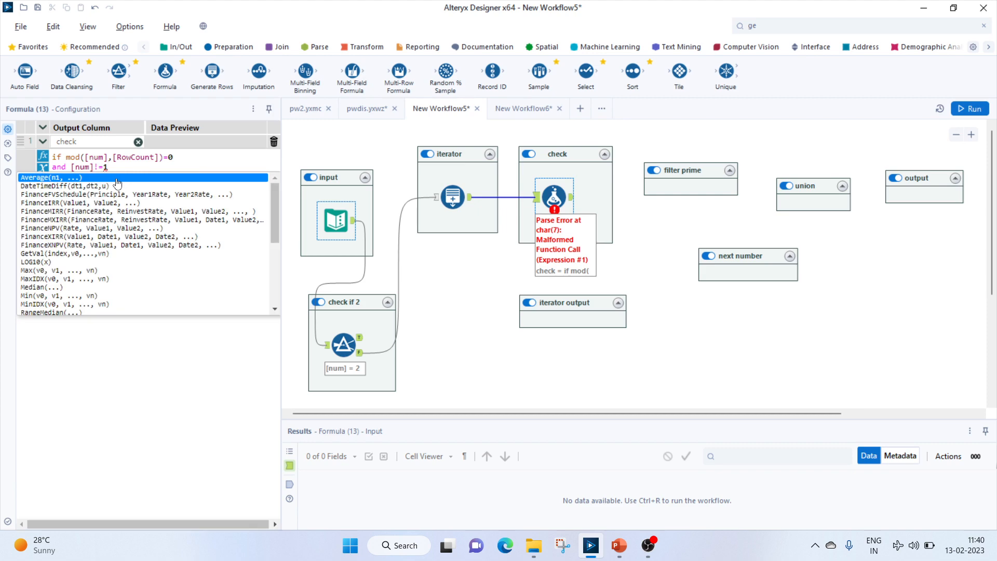
Finish the expression with or [num]=2 then 1 else 0 endif and apply it
{"action": "type", "text": ",o"}
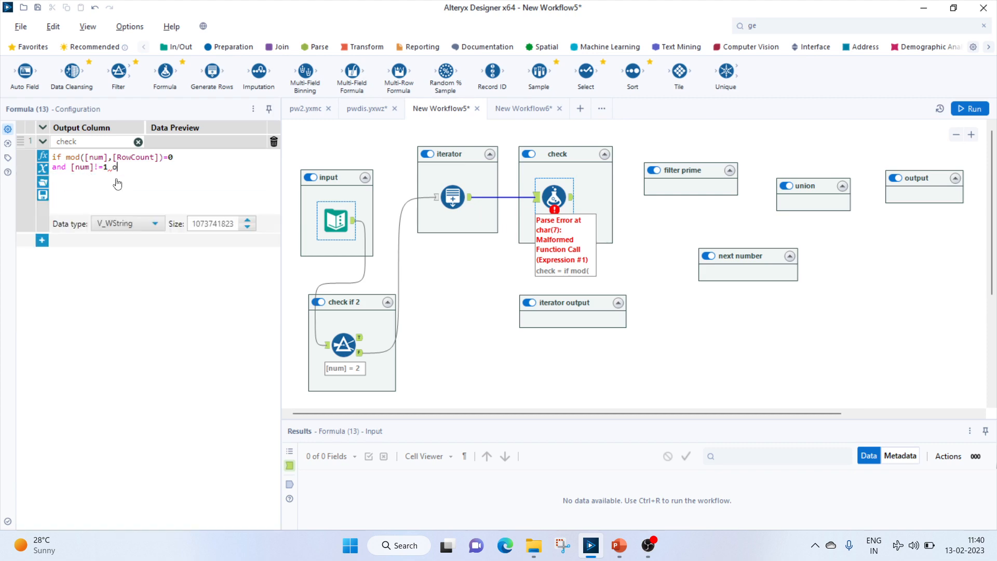
{"action": "type", "text": "or nu"}
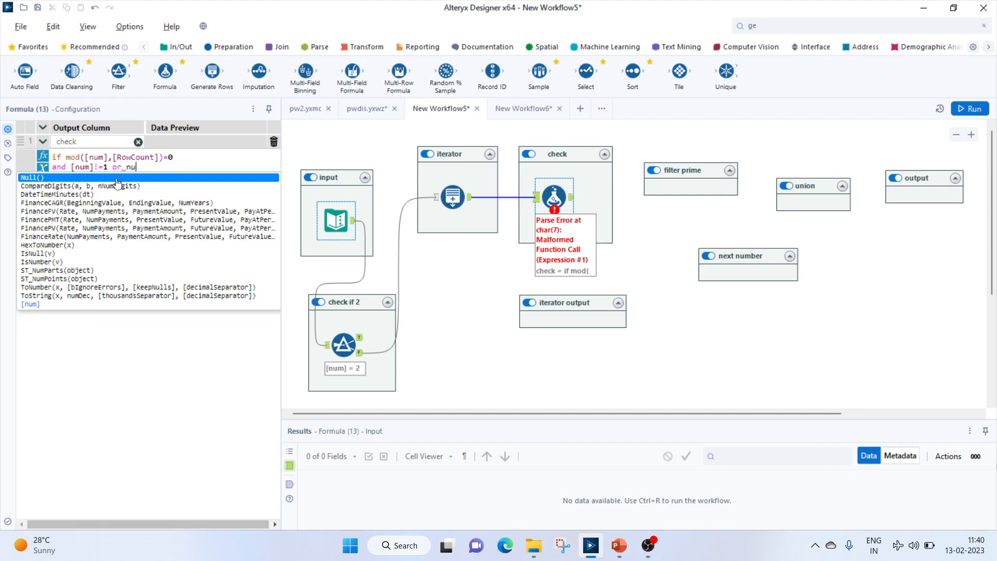
{"action": "type", "text": "m="}
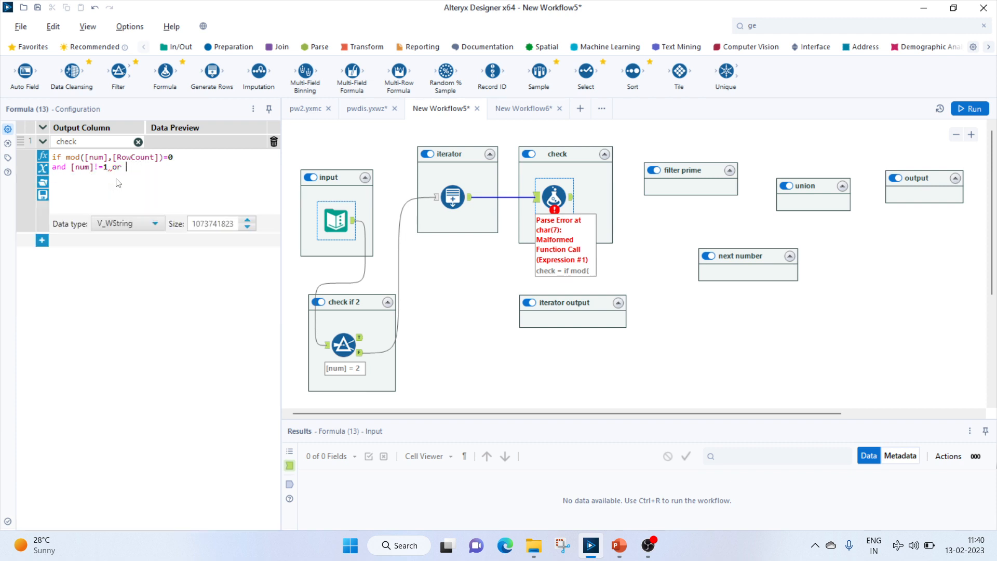
{"action": "type", "text": "num]"}
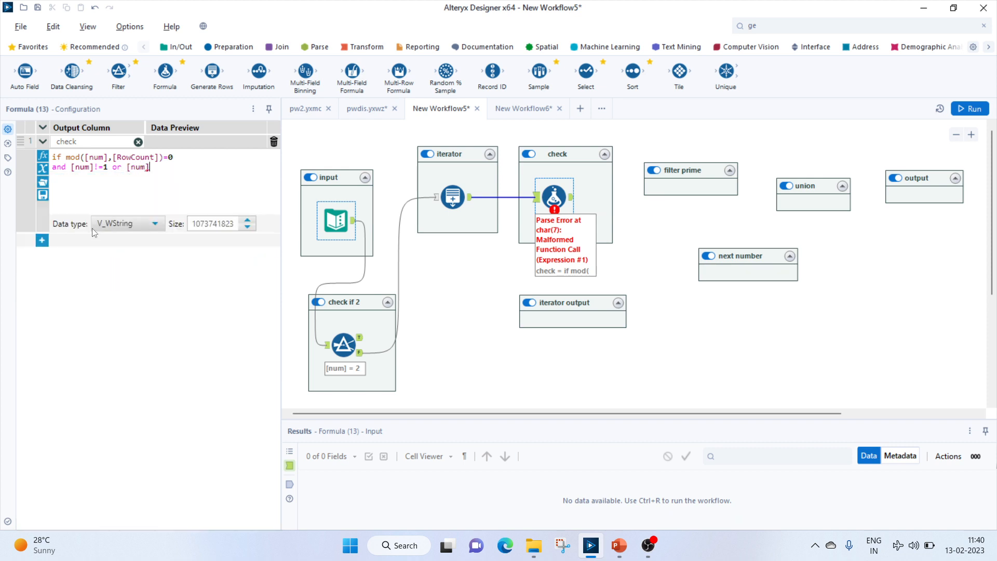
{"action": "type", "text": "=2"}
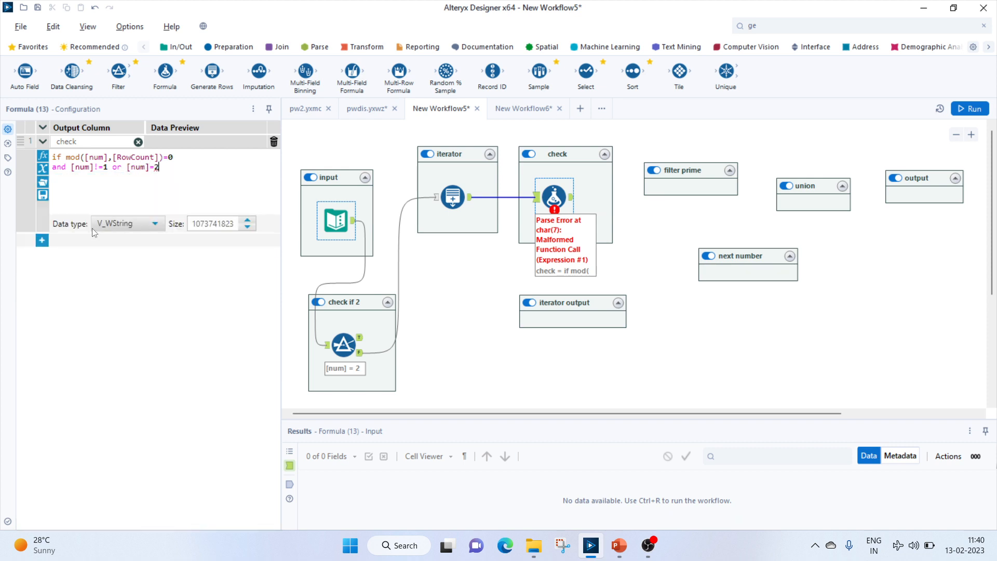
{"action": "type", "text": "then 1"}
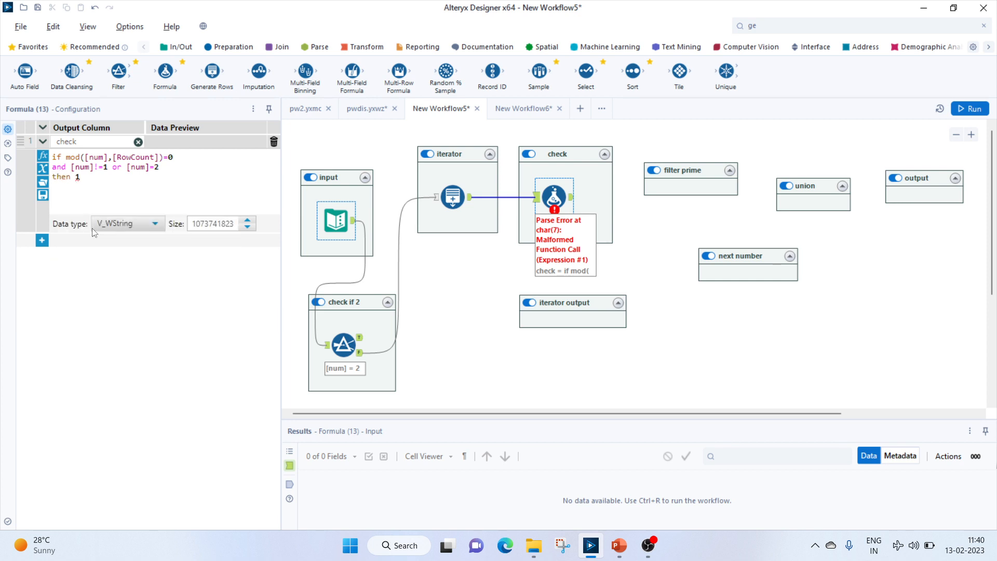
{"action": "type", "text": "else"}
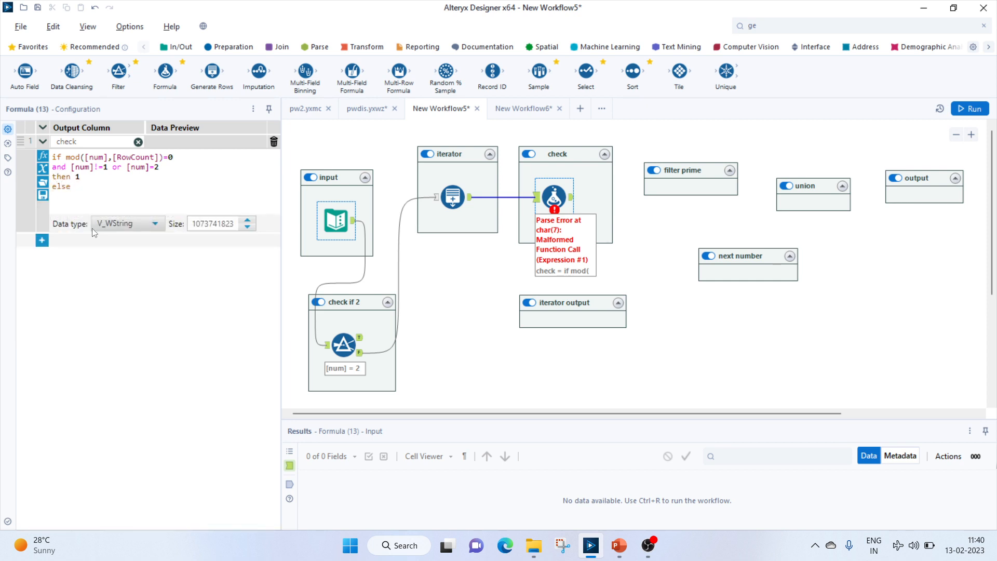
{"action": "type", "text": "endif"}
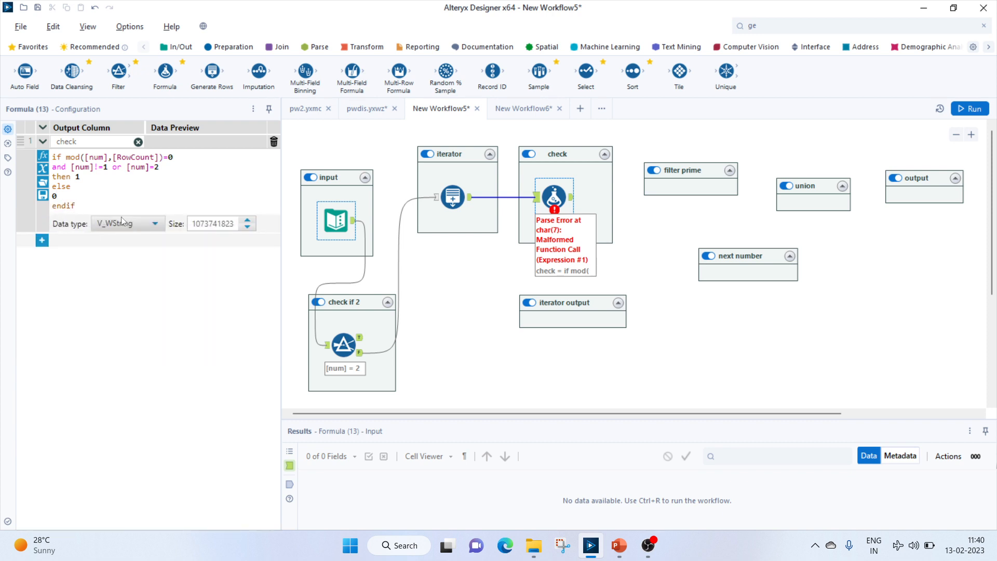
{"action": "left_click", "coordinate": [125, 223]}
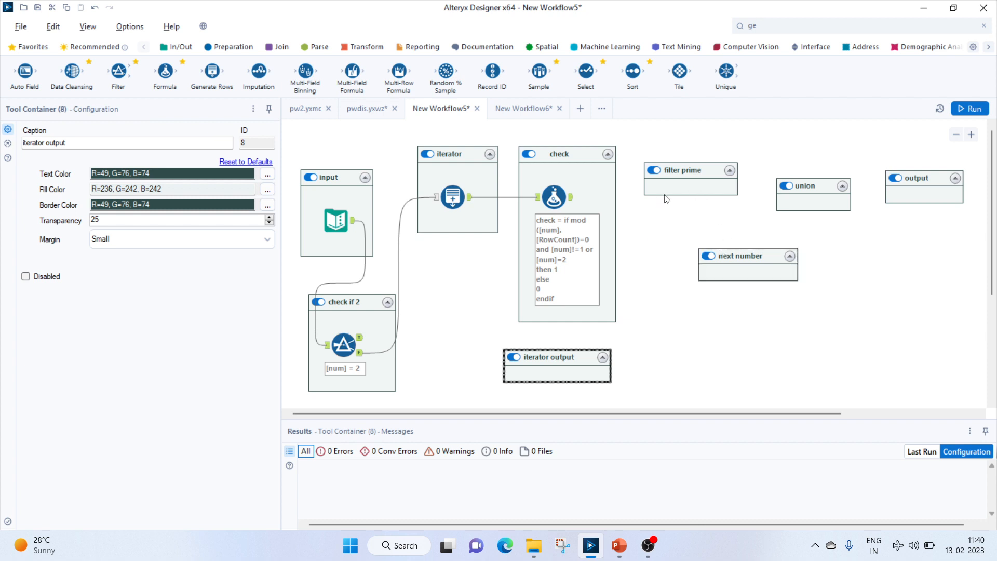
Add a Summarize tool after the check formula, grouping rows by num
{"action": "left_click", "coordinate": [748, 256]}
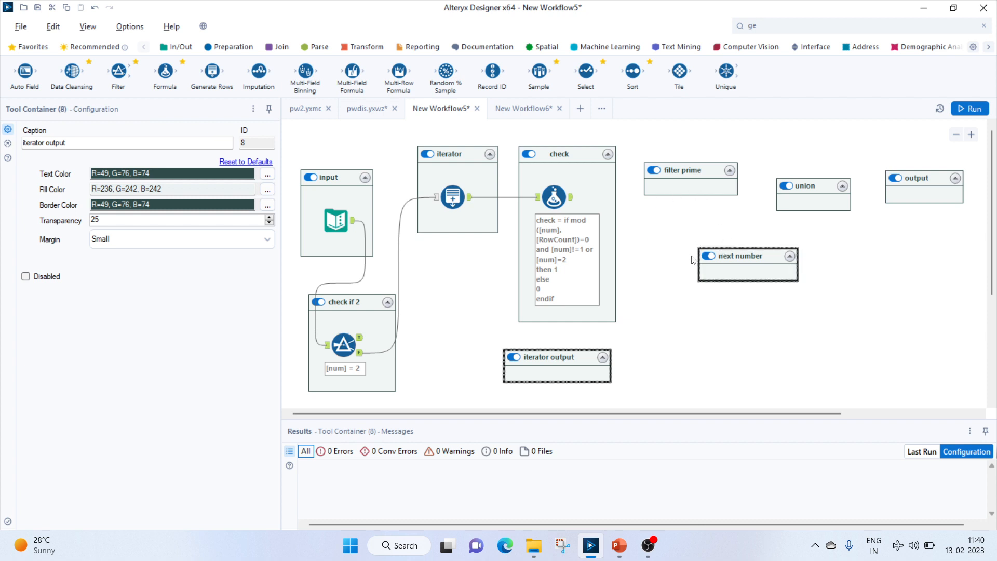
{"action": "left_click", "coordinate": [367, 46]}
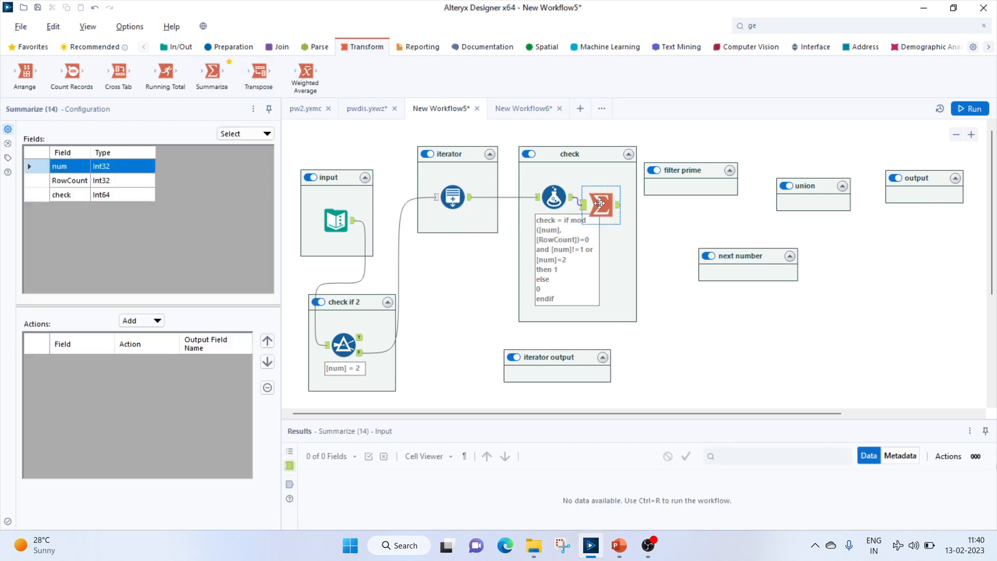
{"action": "left_click_drag", "start_coordinate": [599, 205], "coordinate": [640, 227]}
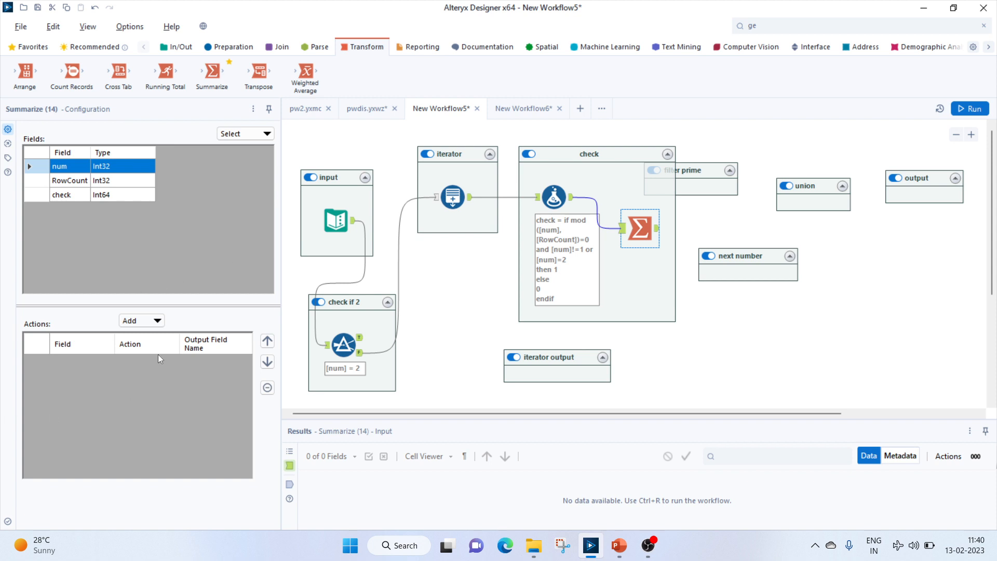
{"action": "left_click", "coordinate": [140, 320]}
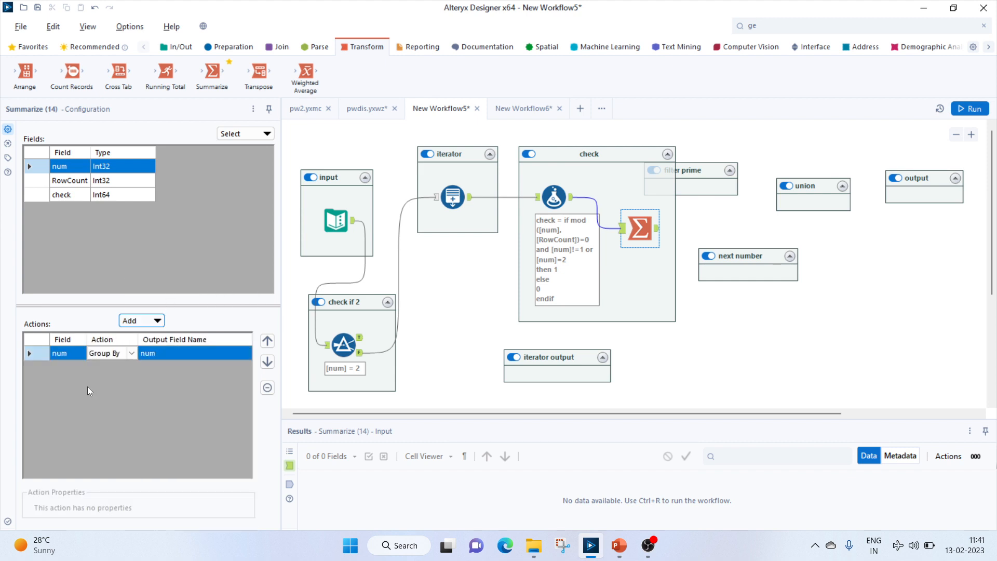
{"action": "left_click", "coordinate": [452, 198]}
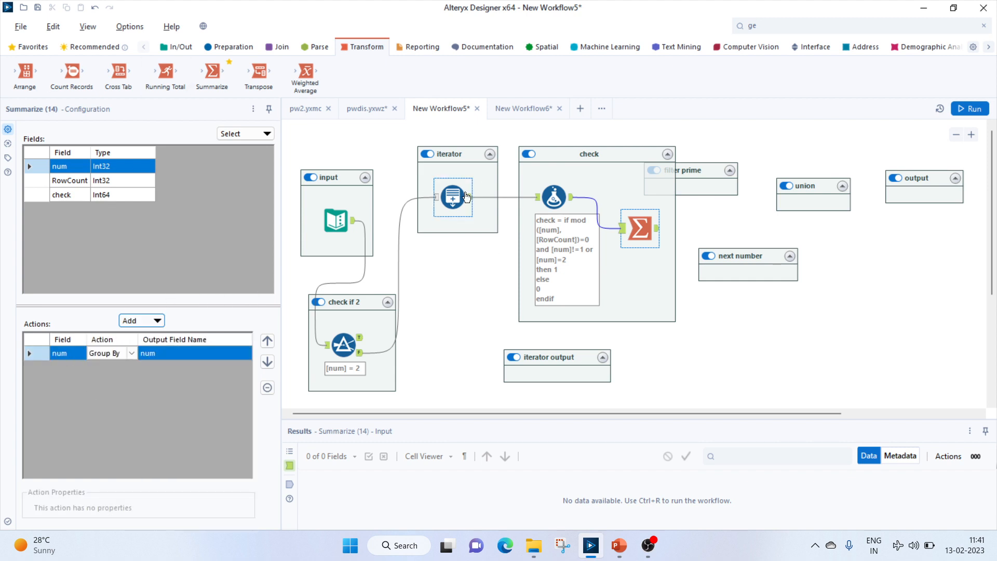
{"action": "mouse_move", "coordinate": [453, 197]}
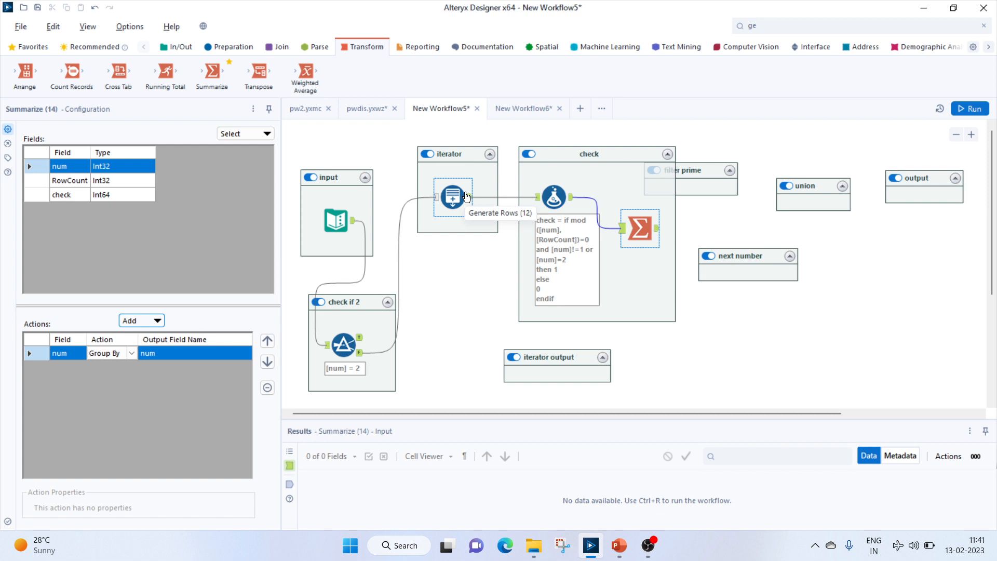
{"action": "mouse_move", "coordinate": [104, 268]}
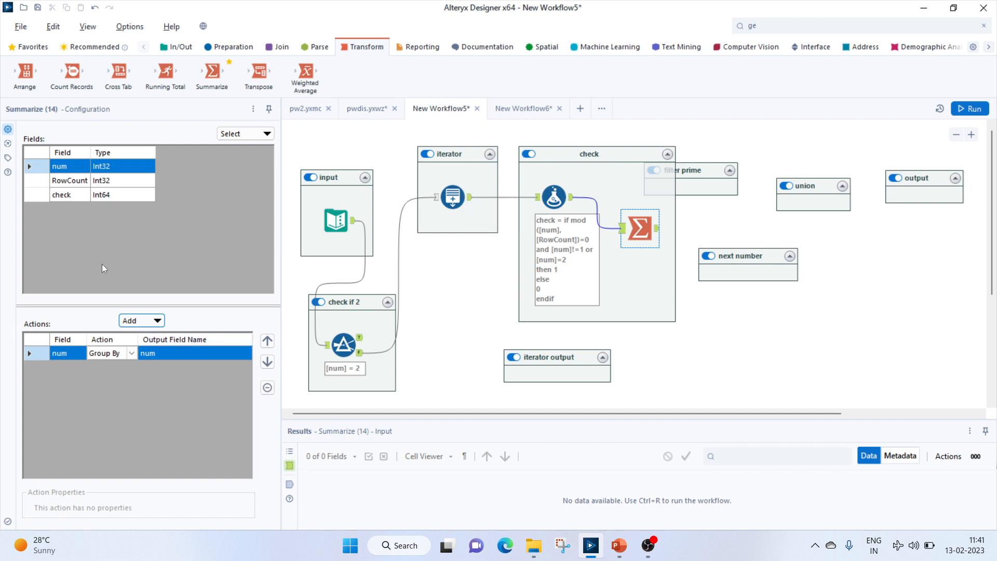
Sum the check field into Sum_check and finish the summary
{"action": "left_click", "coordinate": [61, 195]}
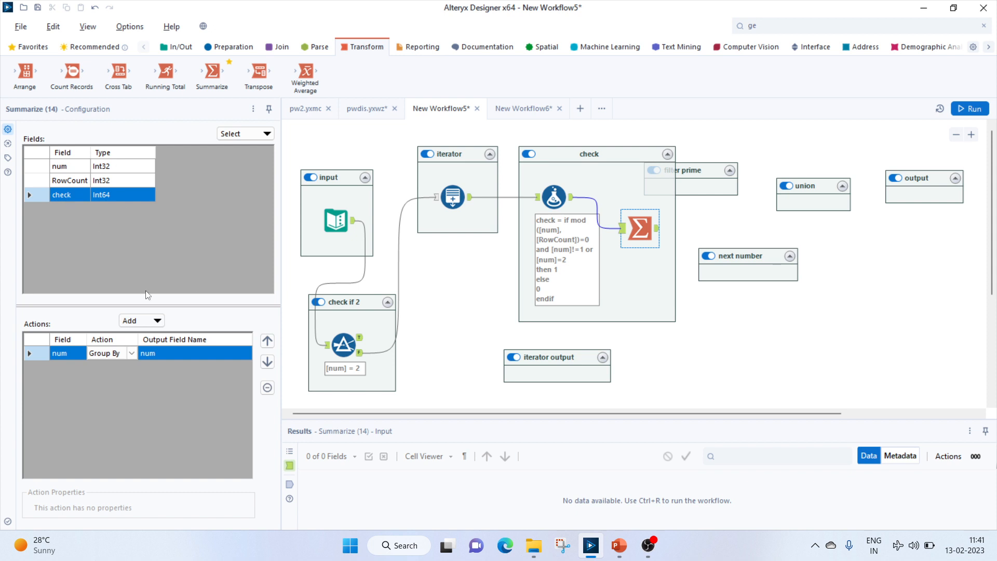
{"action": "left_click", "coordinate": [137, 320]}
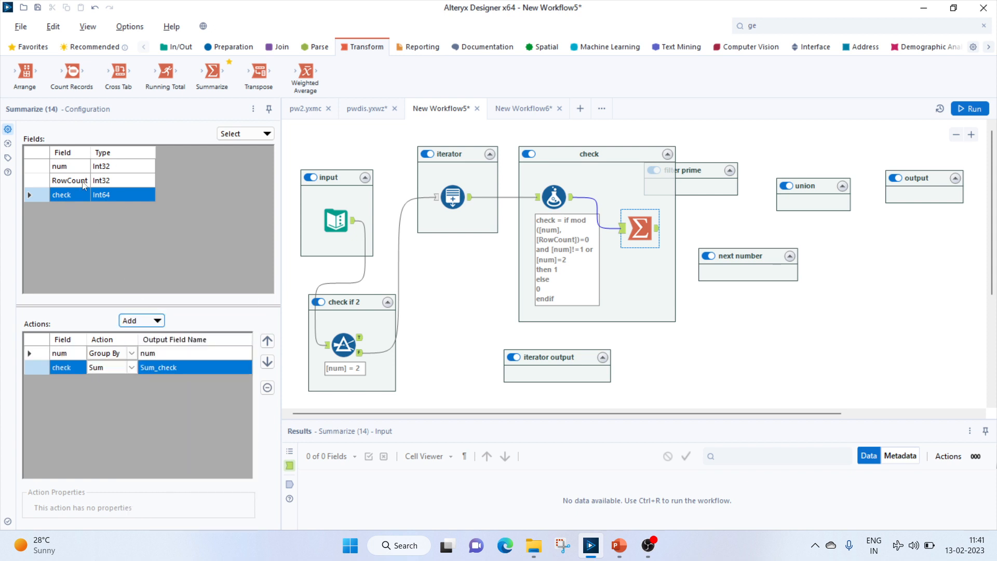
{"action": "mouse_move", "coordinate": [902, 345]}
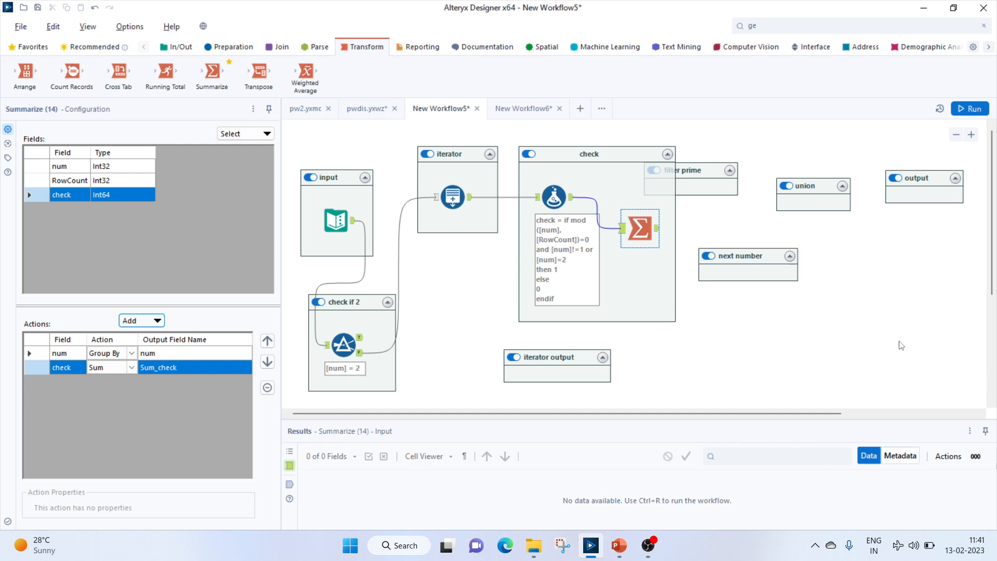
{"action": "left_click", "coordinate": [703, 162]}
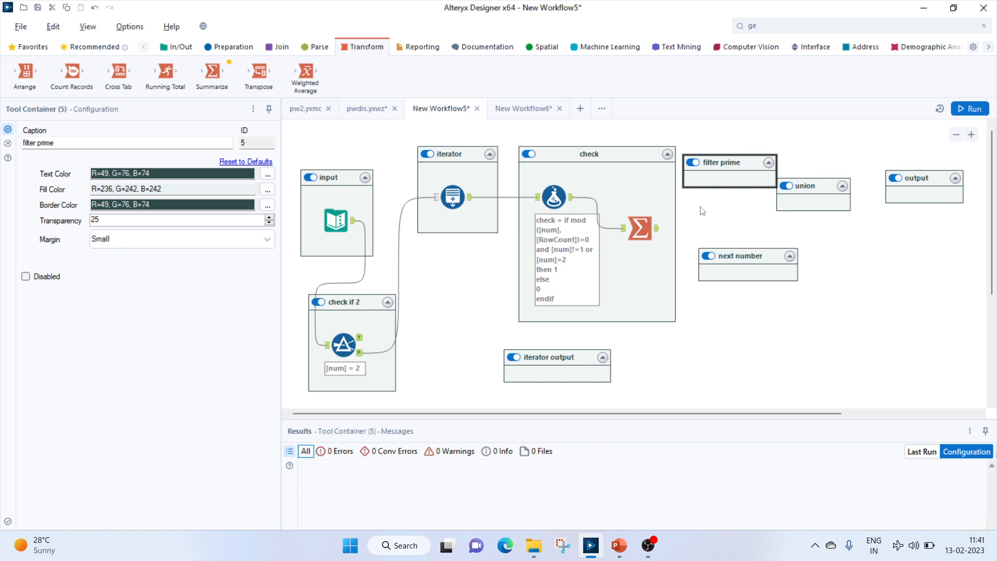
Place a Filter in the filter prime container on the summary output, testing Sum_check = 0
{"action": "left_click_drag", "start_coordinate": [813, 185], "coordinate": [844, 225]}
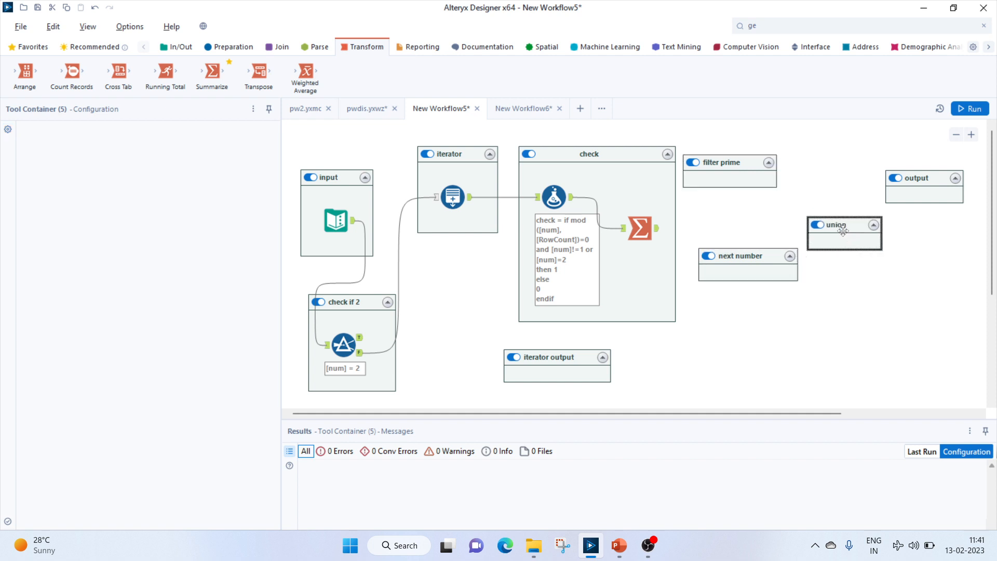
{"action": "left_click", "coordinate": [737, 255]}
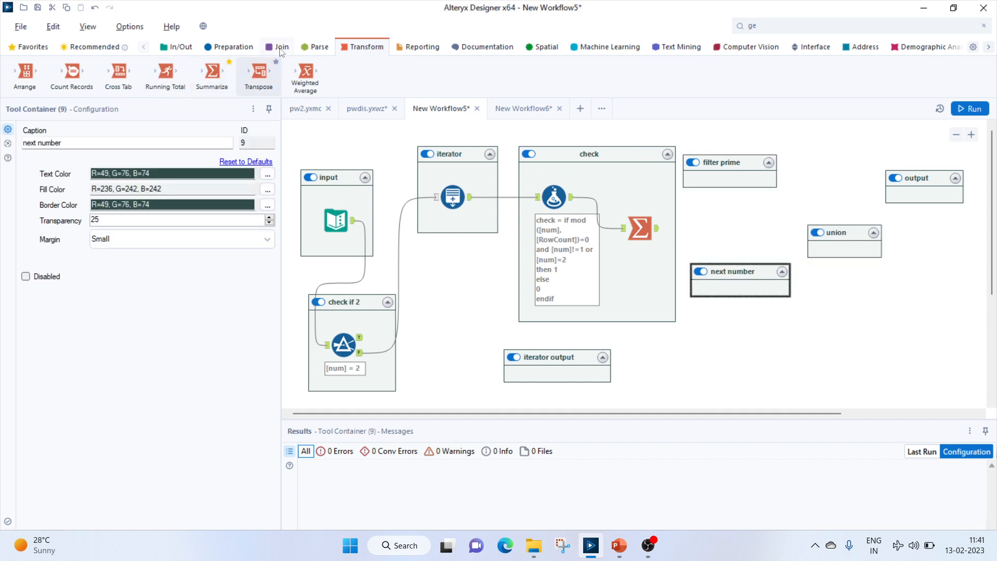
{"action": "left_click", "coordinate": [232, 47]}
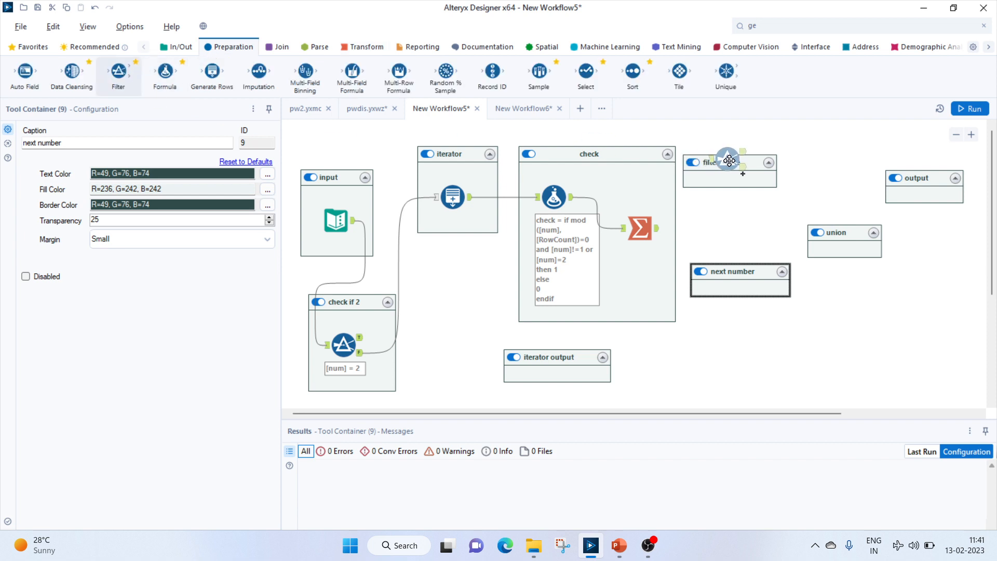
{"action": "left_click", "coordinate": [725, 176]}
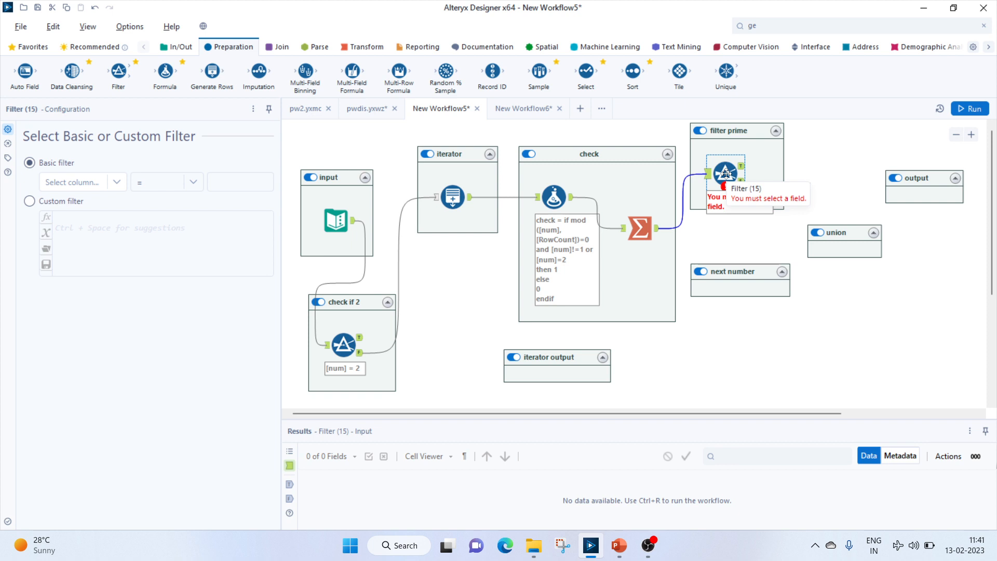
{"action": "left_click", "coordinate": [82, 181]}
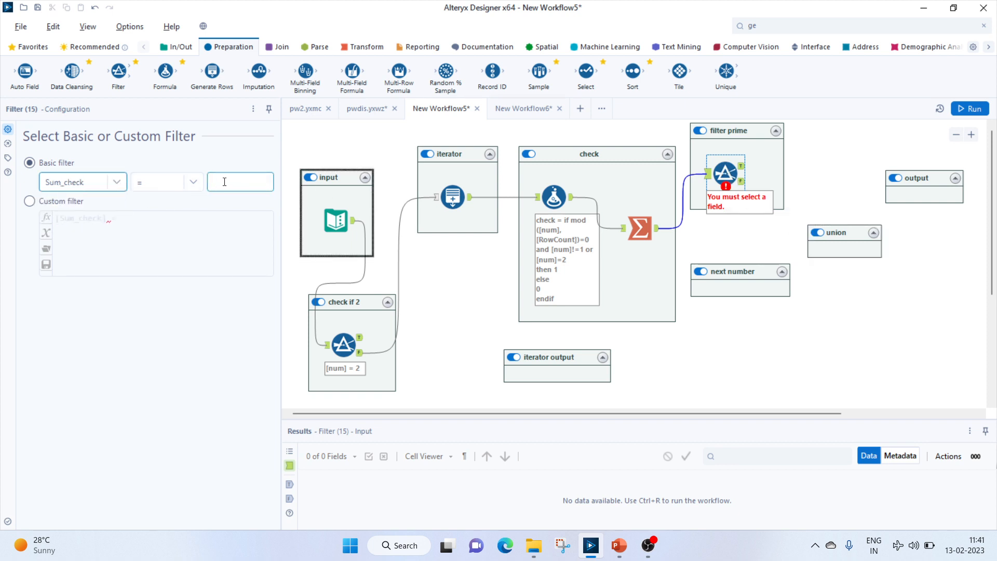
{"action": "type", "text": "0"}
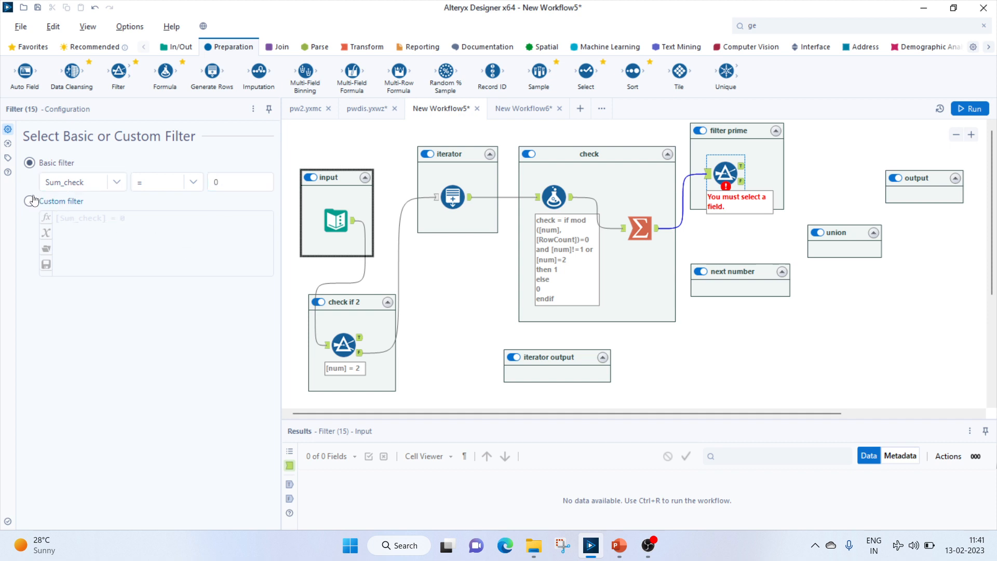
Extend it to a custom expression [Sum_check] = 0 and num<=102 and apply
{"action": "left_click", "coordinate": [29, 201]}
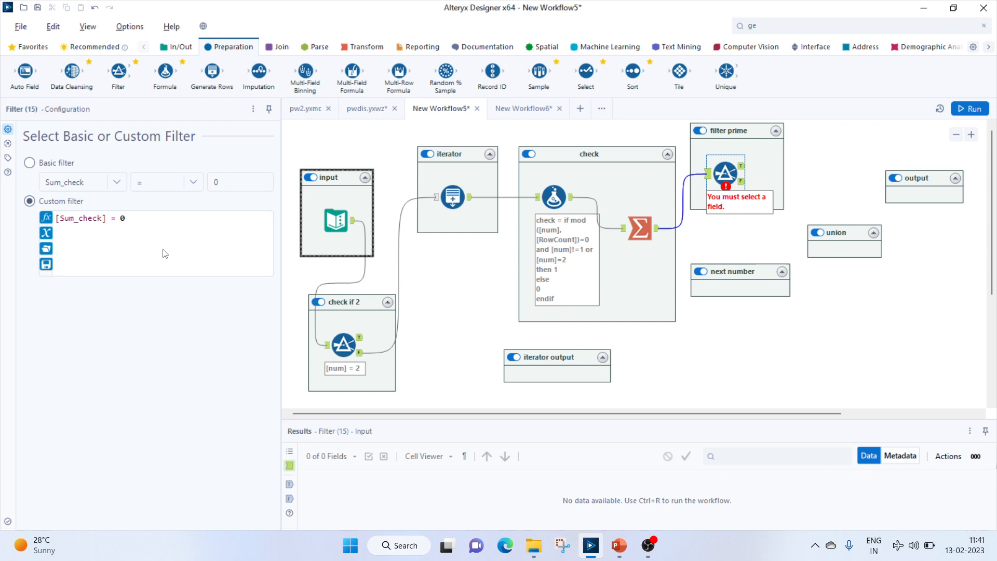
{"action": "type", "text": "and"}
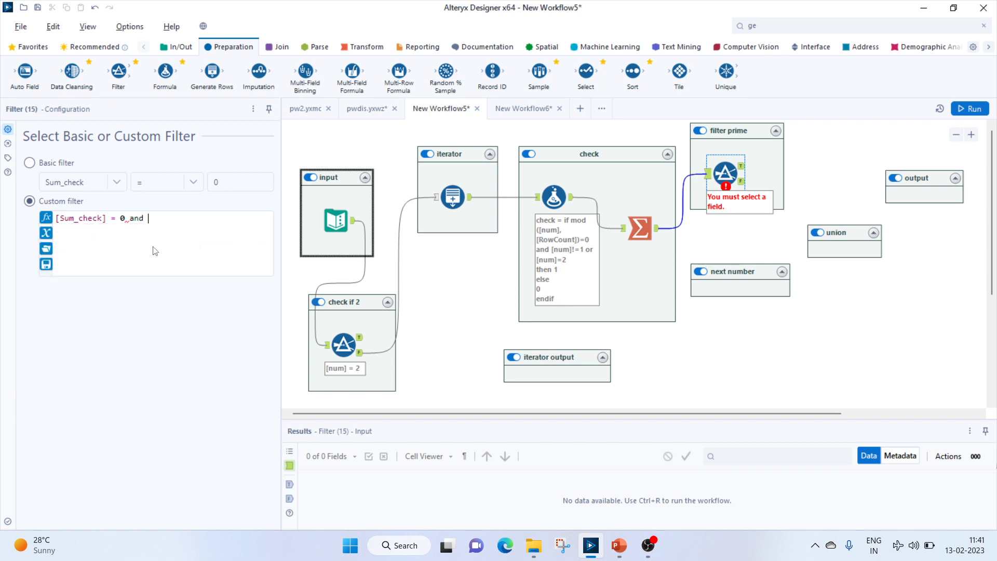
{"action": "type", "text": "num<="}
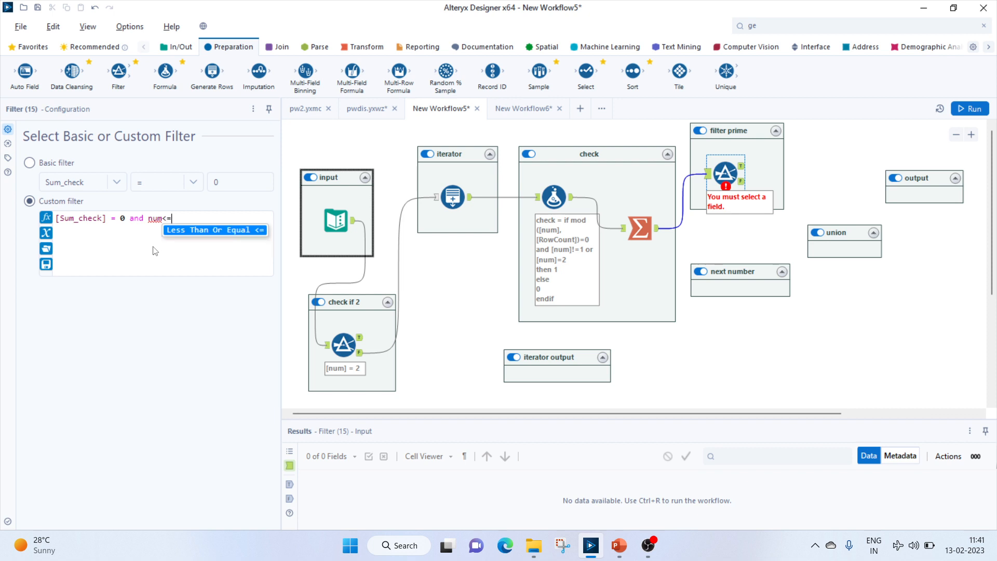
{"action": "type", "text": "102"}
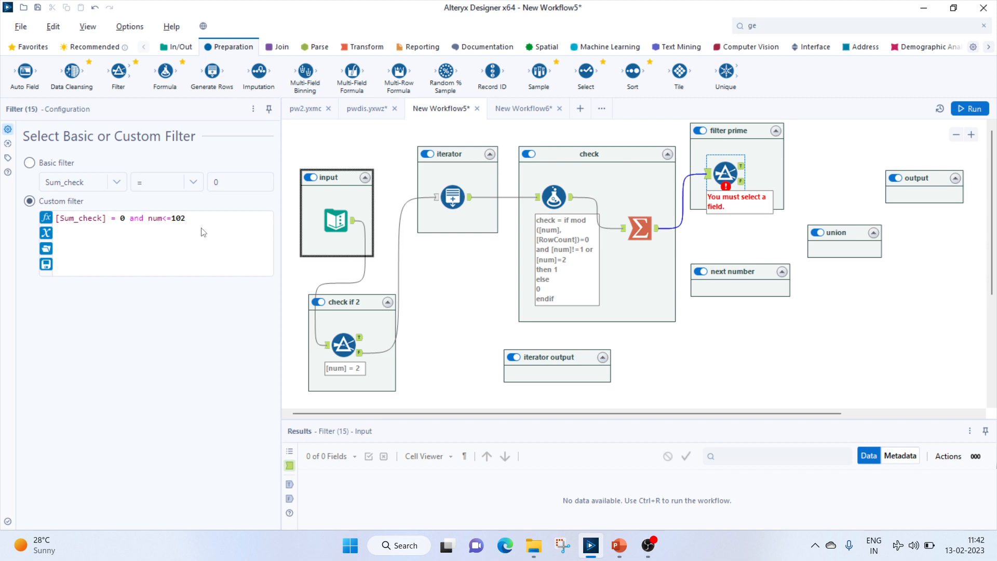
{"action": "left_click", "coordinate": [695, 351]}
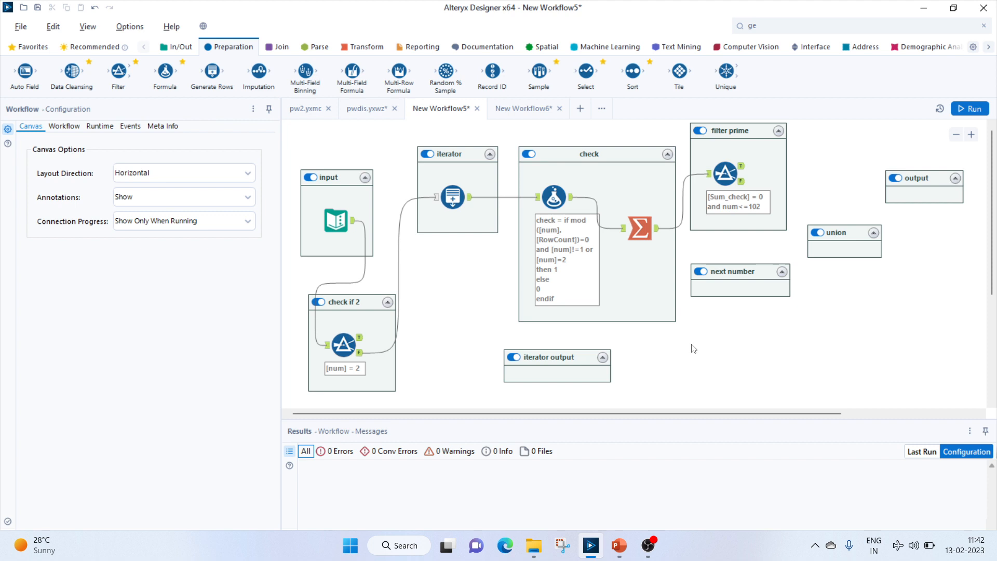
{"action": "mouse_move", "coordinate": [539, 390]}
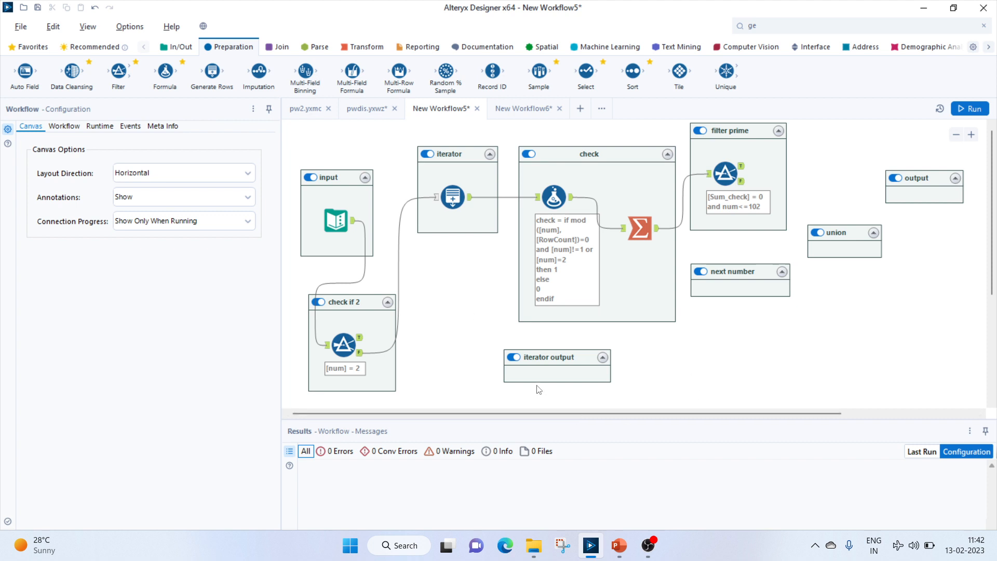
{"action": "mouse_move", "coordinate": [763, 96]}
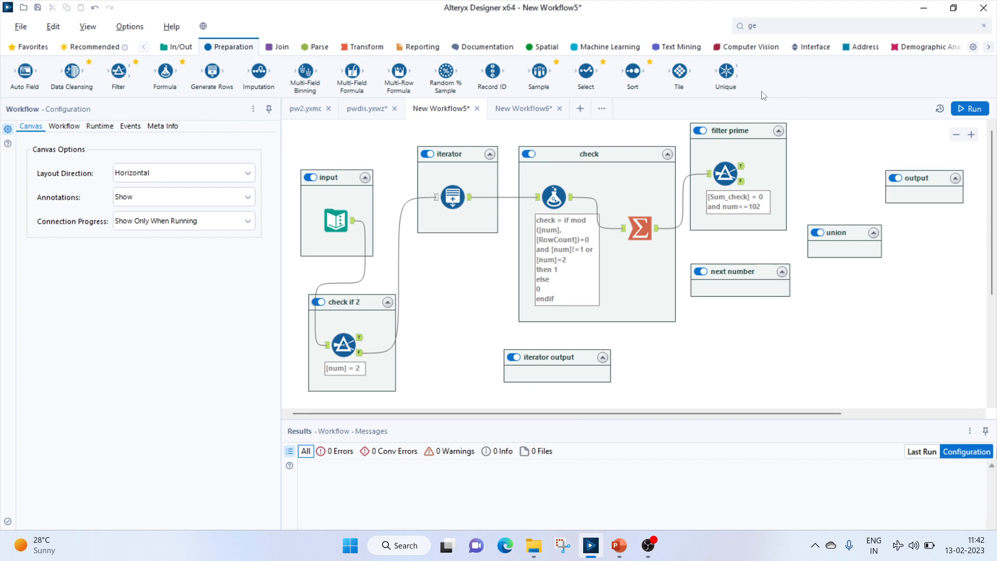
Search for Union, drop it in the union container and link the prime filter's true rows to it
{"action": "type", "text": "nu"}
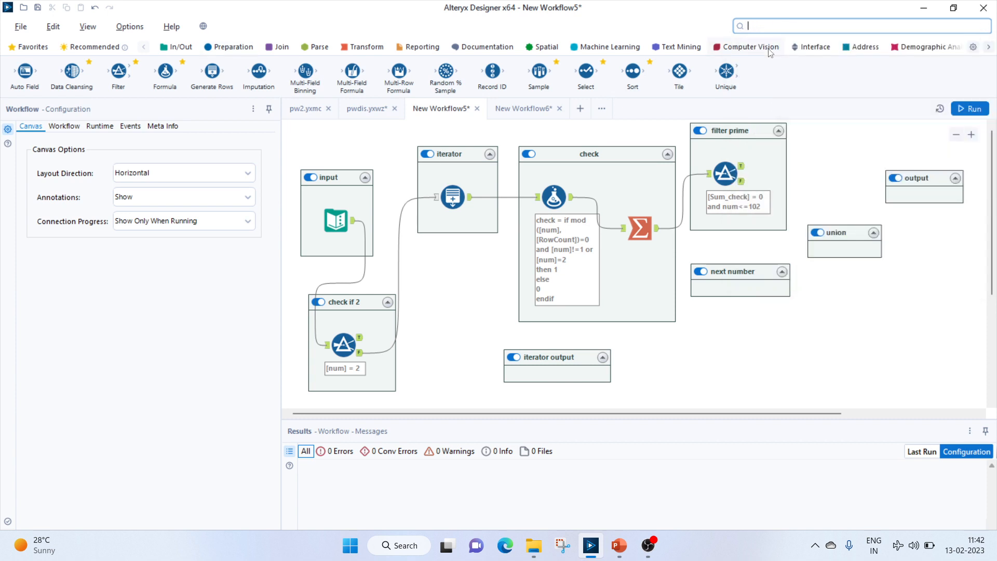
{"action": "type", "text": "uni"}
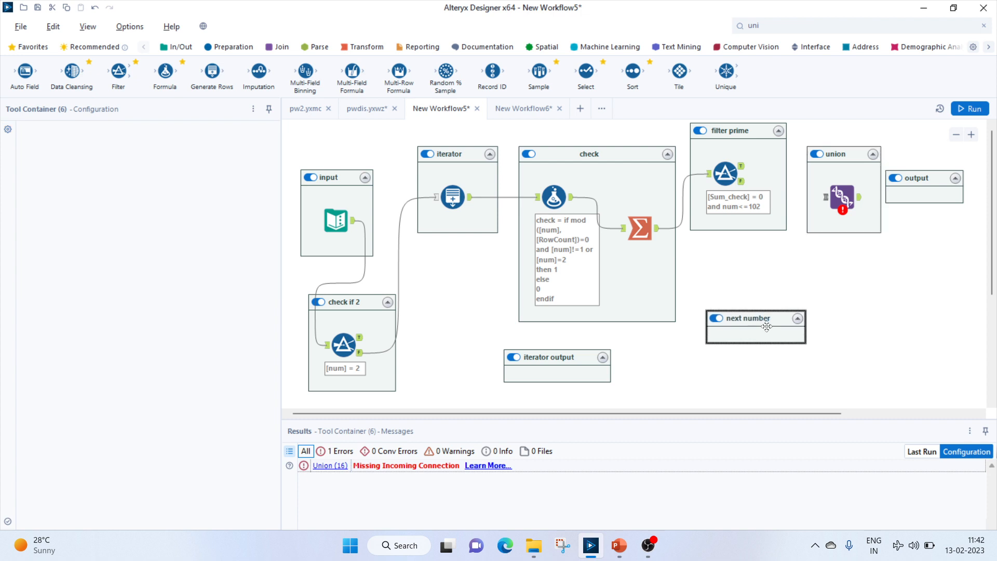
{"action": "left_click", "coordinate": [755, 318]}
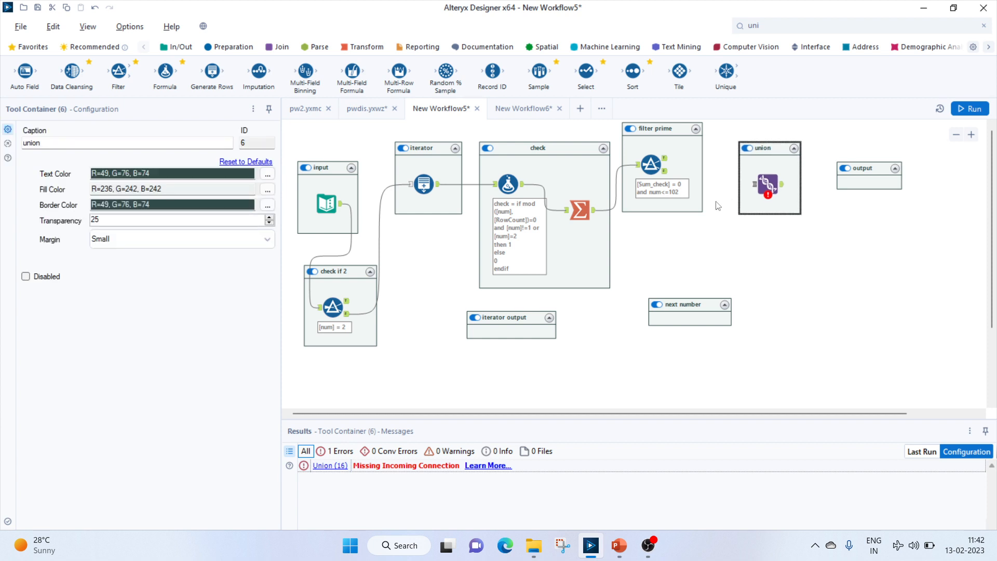
{"action": "mouse_move", "coordinate": [676, 165]}
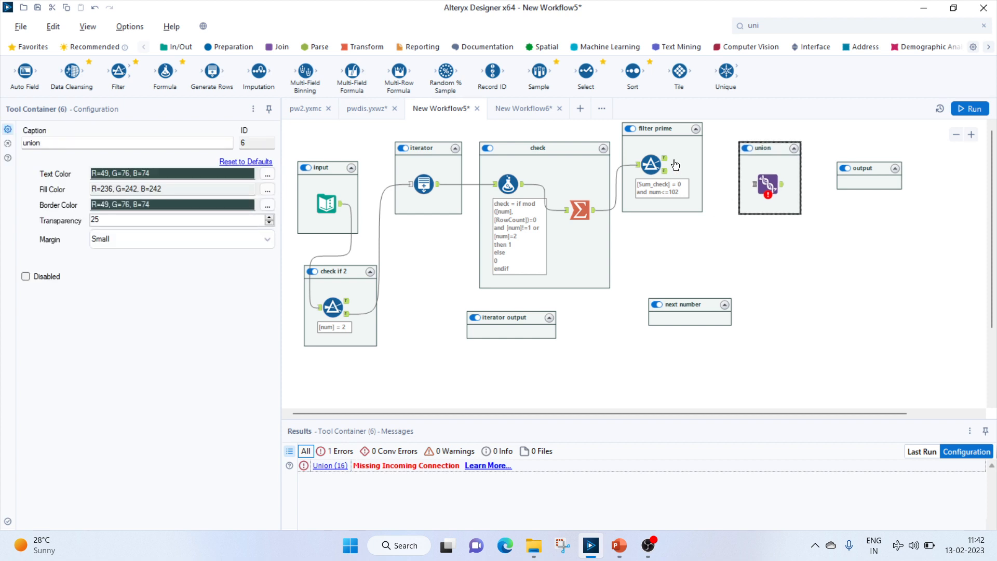
{"action": "left_click", "coordinate": [650, 164]}
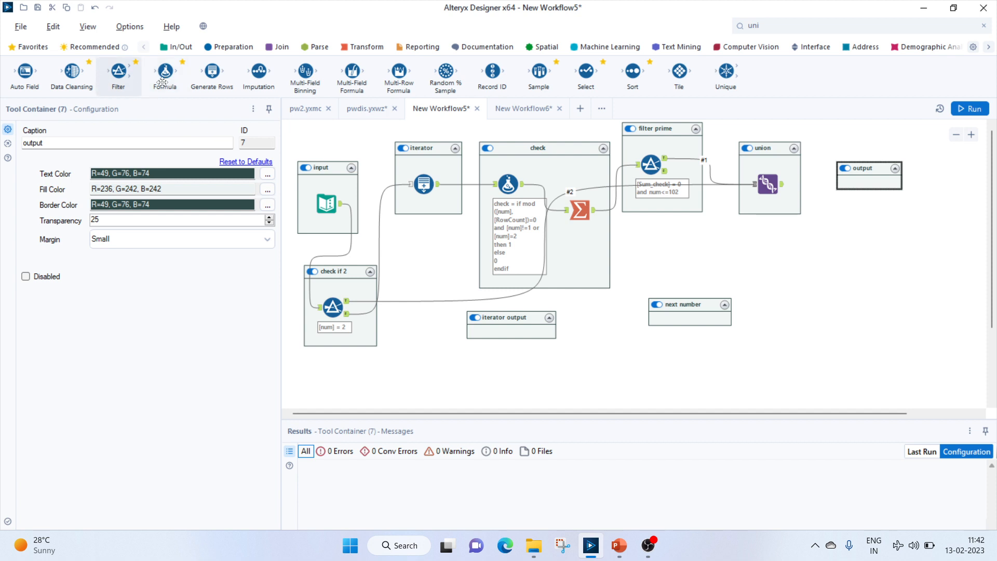
{"action": "mouse_move", "coordinate": [585, 71]}
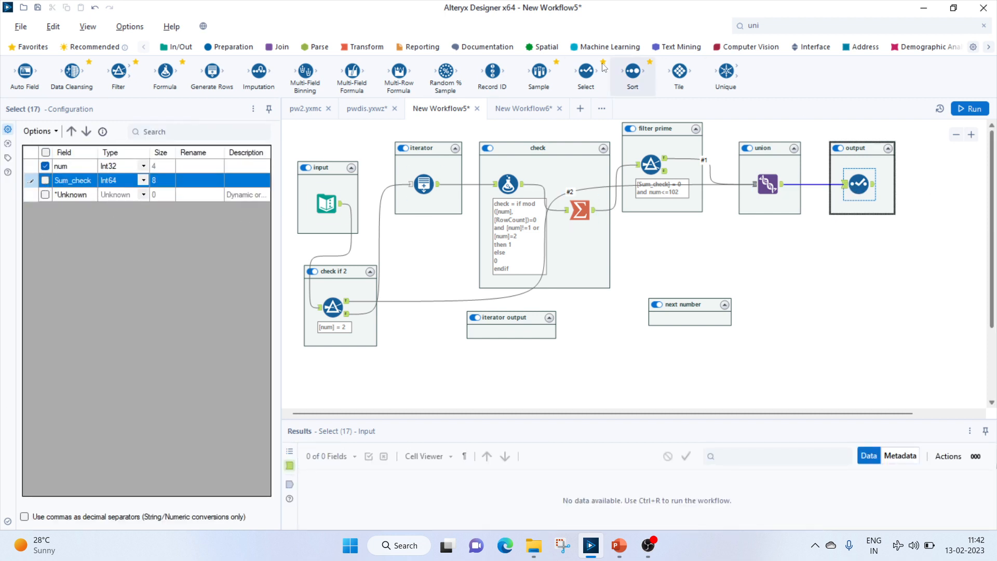
Add a Macro Output from the Interface tools after the Select in the output container
{"action": "left_click", "coordinate": [814, 46]}
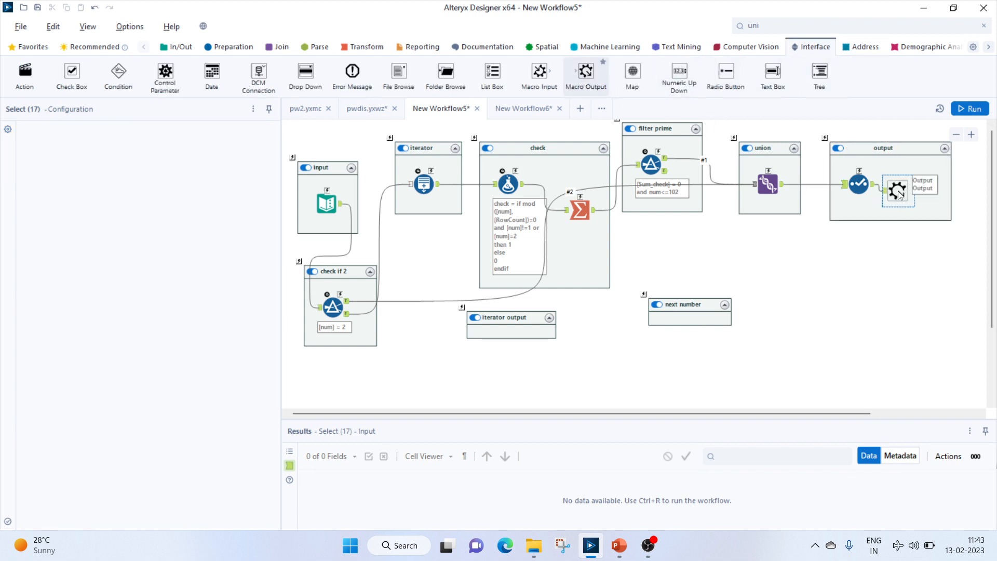
{"action": "left_click", "coordinate": [897, 191]}
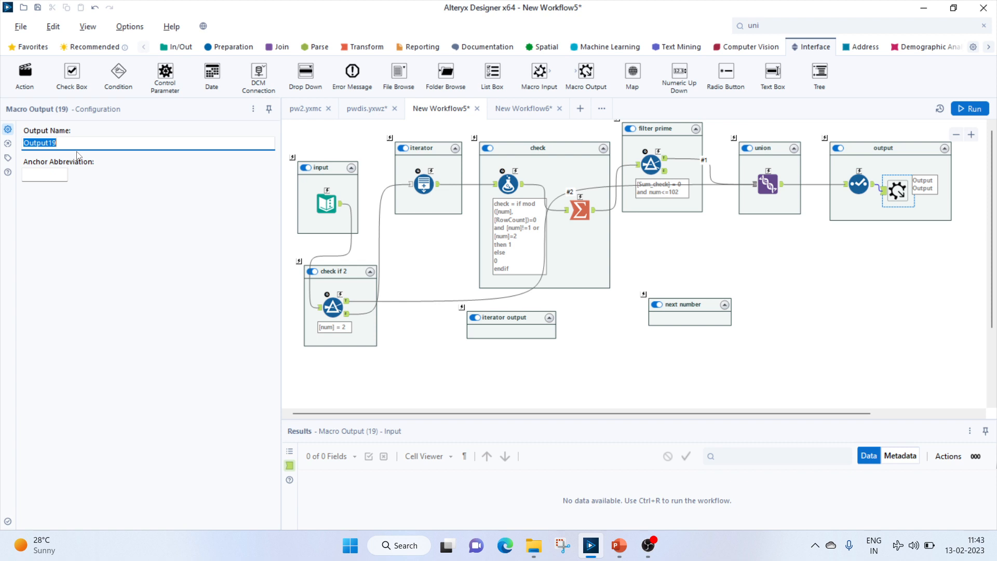
{"action": "mouse_move", "coordinate": [80, 158]}
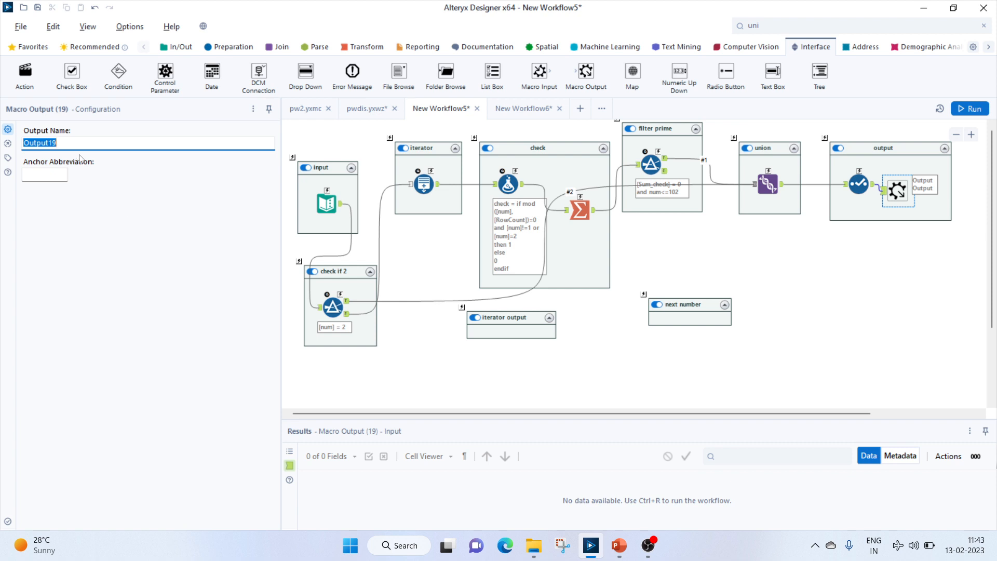
{"action": "mouse_move", "coordinate": [492, 242]}
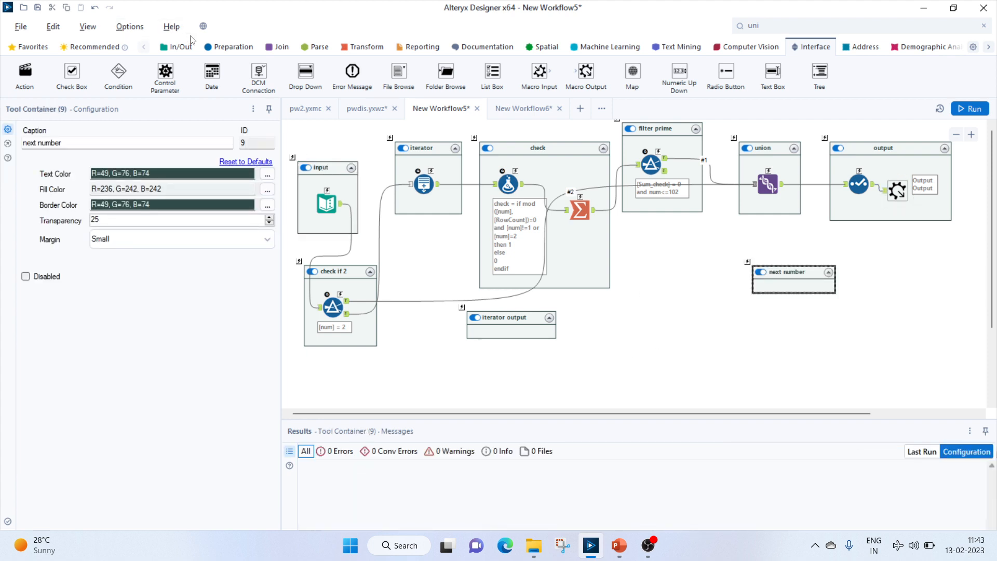
Add a Formula in next number on the prime filter's false rows setting num = [num]+1
{"action": "left_click", "coordinate": [232, 46]}
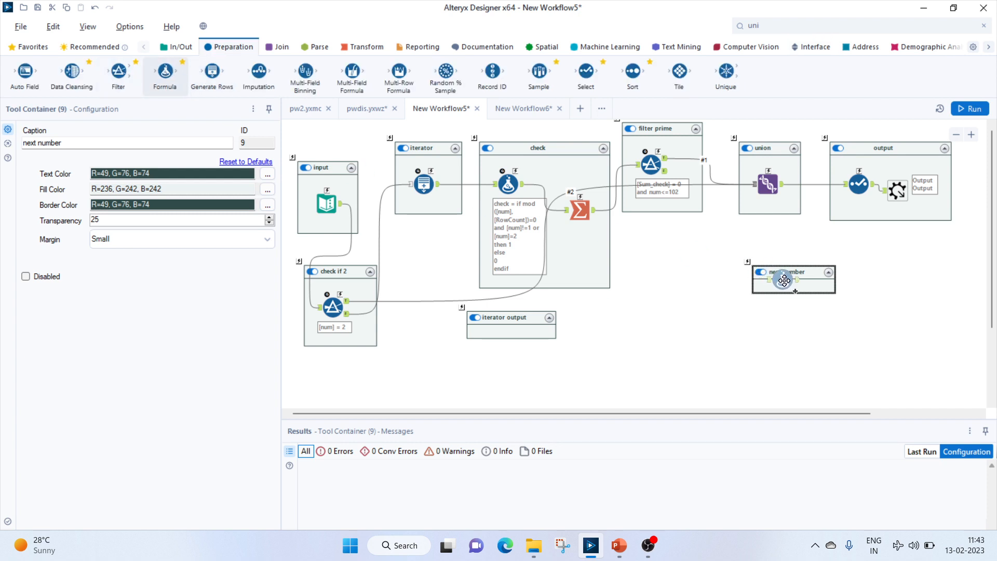
{"action": "left_click", "coordinate": [779, 281]}
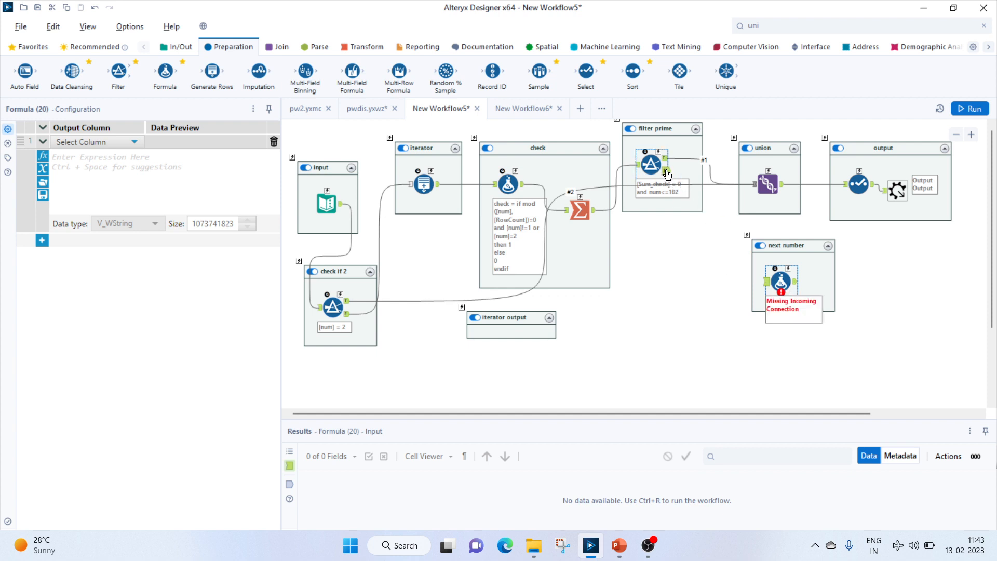
{"action": "left_click_drag", "start_coordinate": [667, 173], "coordinate": [782, 282]}
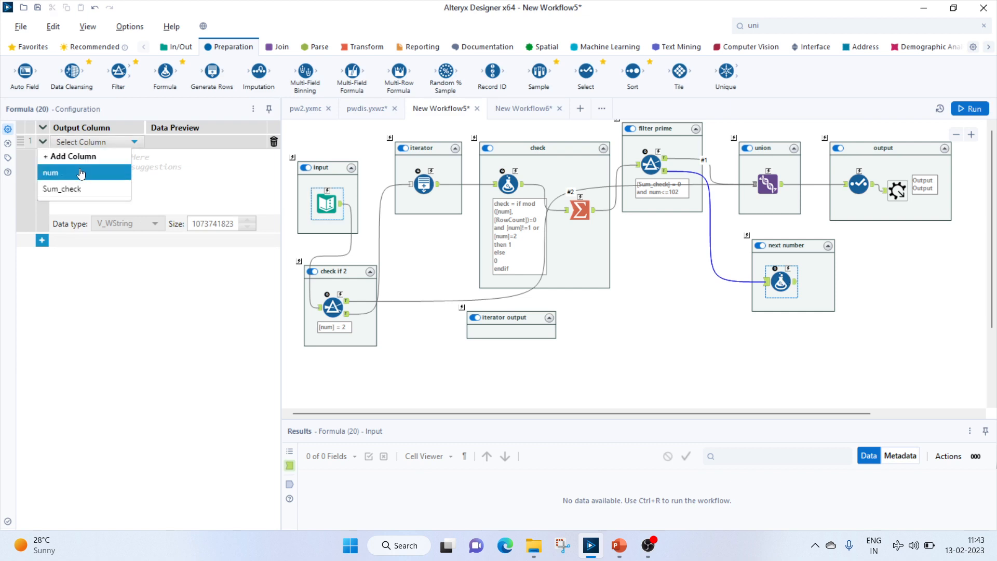
{"action": "left_click", "coordinate": [51, 172]}
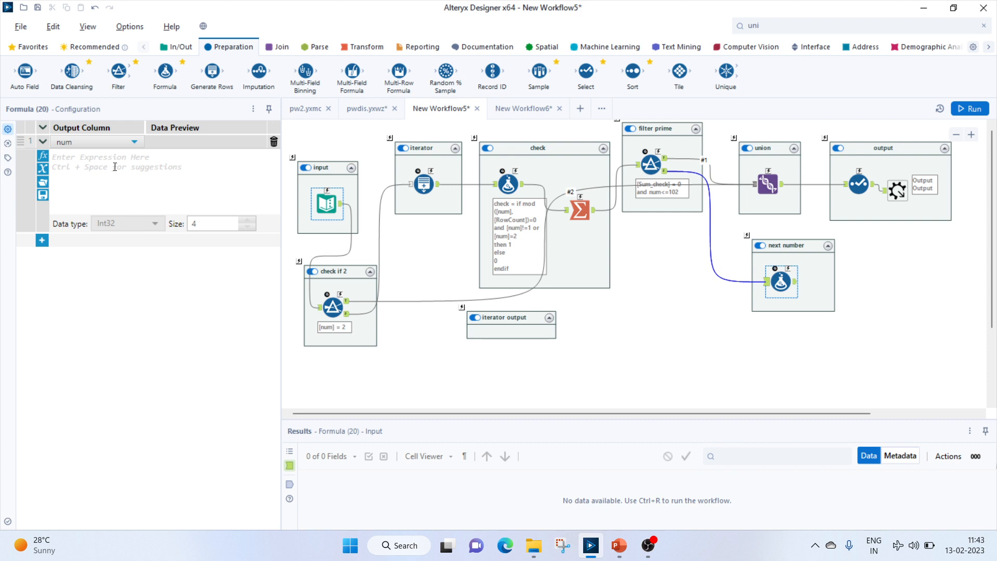
{"action": "type", "text": "[num]+1"}
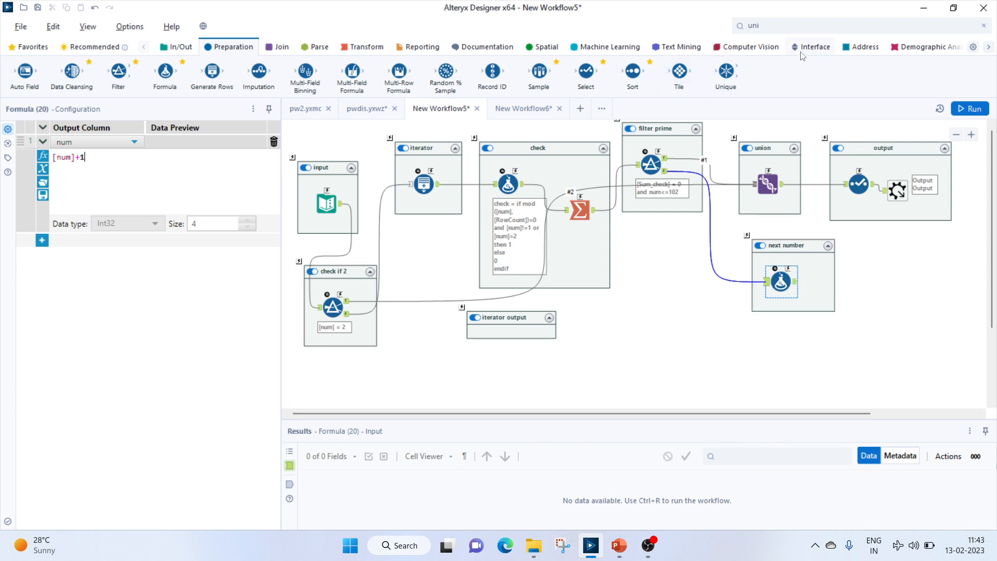
{"action": "left_click", "coordinate": [815, 47]}
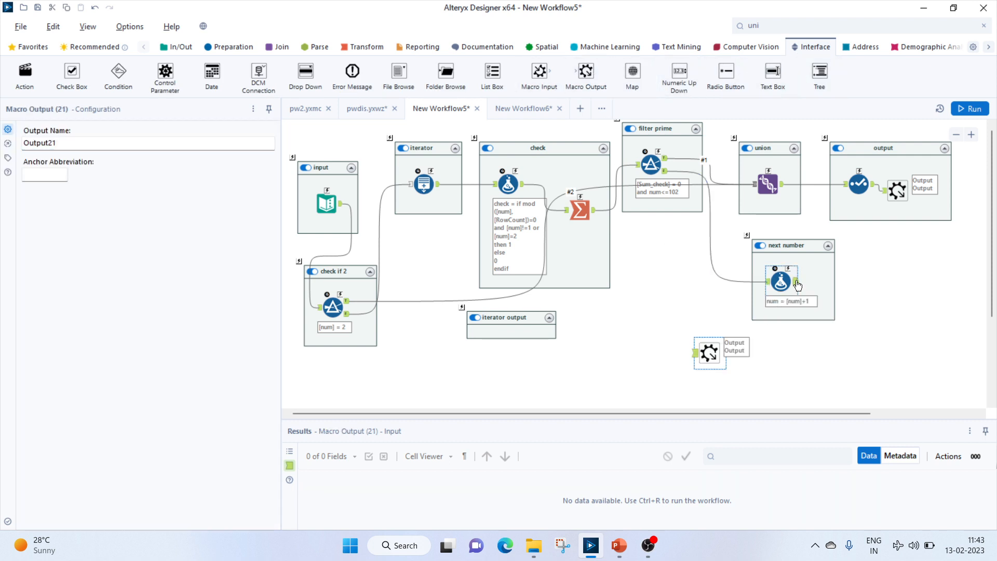
Connect the formula to a second Macro Output and set the workflow type to Iterative Macro
{"action": "left_click_drag", "start_coordinate": [806, 284], "coordinate": [707, 353]}
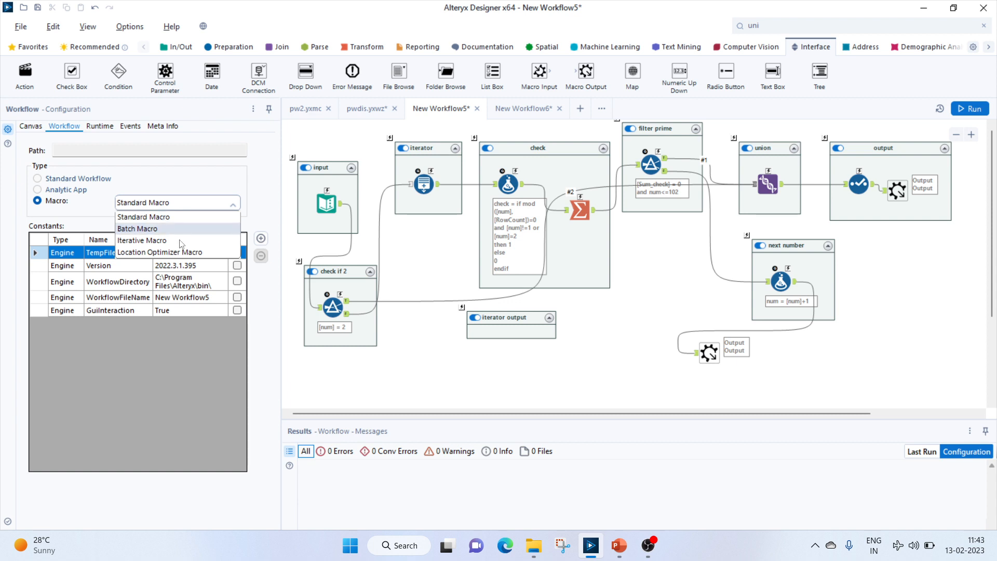
{"action": "left_click", "coordinate": [142, 240]}
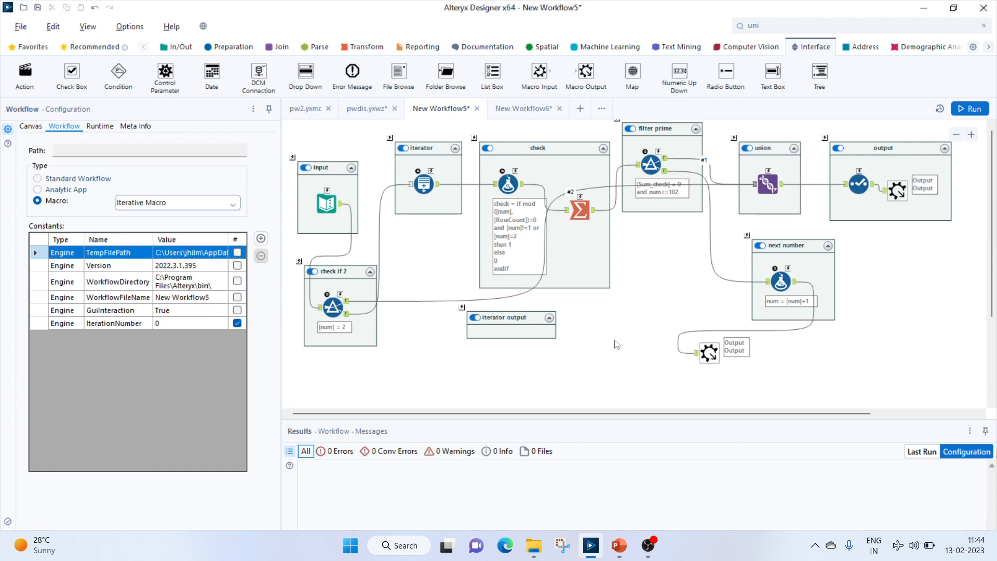
{"action": "left_click", "coordinate": [707, 353]}
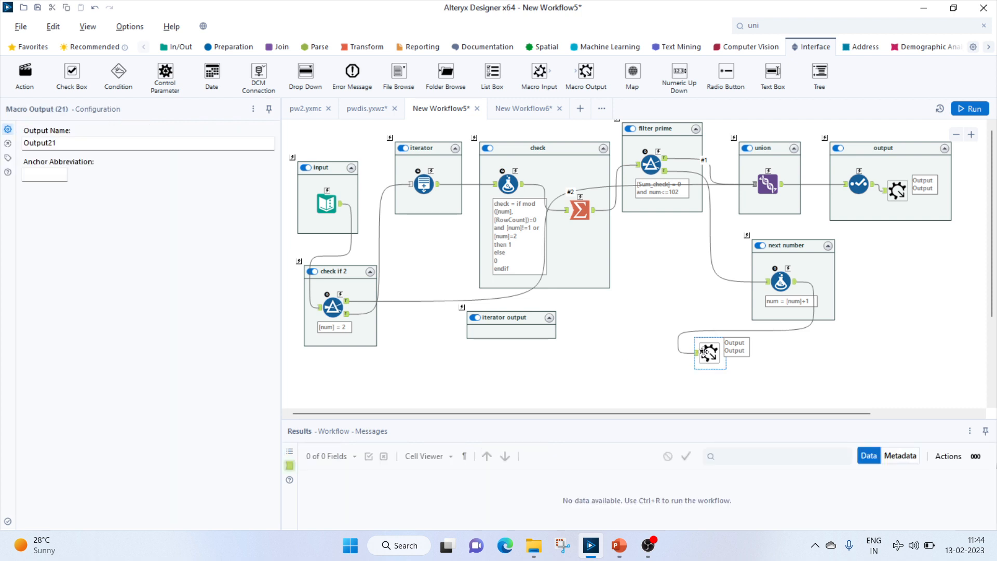
{"action": "left_click", "coordinate": [707, 352]}
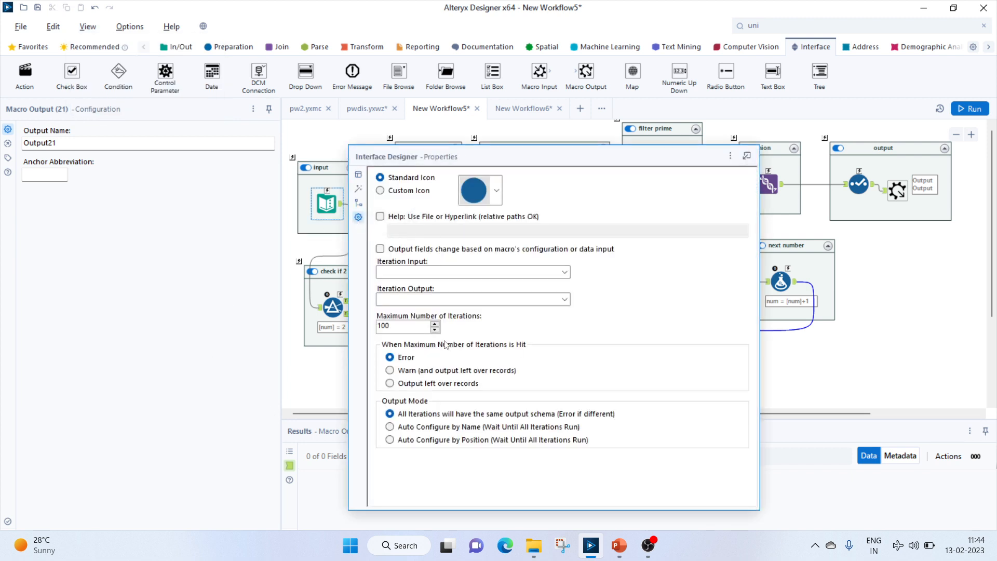
{"action": "left_click", "coordinate": [468, 271]}
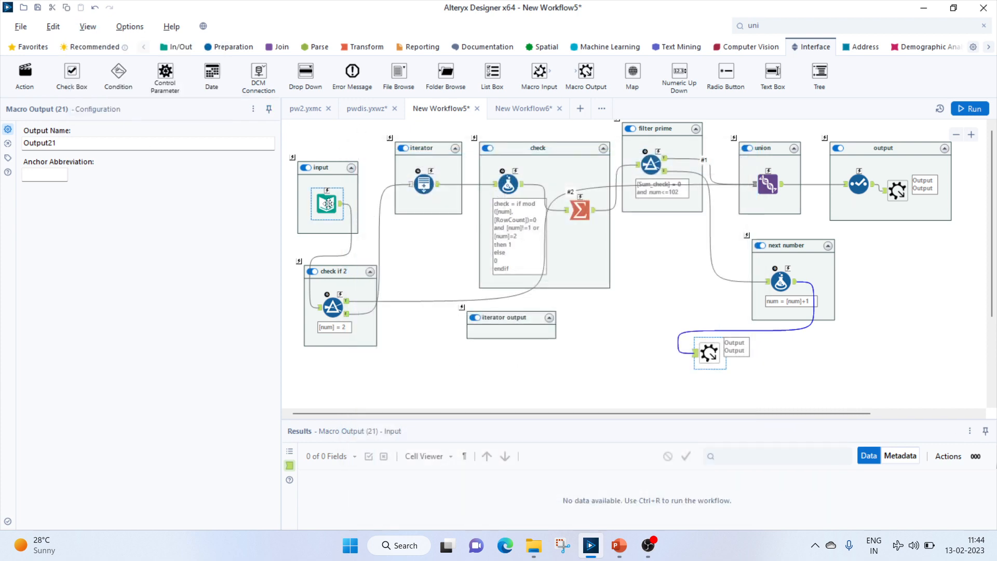
Convert the sample Text Input to a Macro Input and set Output21 as the iteration output
{"action": "right_click", "coordinate": [327, 204]}
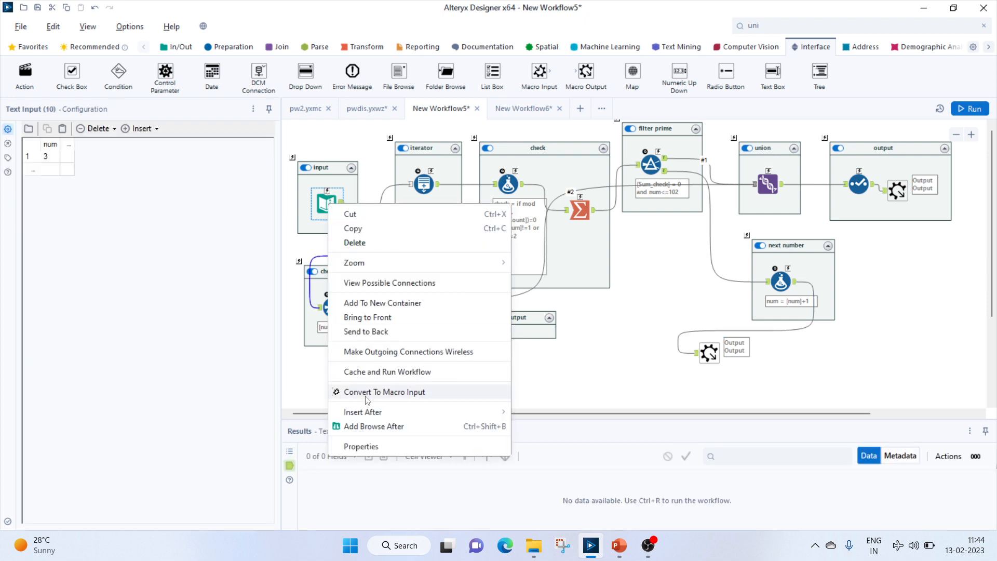
{"action": "left_click", "coordinate": [385, 391]}
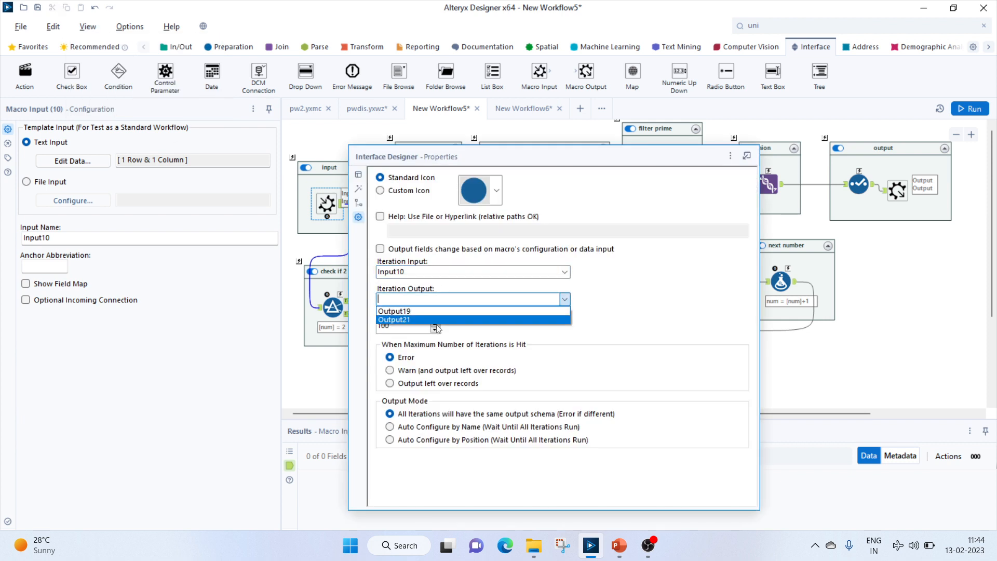
{"action": "left_click", "coordinate": [395, 319]}
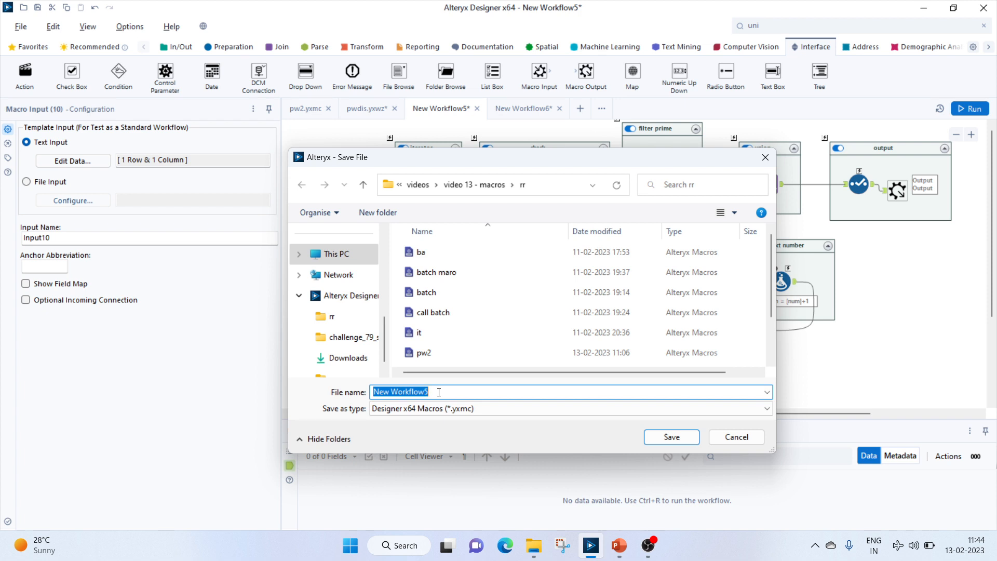
Save the iterative macro as prime.yxmc and move to the second new workflow
{"action": "type", "text": "prime"}
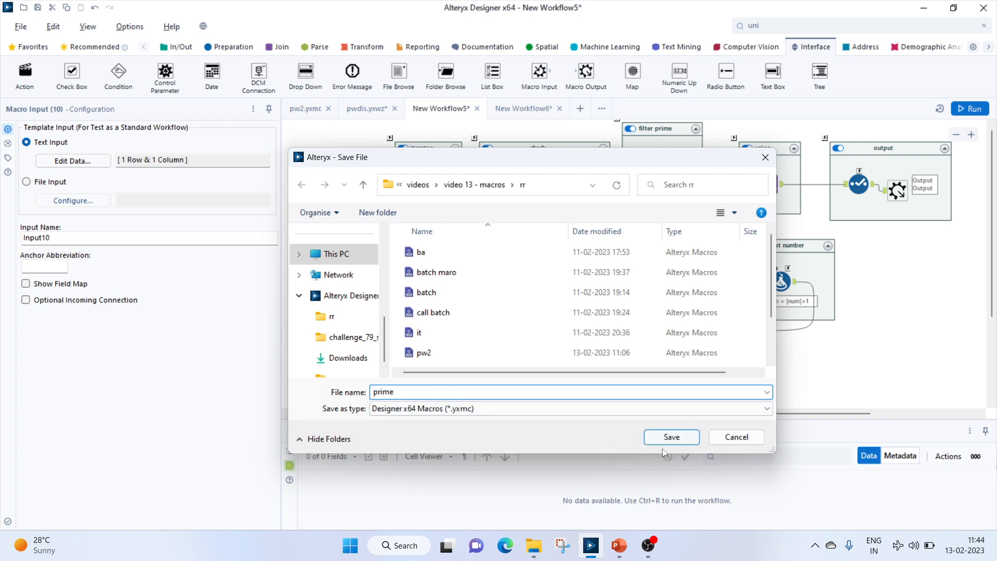
{"action": "left_click", "coordinate": [670, 438]}
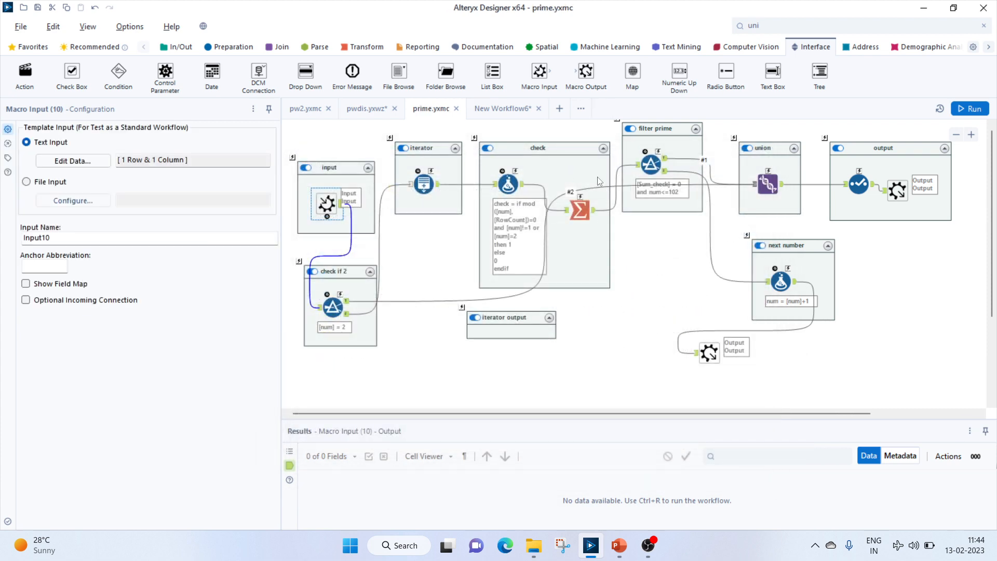
{"action": "left_click", "coordinate": [503, 108]}
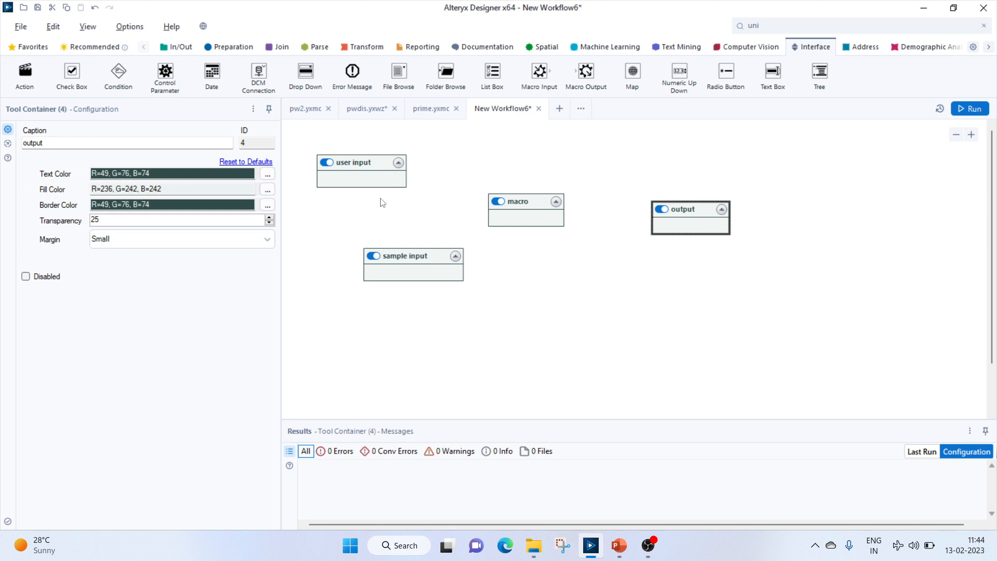
Place a Text Input in 'sample input', insert the prime macro, and add Browse tools in 'output'
{"action": "left_click", "coordinate": [179, 47]}
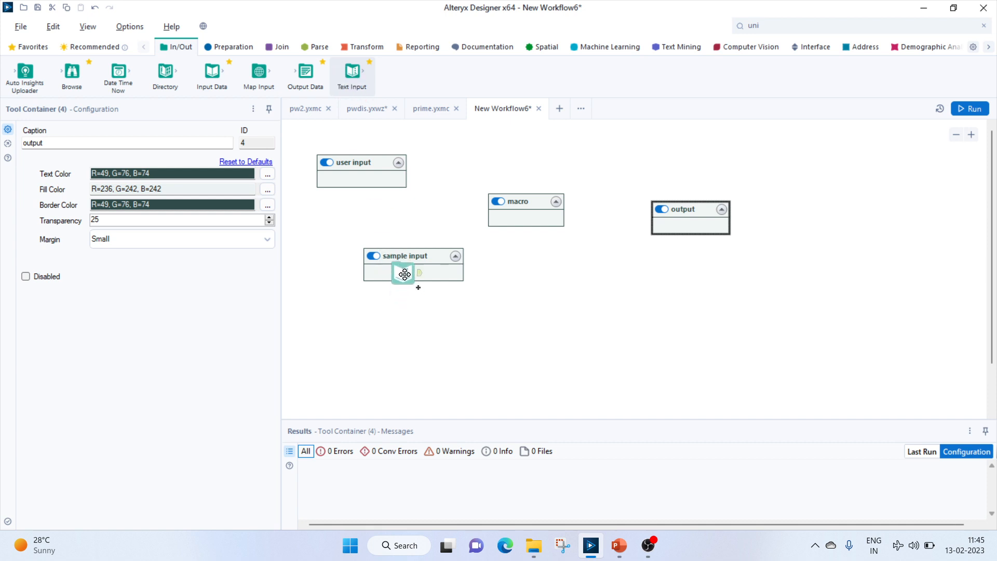
{"action": "left_click", "coordinate": [404, 274]}
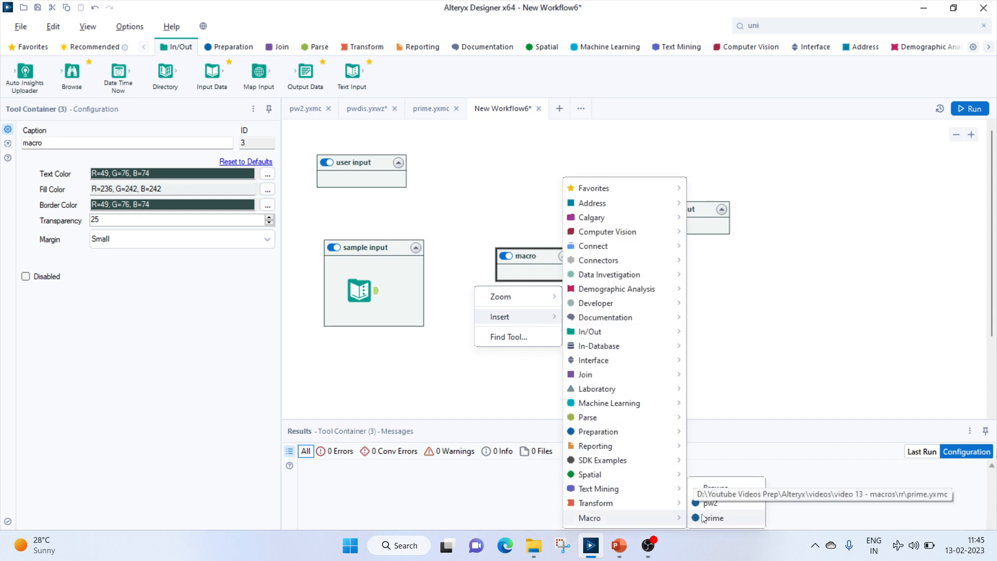
{"action": "left_click", "coordinate": [713, 518]}
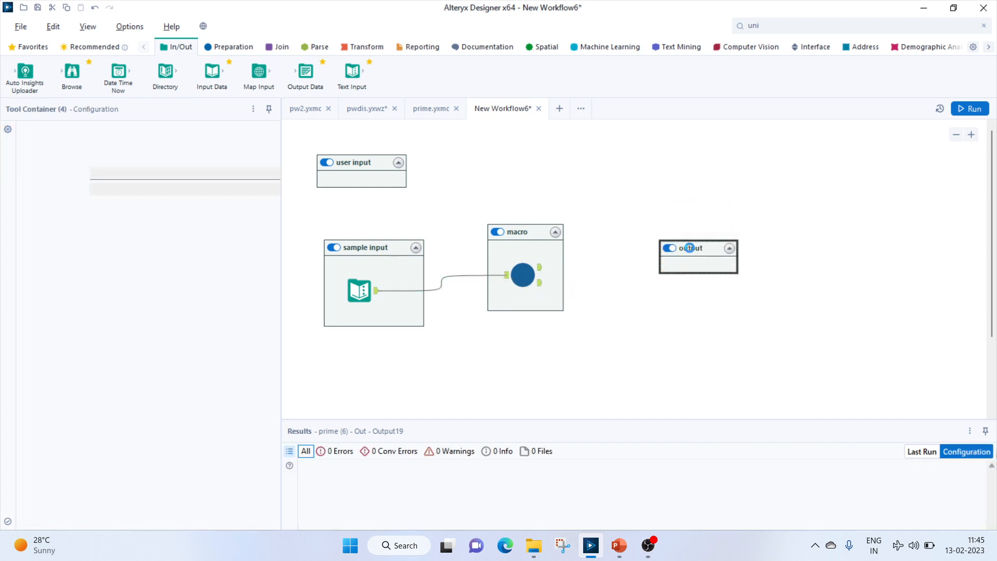
{"action": "left_click", "coordinate": [698, 257]}
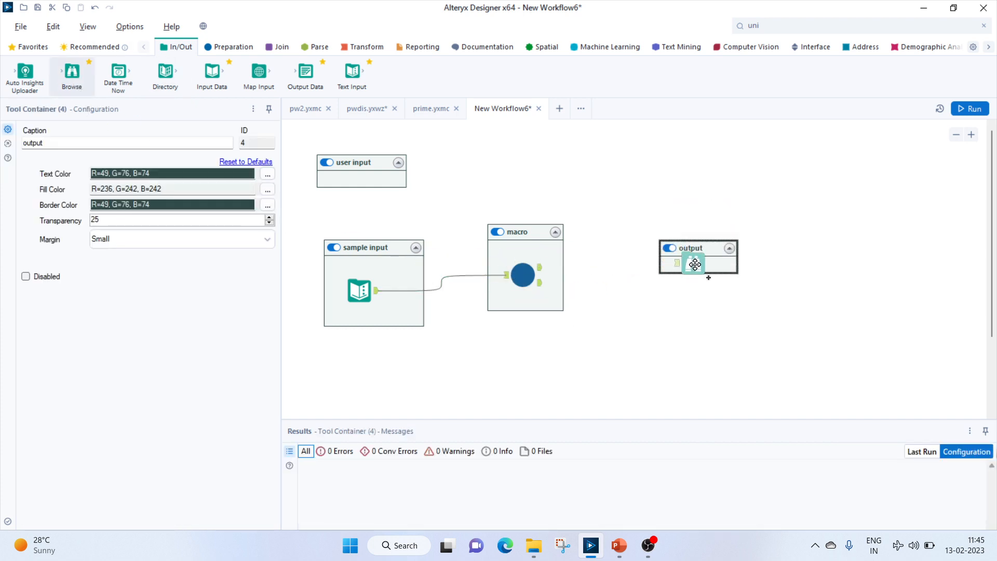
{"action": "left_click", "coordinate": [695, 267]}
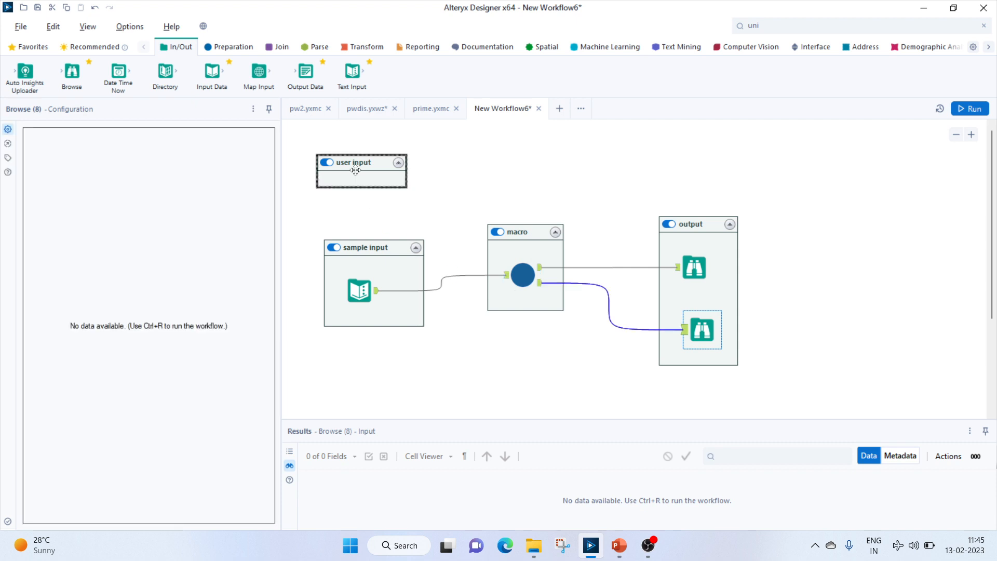
{"action": "left_click", "coordinate": [815, 47]}
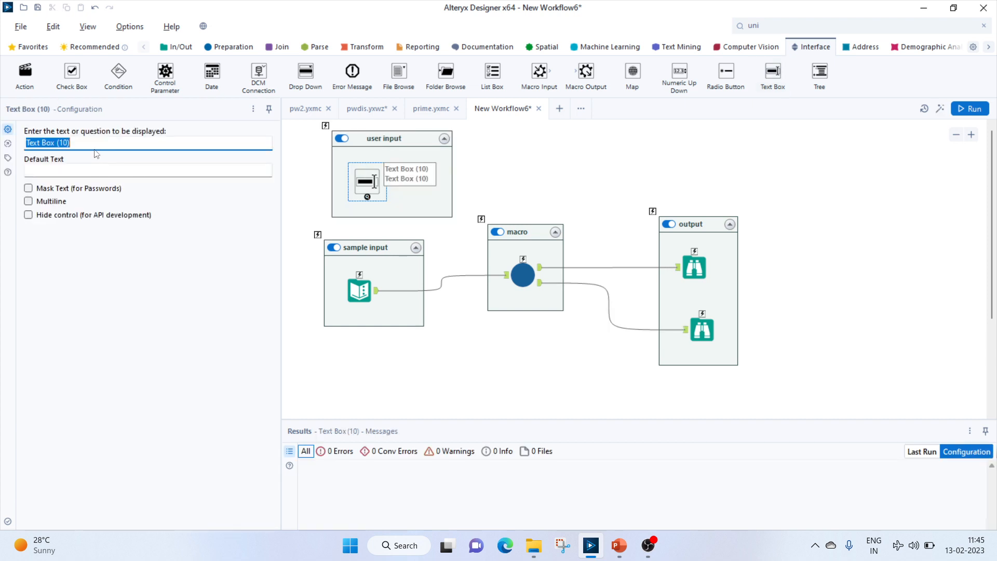
Give the Text Box the prompt 'enter num' and move the Action tool into user input
{"action": "type", "text": "enter num"}
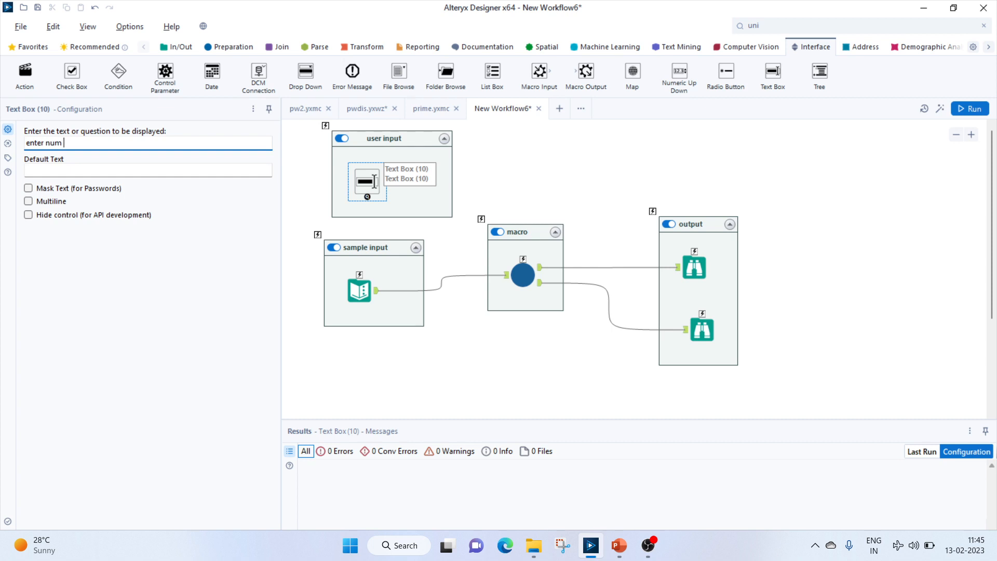
{"action": "mouse_move", "coordinate": [134, 170]}
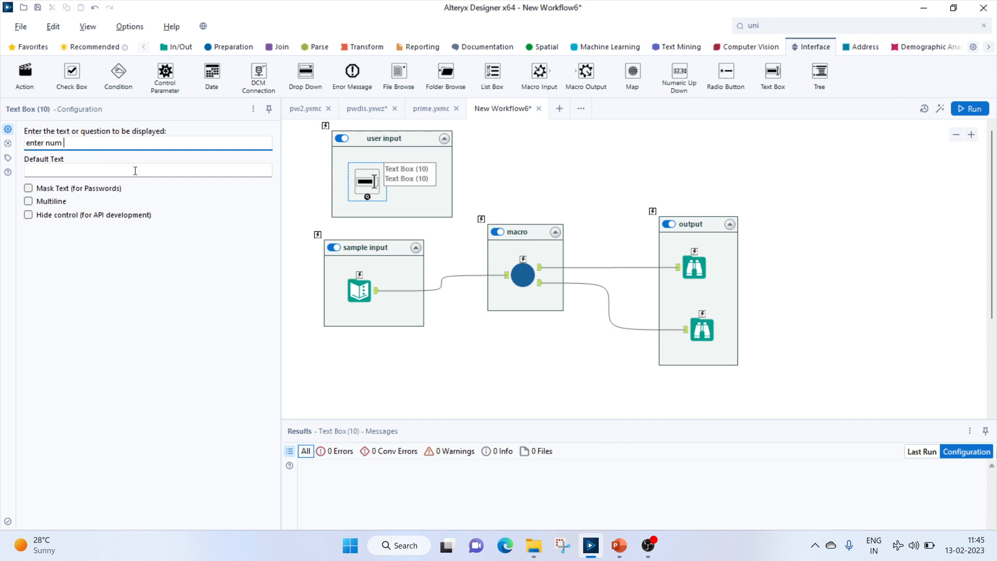
{"action": "left_click_drag", "start_coordinate": [367, 198], "coordinate": [359, 277]}
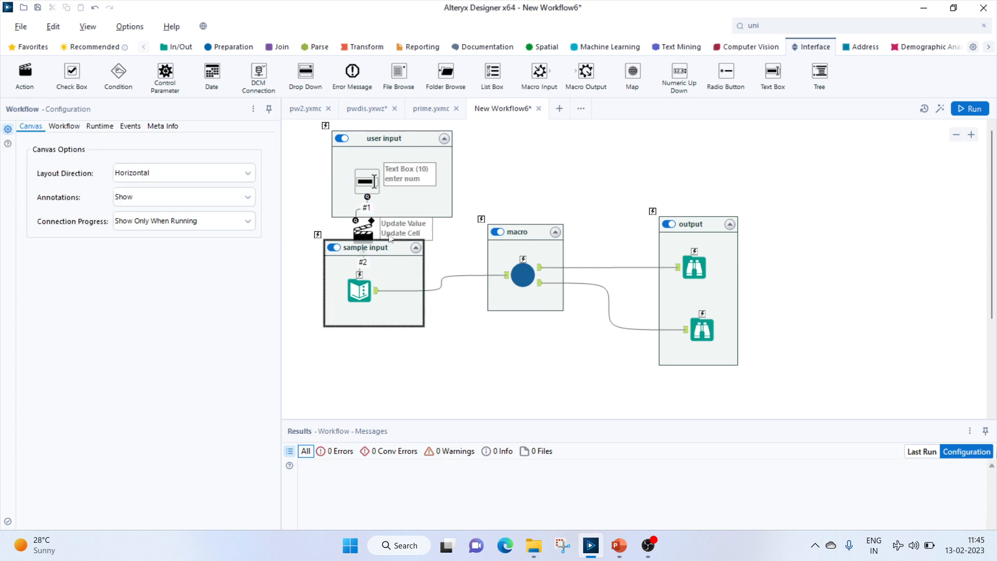
{"action": "left_click", "coordinate": [374, 216]}
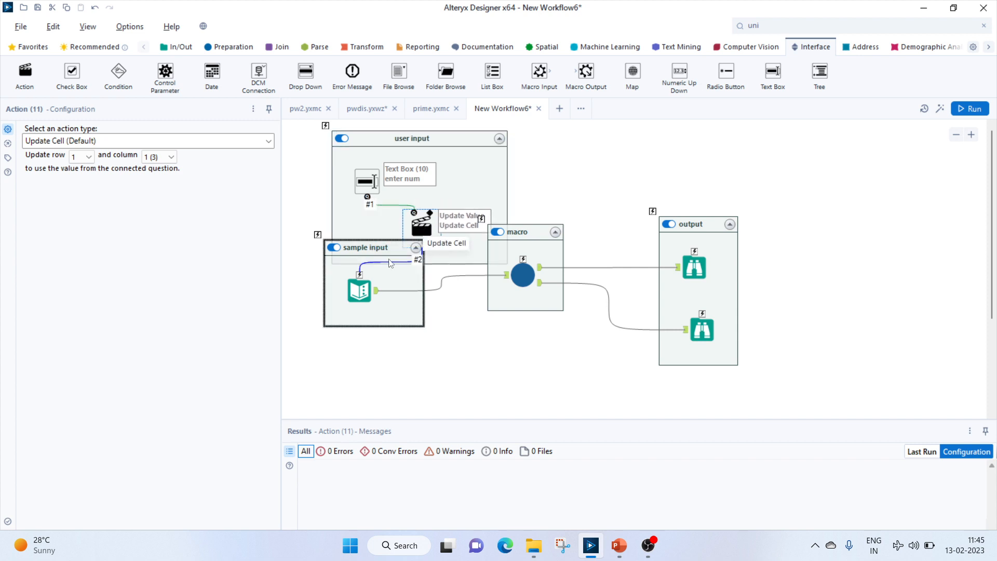
Move the sample input container lower and the macro container to the right
{"action": "left_click_drag", "start_coordinate": [369, 247], "coordinate": [355, 349]}
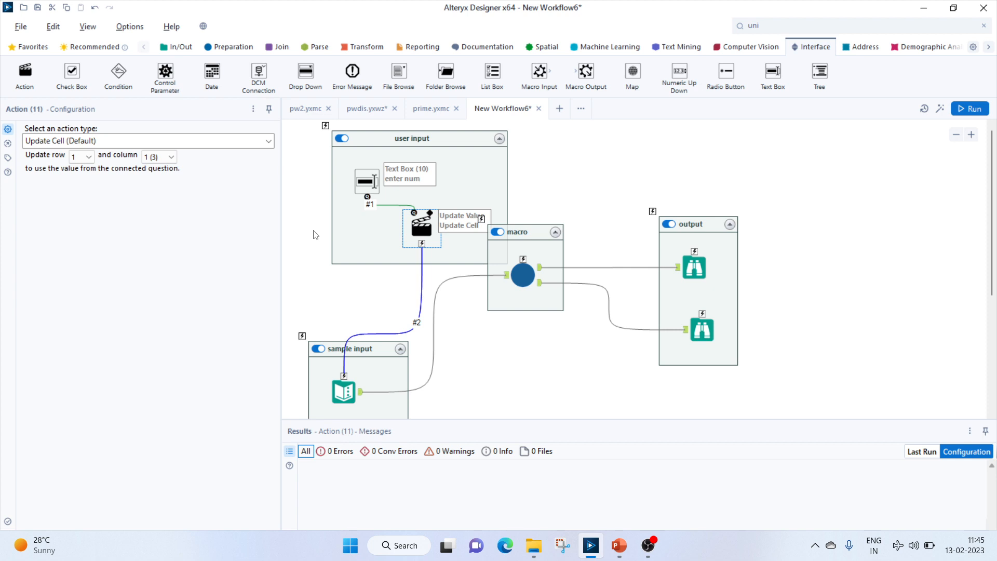
{"action": "left_click", "coordinate": [365, 177]}
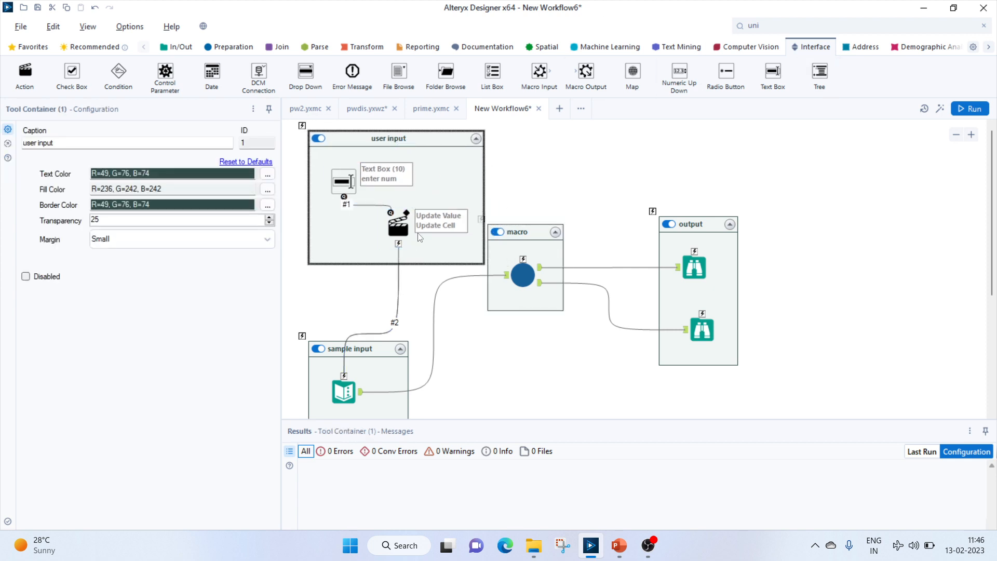
{"action": "mouse_move", "coordinate": [945, 163]}
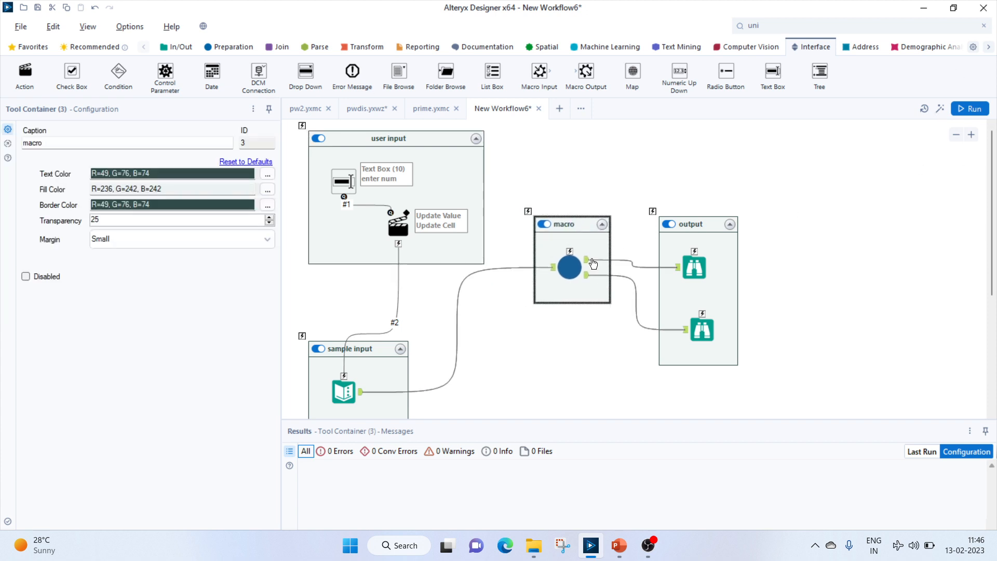
{"action": "left_click", "coordinate": [694, 267]}
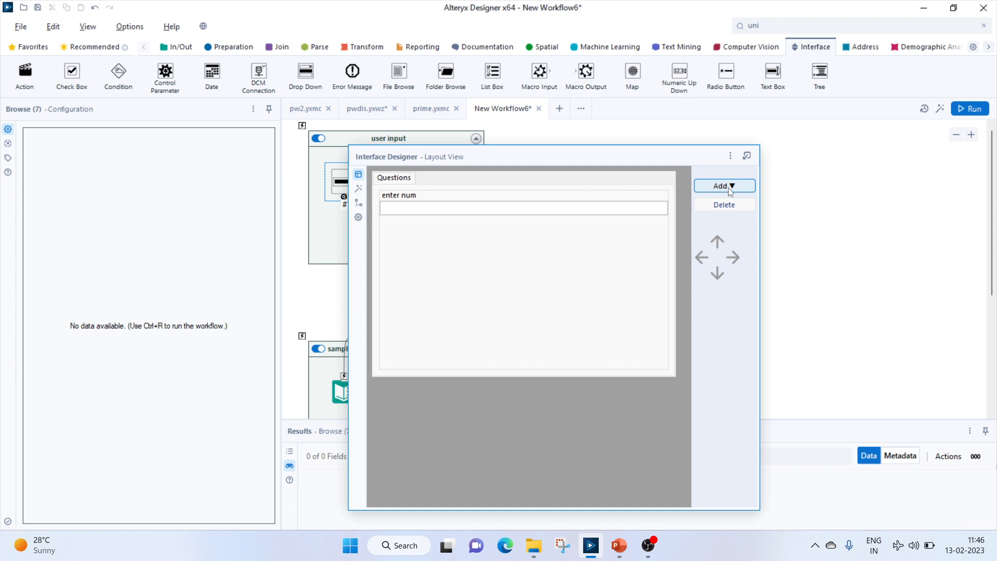
Add an app label reading 'enter between 2 and 100', discarding a mistakenly added group box
{"action": "left_click", "coordinate": [724, 186]}
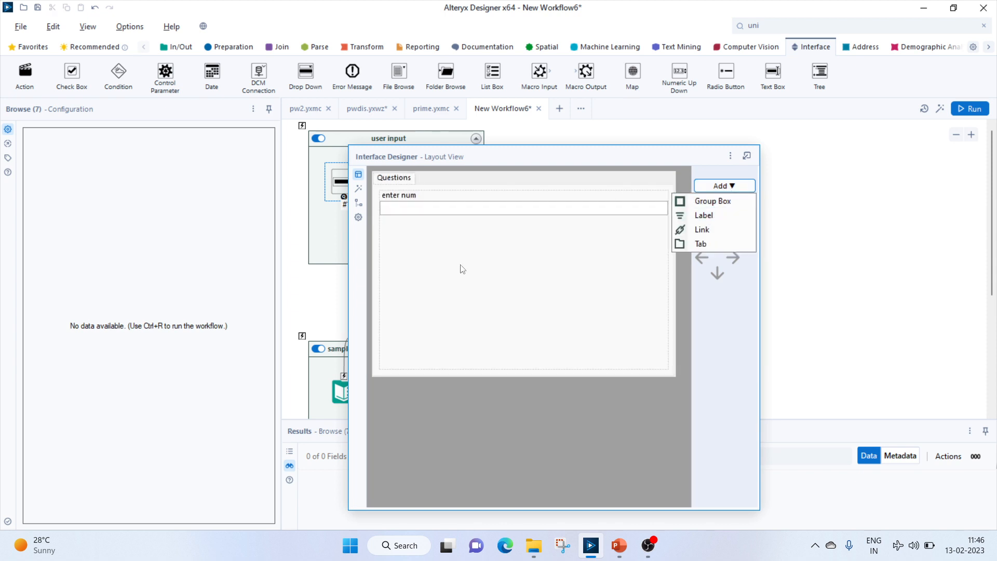
{"action": "left_click", "coordinate": [704, 215]}
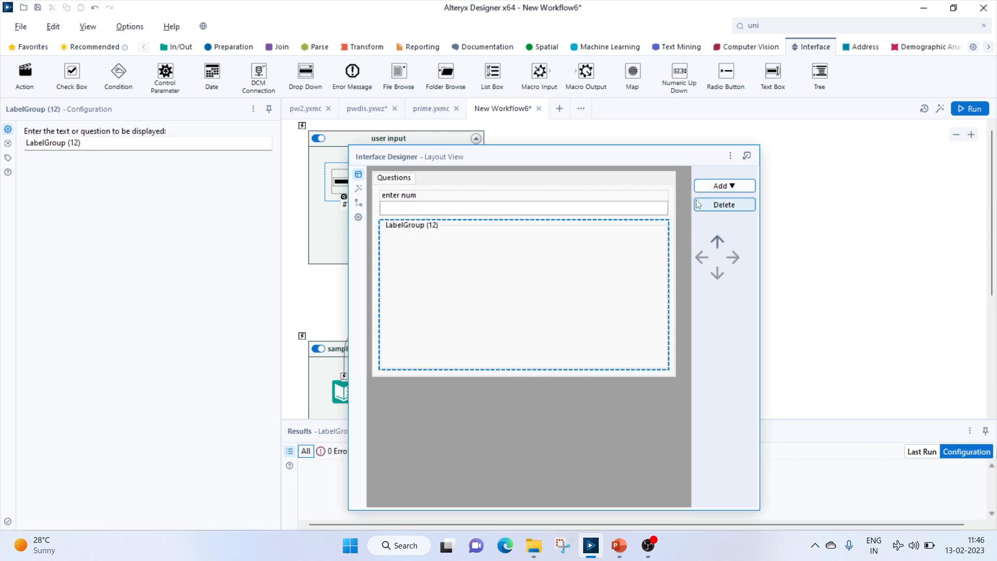
{"action": "left_click", "coordinate": [725, 185]}
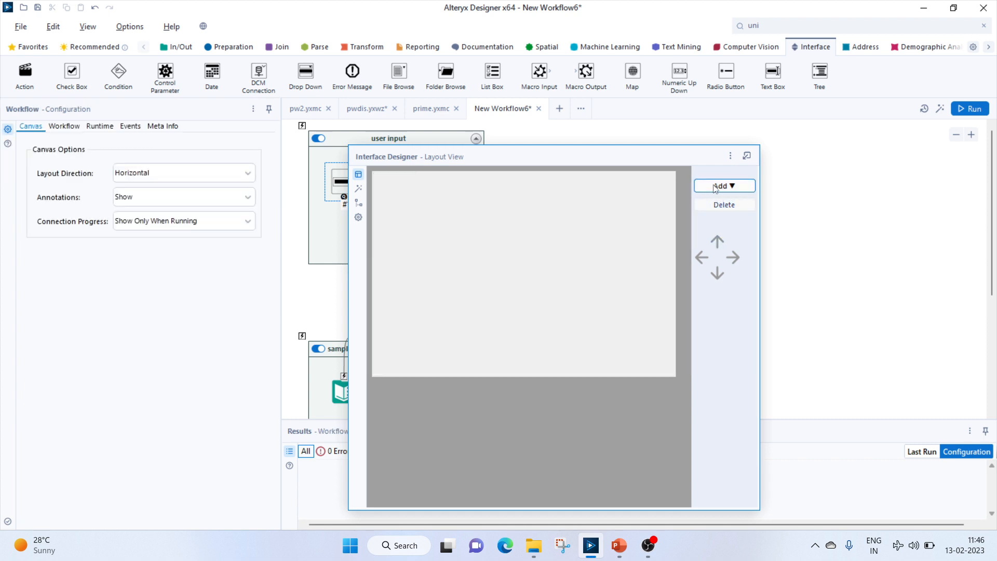
{"action": "left_click", "coordinate": [725, 186]}
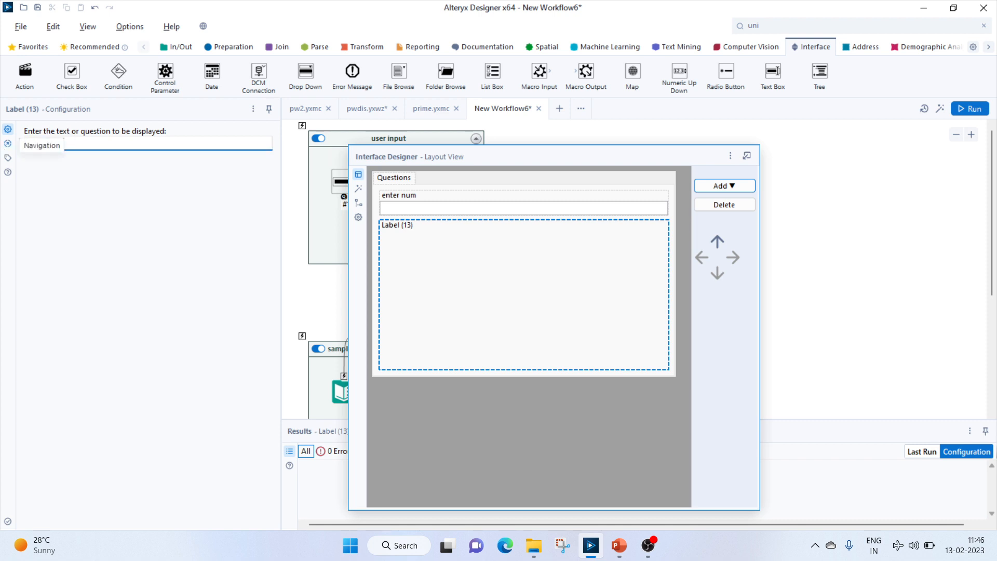
{"action": "type", "text": "enter between 2 and"}
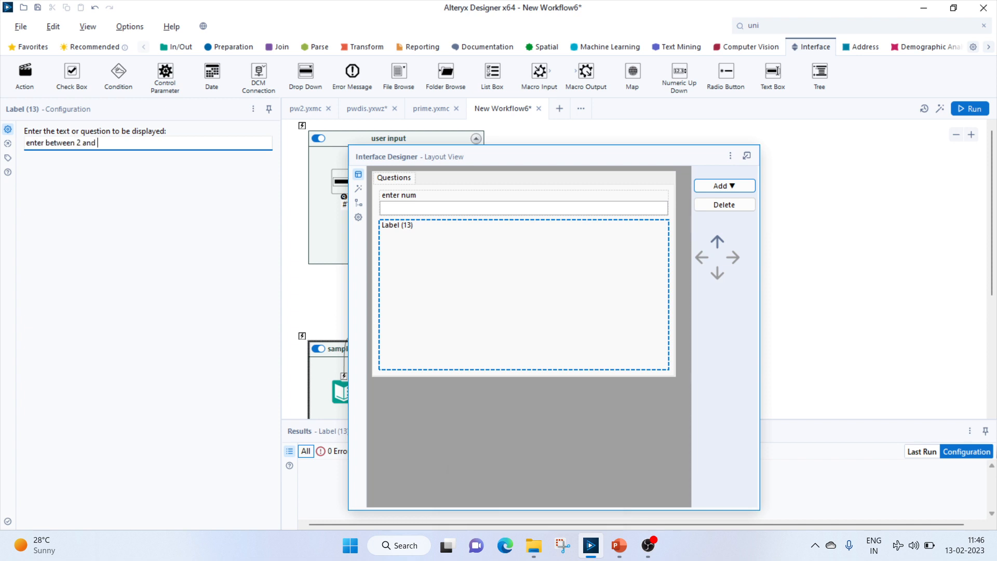
{"action": "type", "text": "100"}
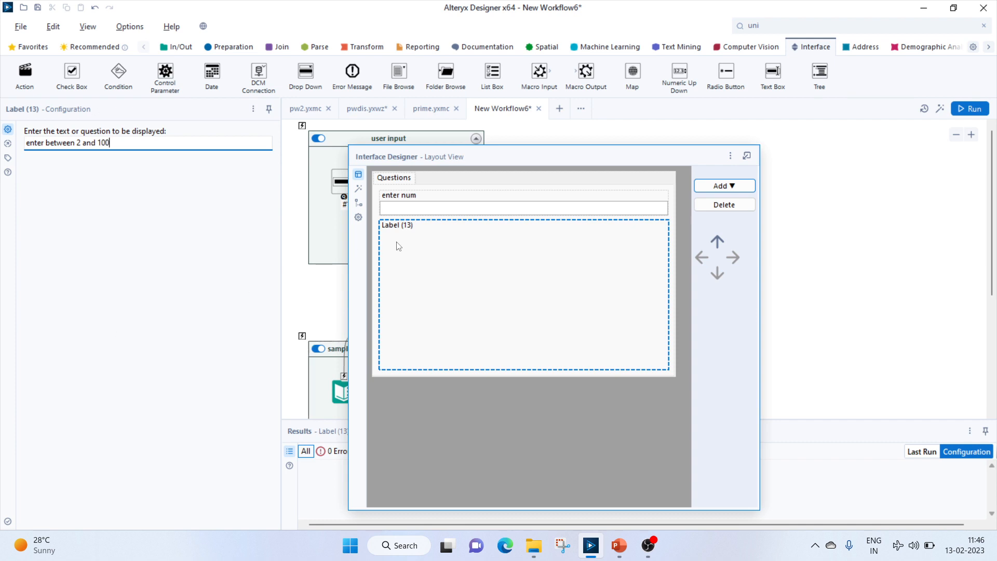
Tick Browse (7) under Show Results to User in the app Properties and close Interface Designer
{"action": "left_click", "coordinate": [358, 216]}
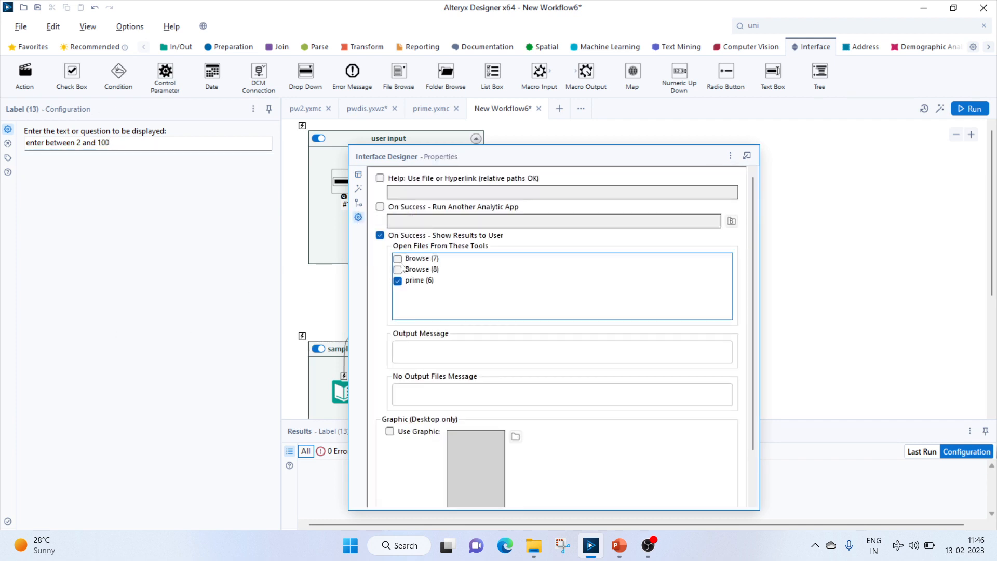
{"action": "left_click", "coordinate": [422, 258]}
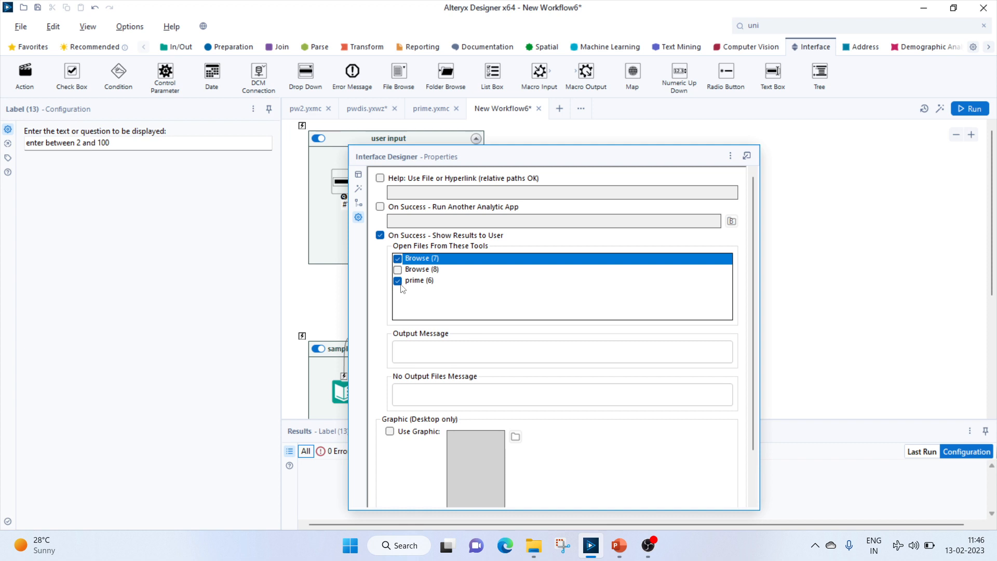
{"action": "left_click", "coordinate": [398, 282]}
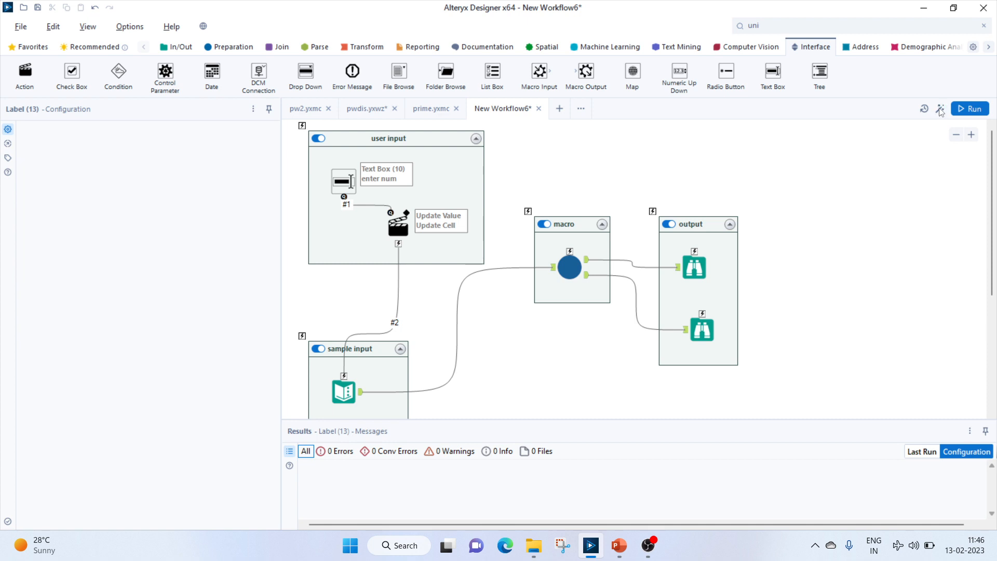
{"action": "left_click", "coordinate": [969, 108]}
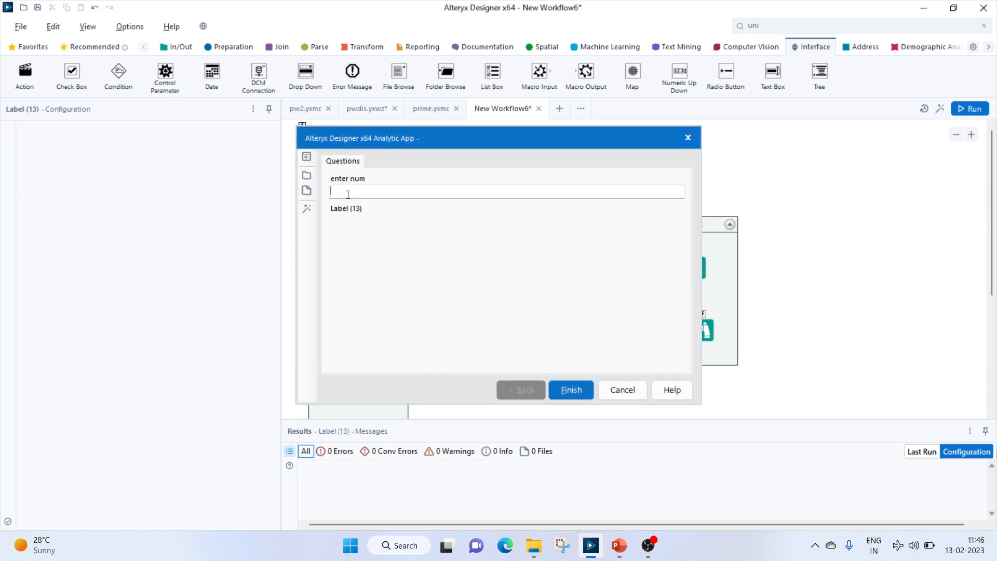
{"action": "left_click", "coordinate": [570, 389]}
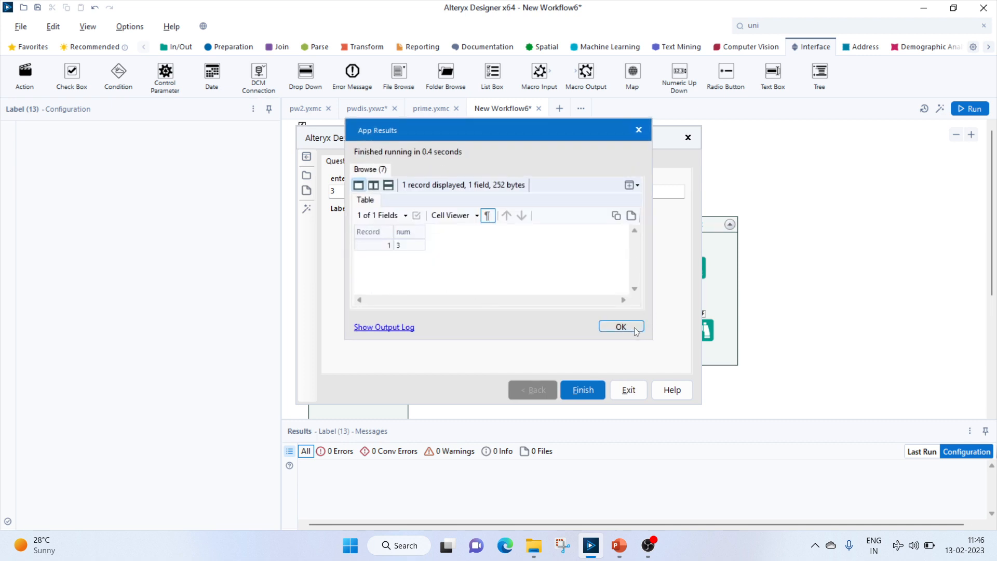
{"action": "left_click", "coordinate": [622, 326]}
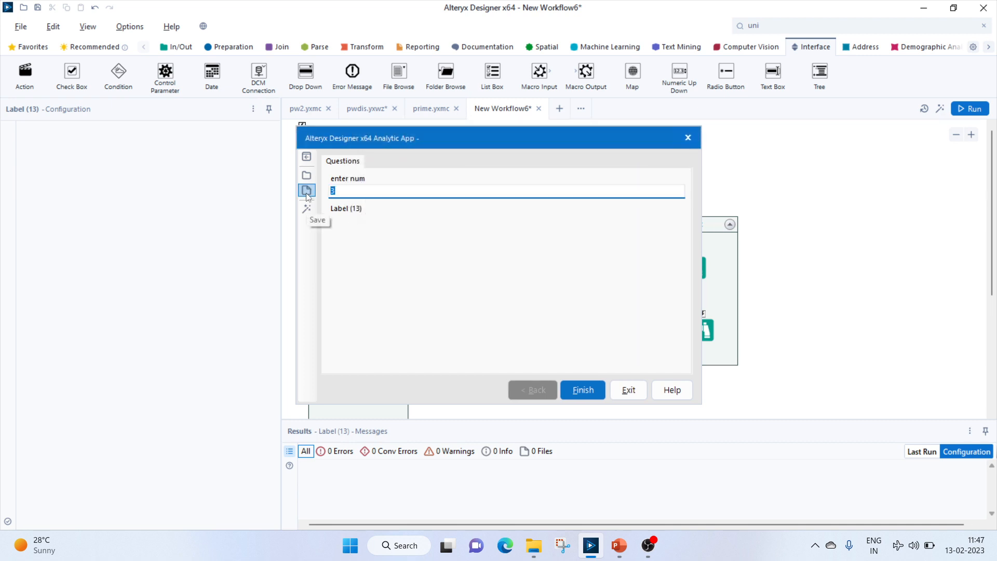
{"action": "left_click", "coordinate": [582, 389]}
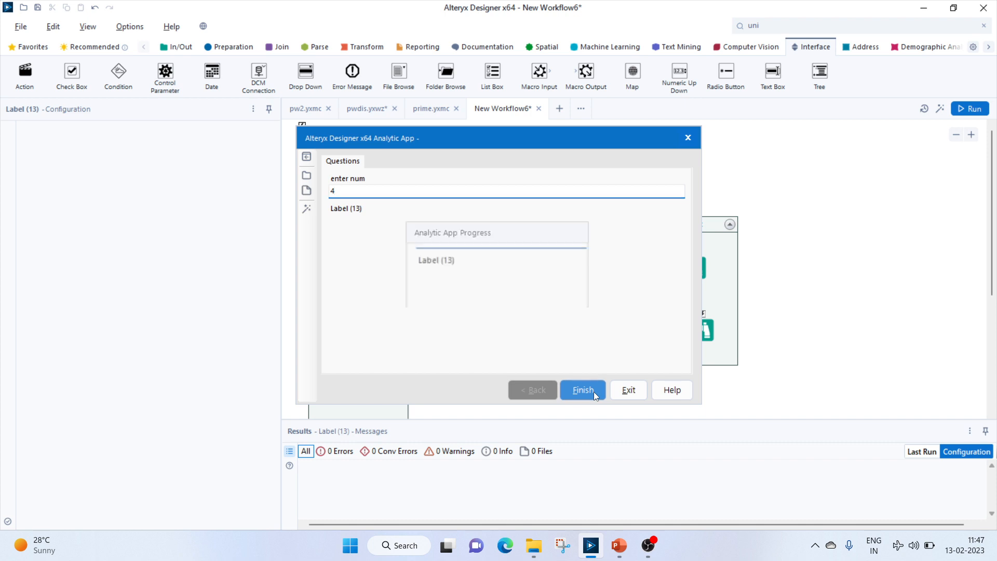
{"action": "left_click", "coordinate": [582, 390]}
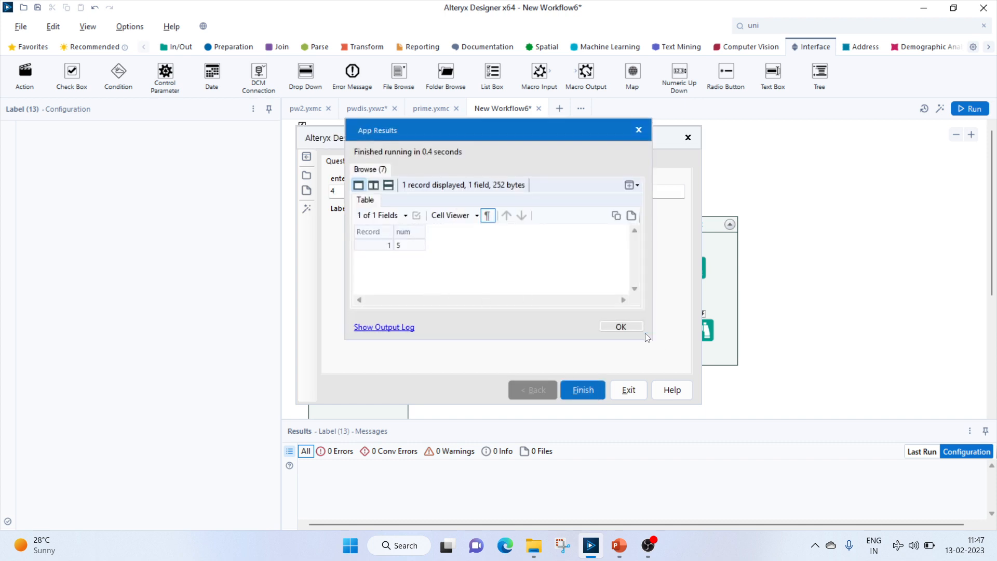
{"action": "left_click", "coordinate": [622, 326]}
{"action": "type", "text": "2"}
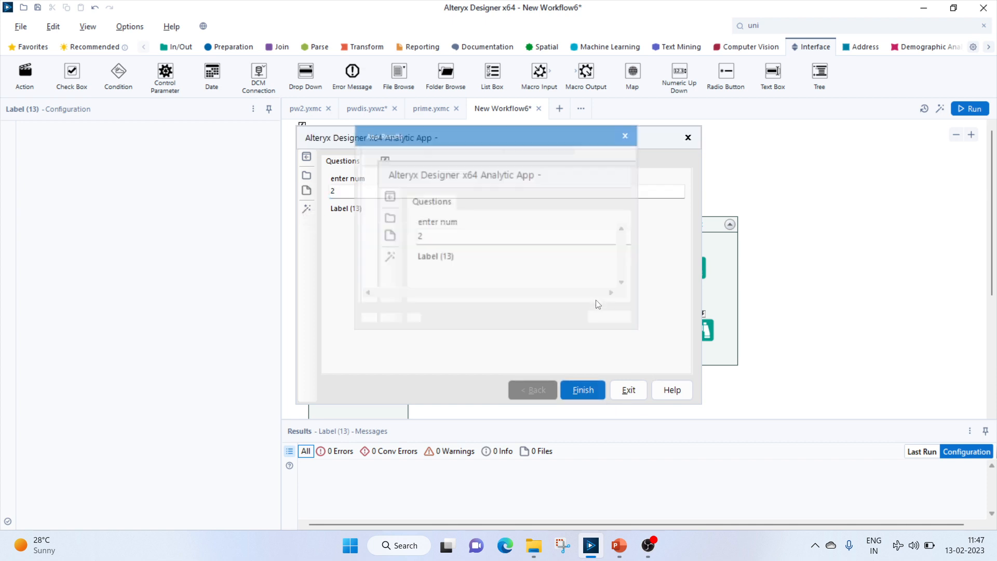
{"action": "left_click", "coordinate": [582, 390]}
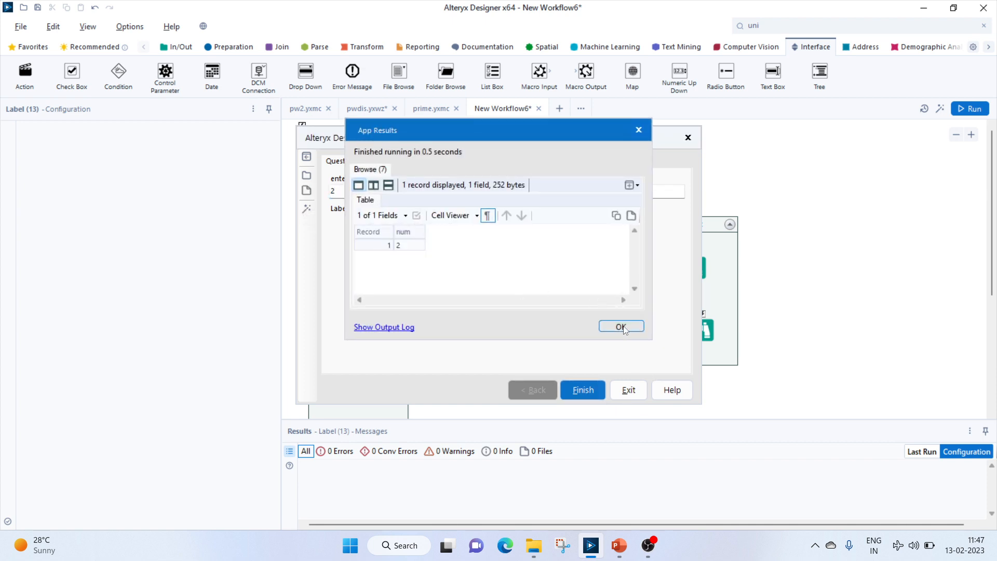
{"action": "left_click", "coordinate": [621, 326]}
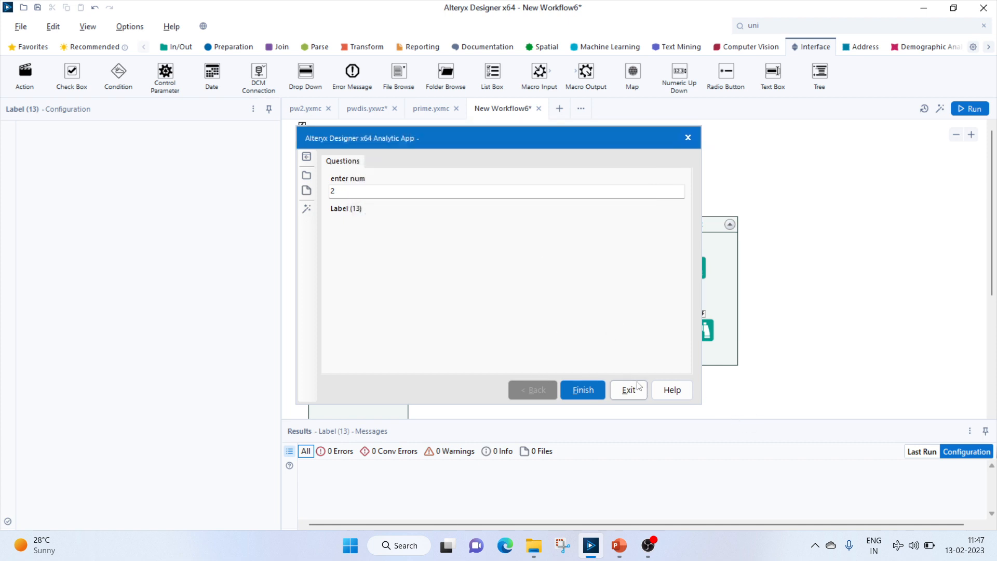
{"action": "left_click", "coordinate": [648, 545]}
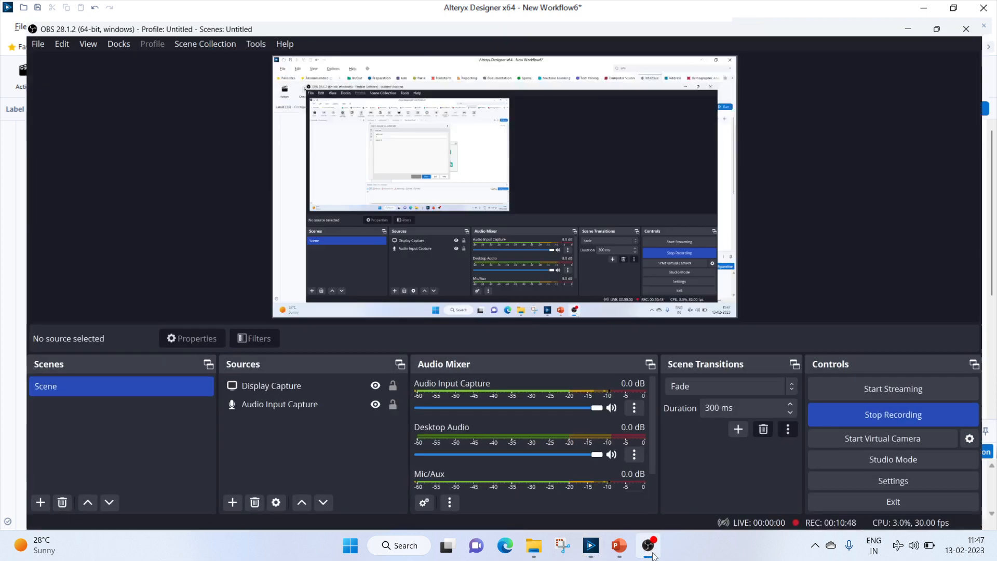